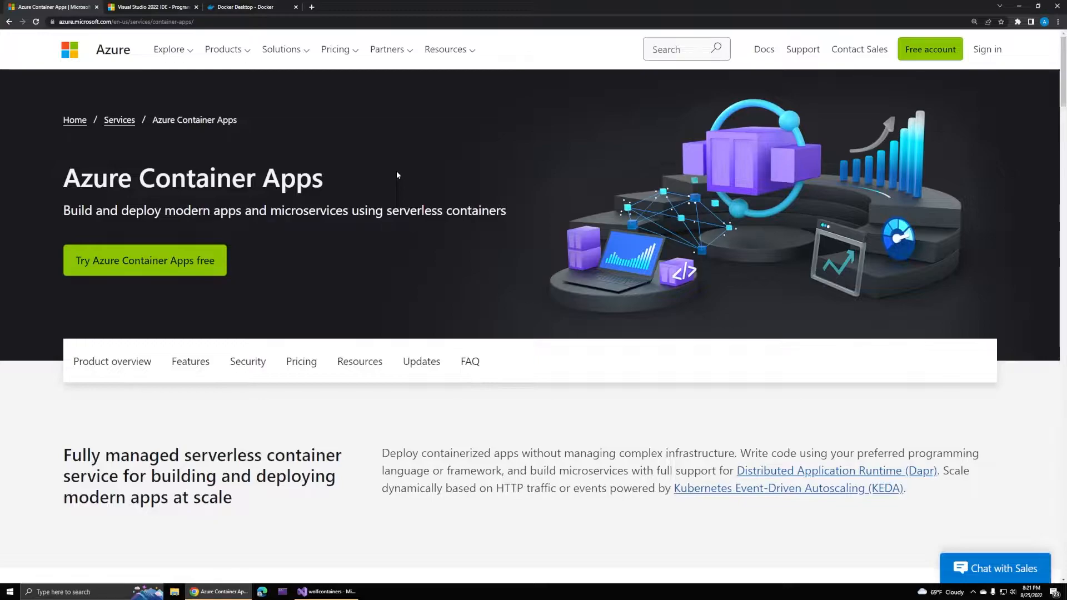
mouse_move(380, 201)
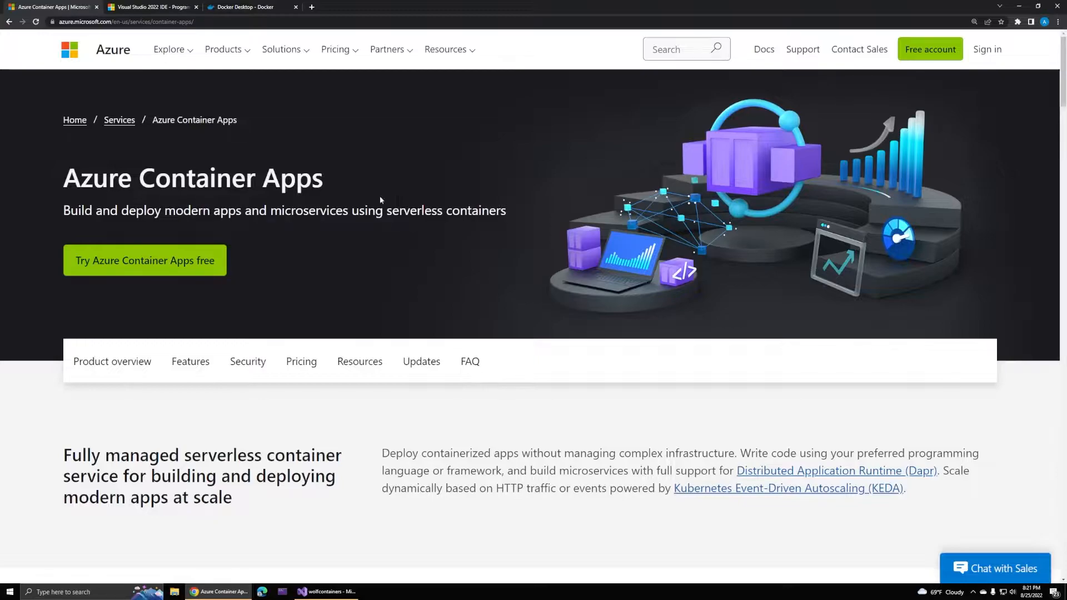
- Highlight the Container Apps tagline, then view the Visual Studio 2022 product page
triple_click(284, 210)
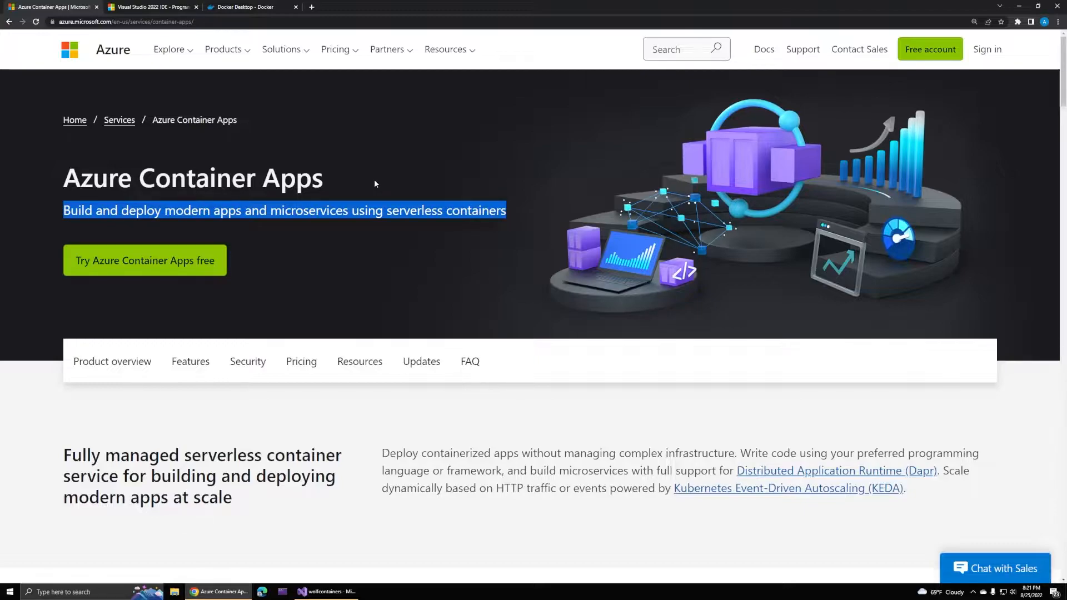
click(374, 183)
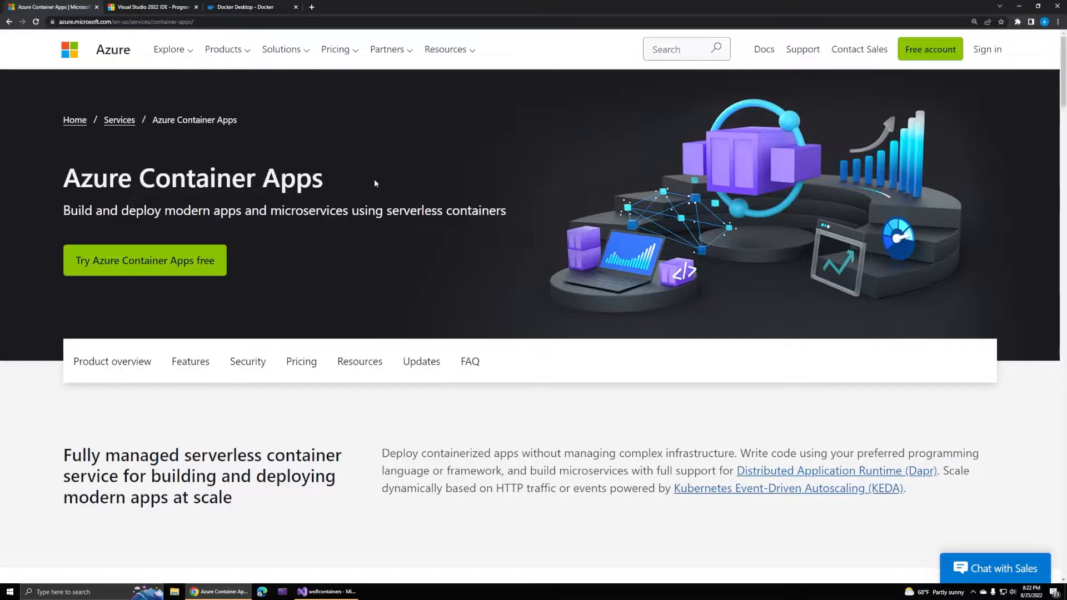
mouse_move(223, 49)
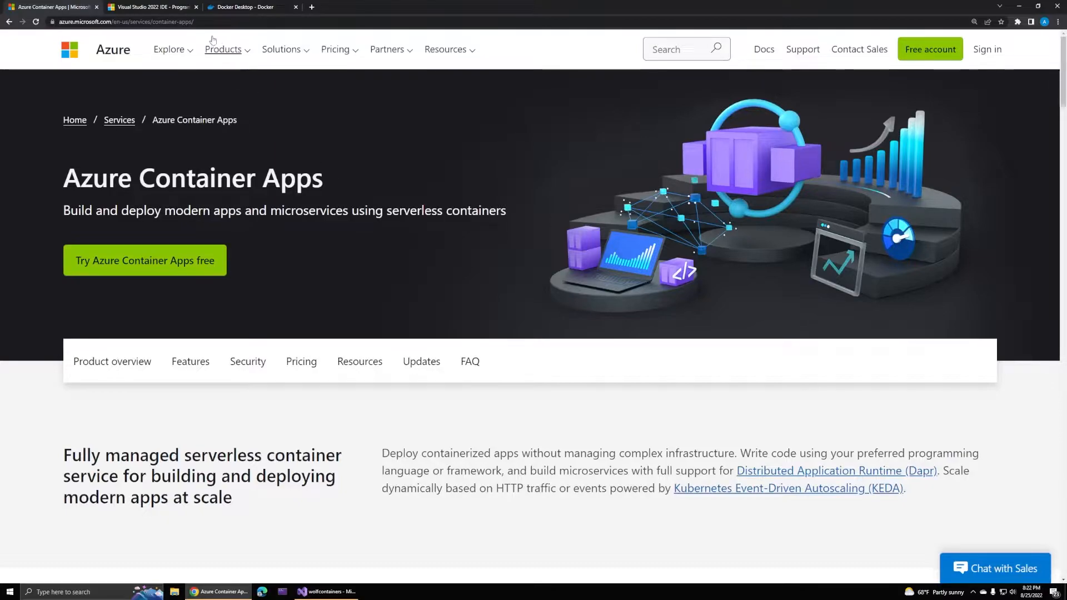
click(150, 7)
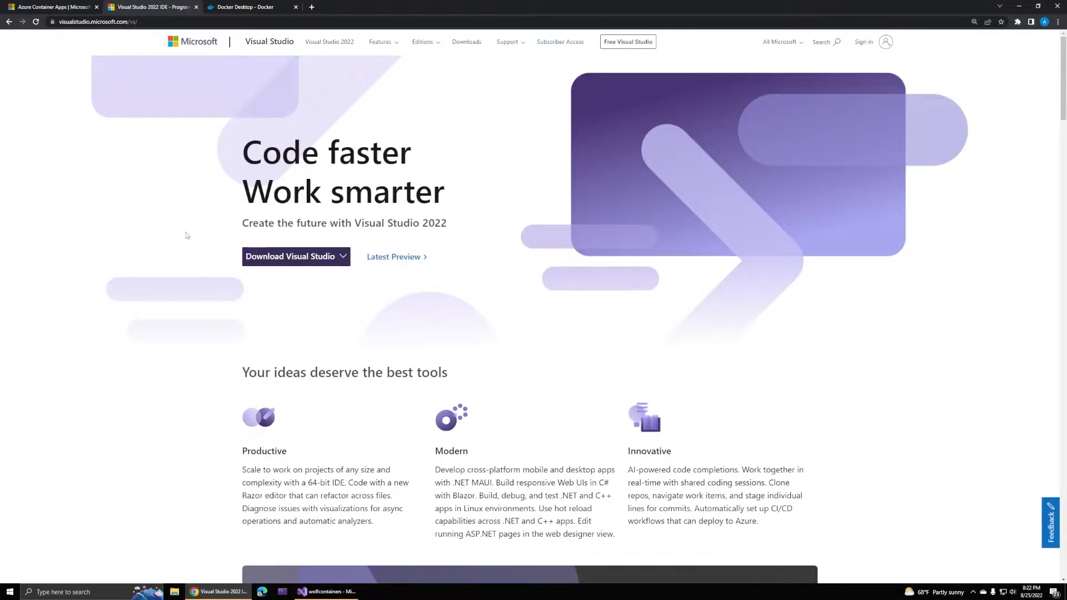
mouse_move(367, 364)
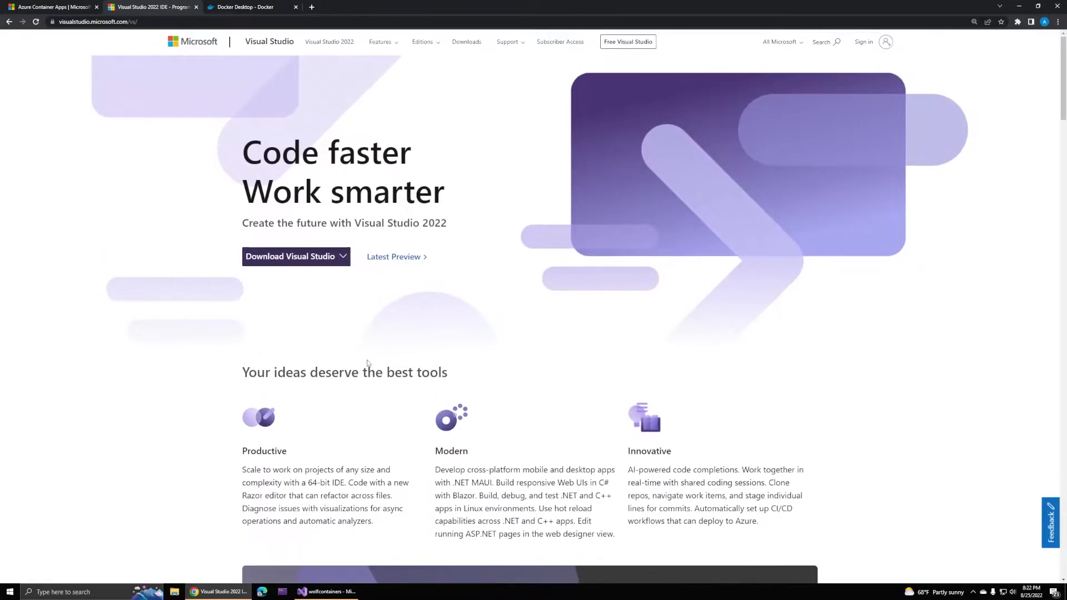
mouse_move(73, 56)
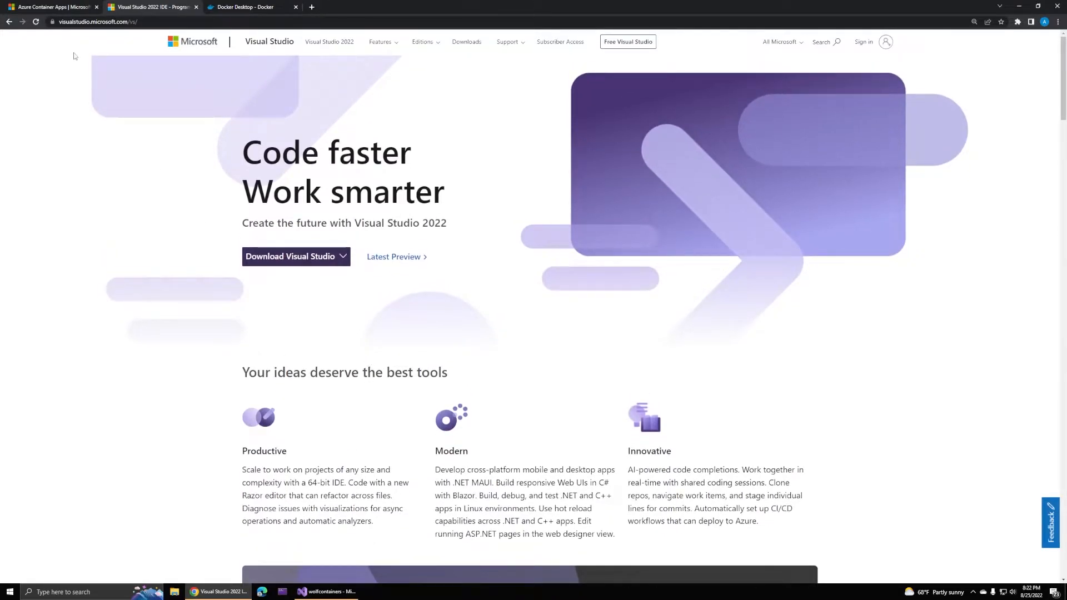
mouse_move(198, 198)
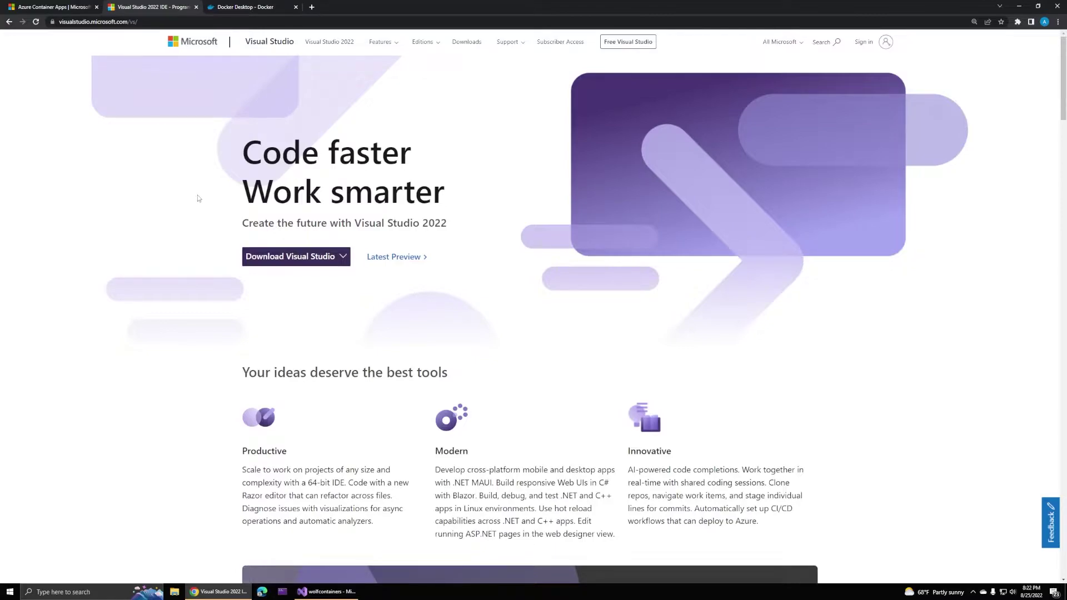
double_click(400, 222)
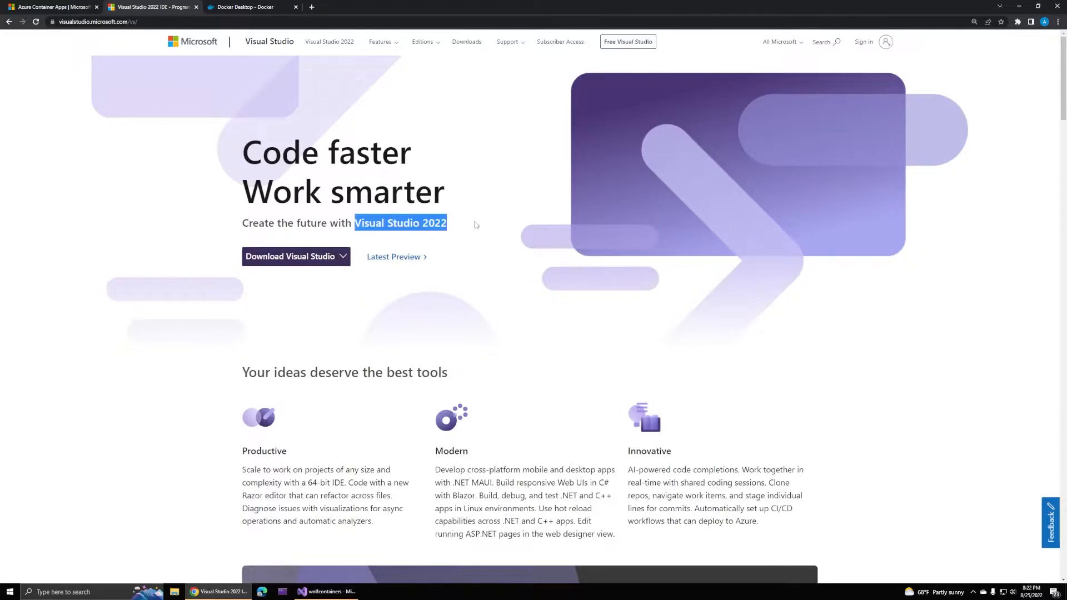
click(468, 224)
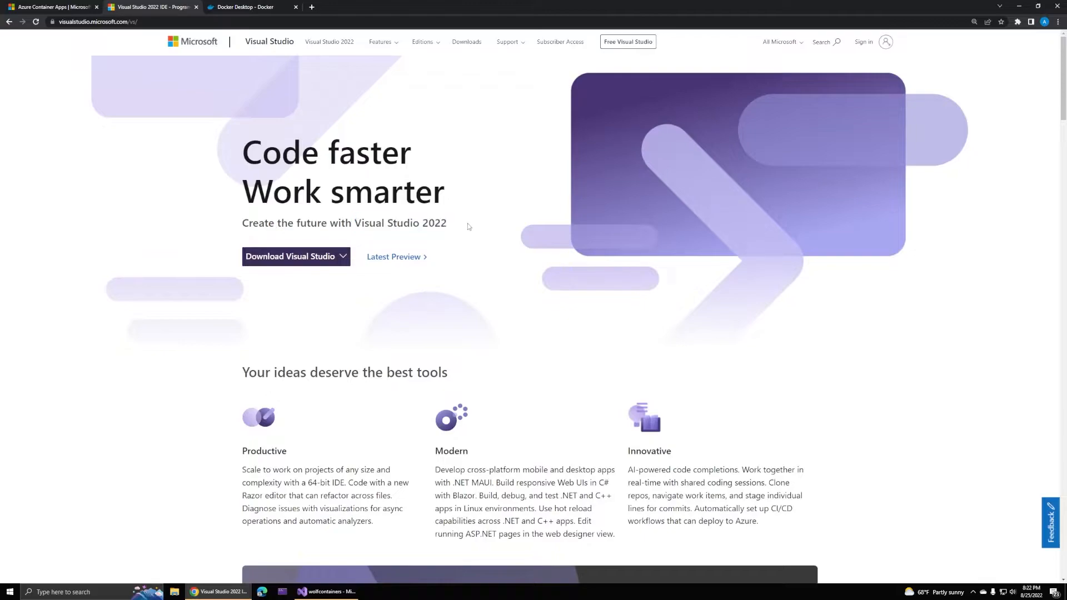
- Review the Docker Desktop product page and bring up the Docker Desktop app
click(245, 7)
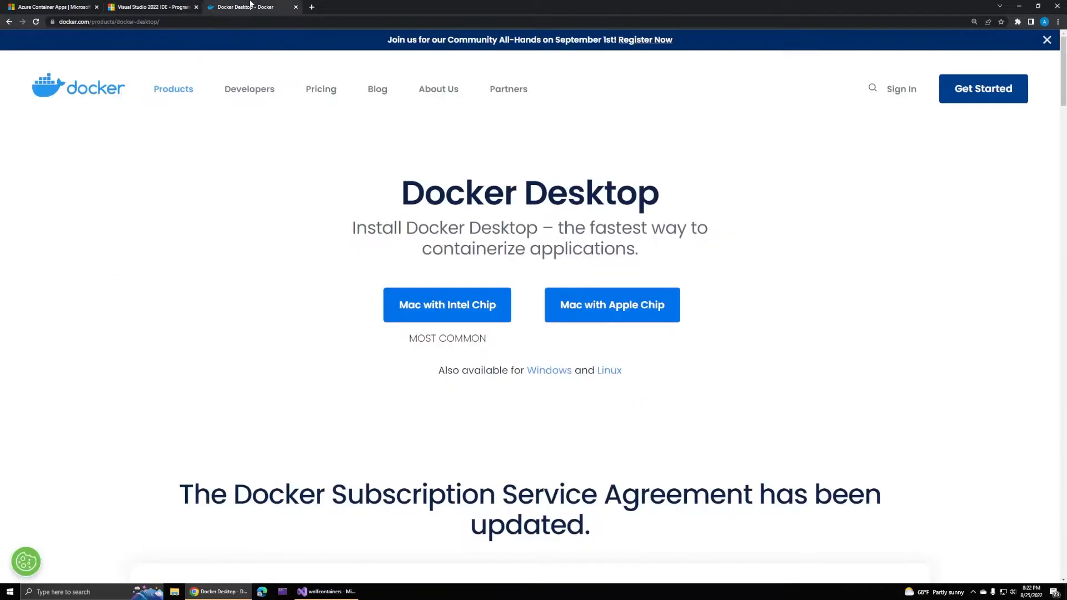
mouse_move(279, 175)
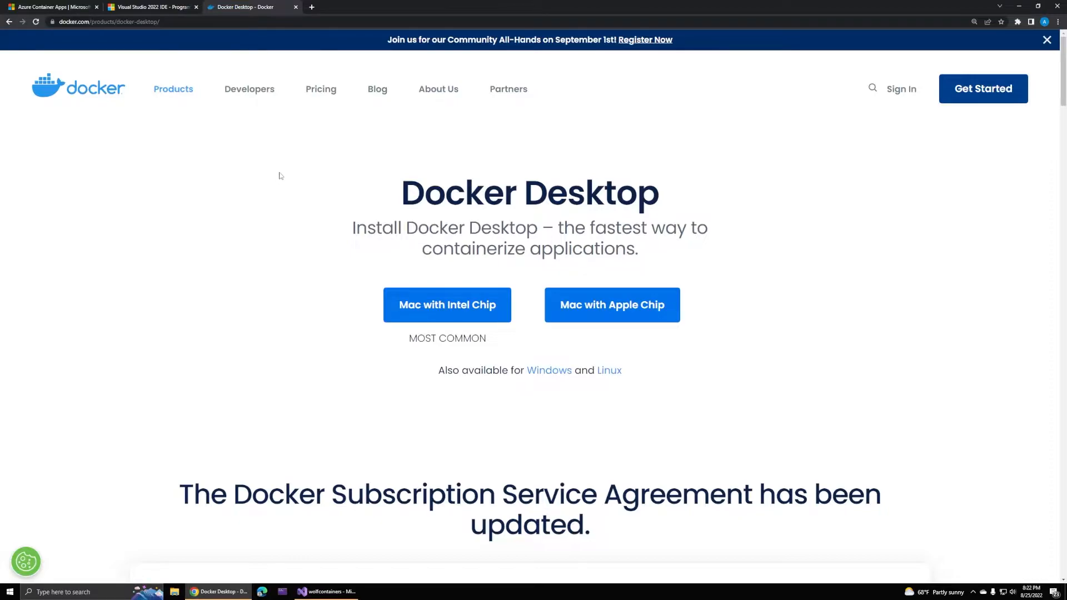
mouse_move(324, 312)
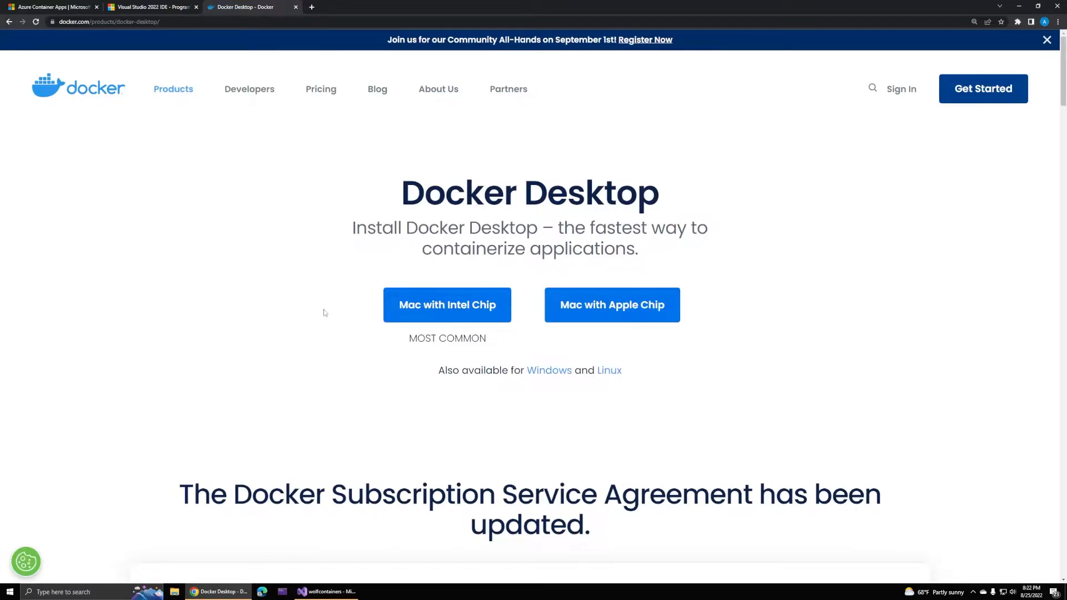
mouse_move(610, 371)
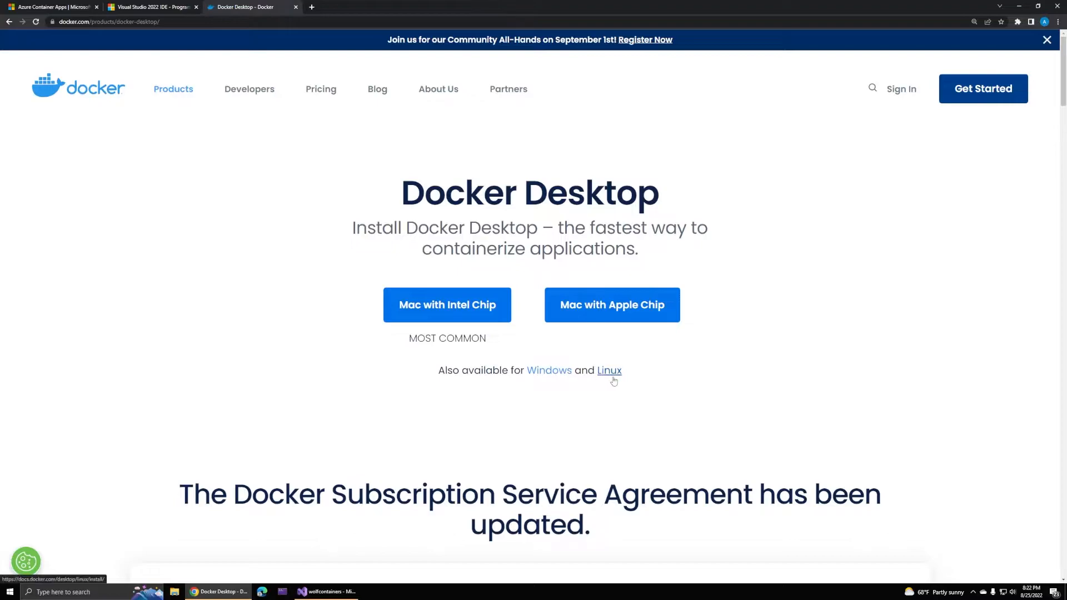
mouse_move(649, 420)
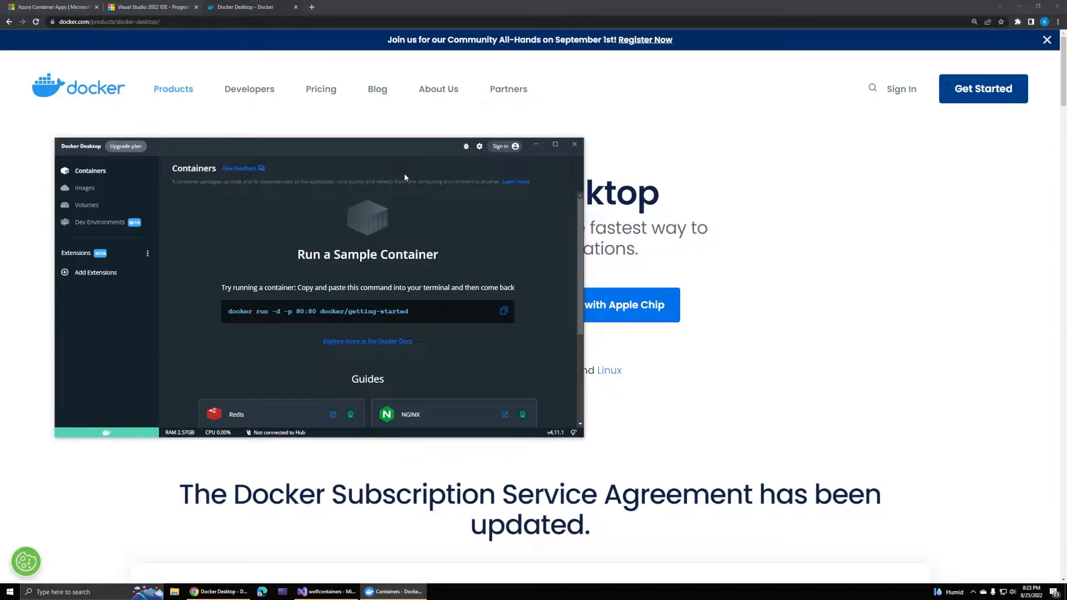
click(326, 592)
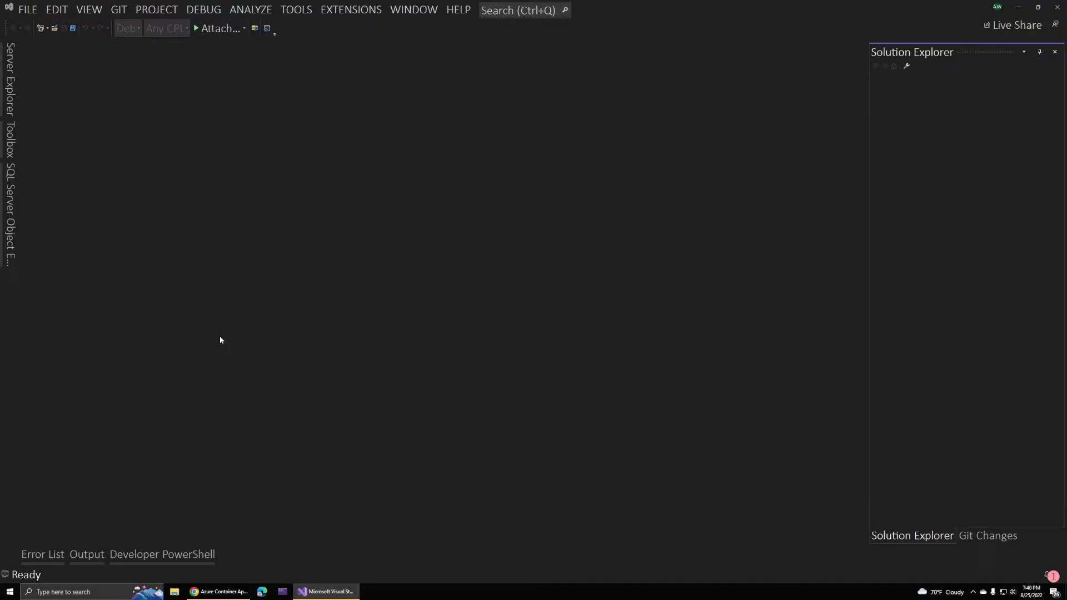
mouse_move(107, 160)
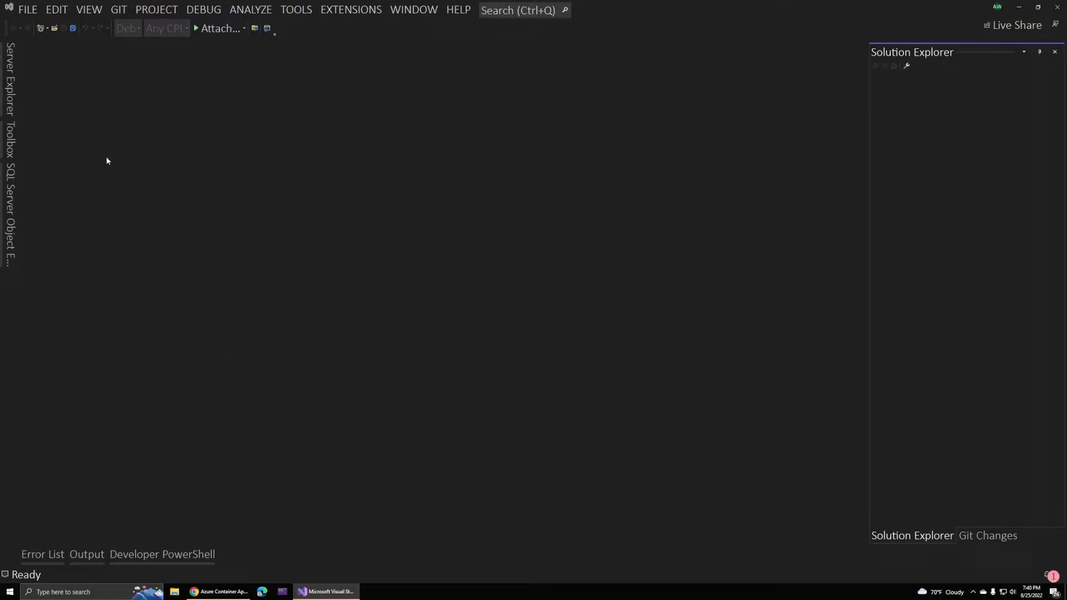
- Start a new ASP.NET Core Web App project named wolfcontainers in C:\projects\wolfcontainers
click(27, 10)
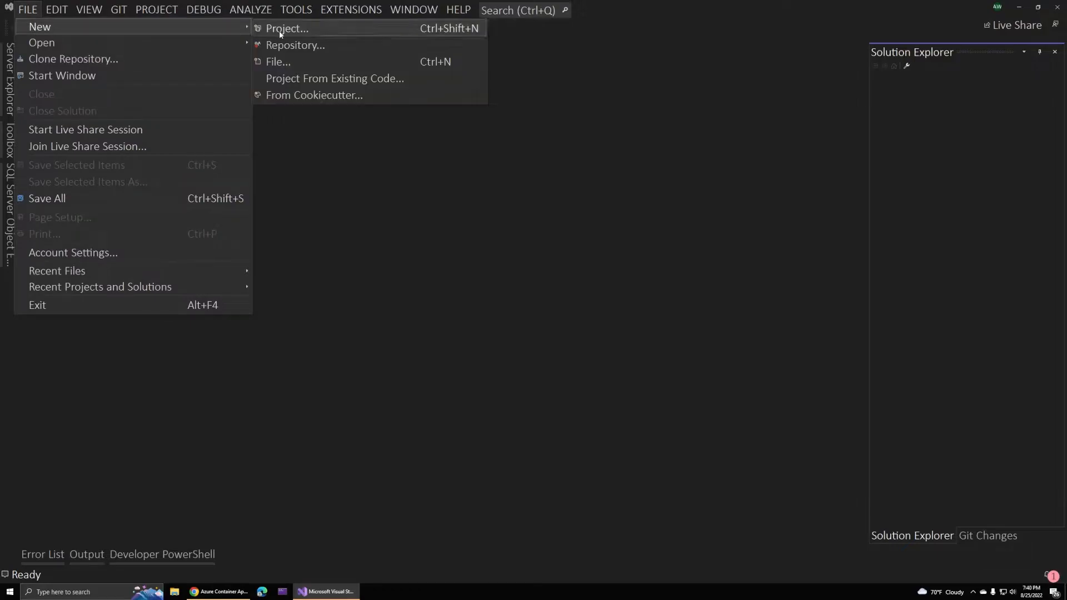
click(287, 28)
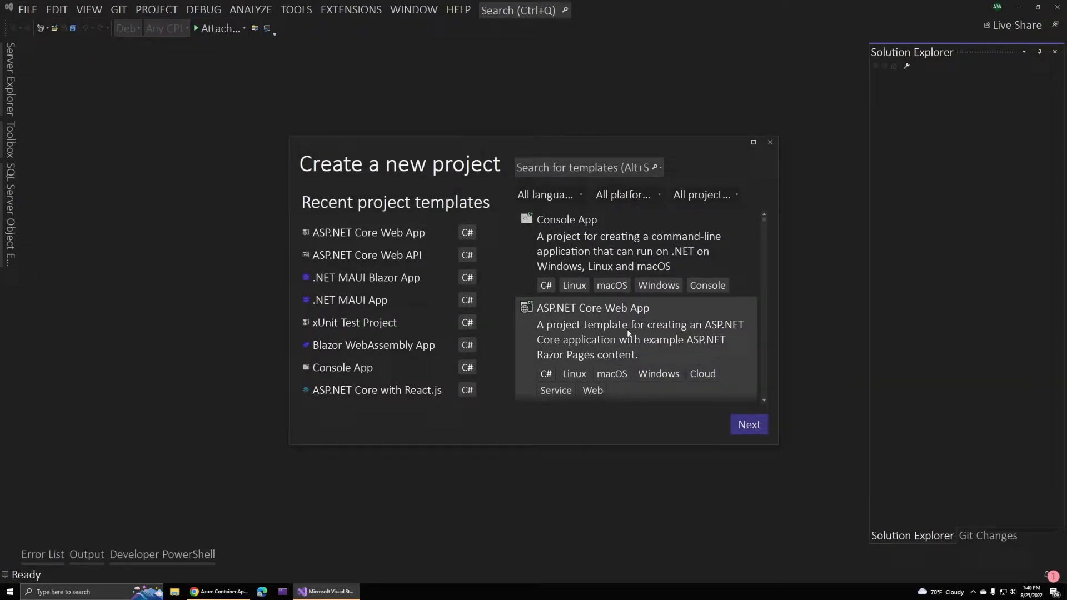
click(748, 424)
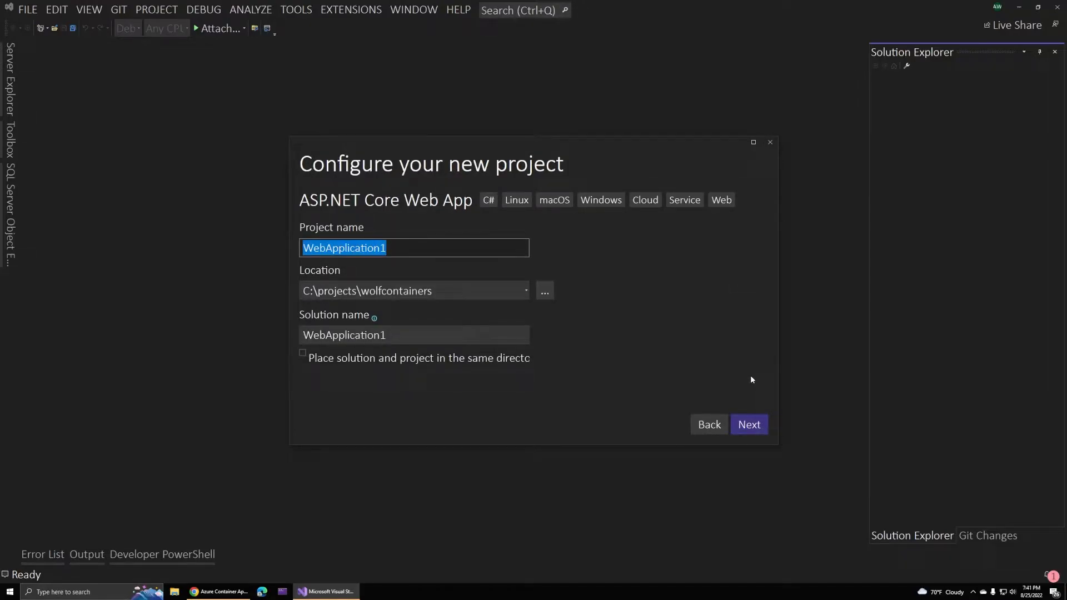
text(wolfcontai)
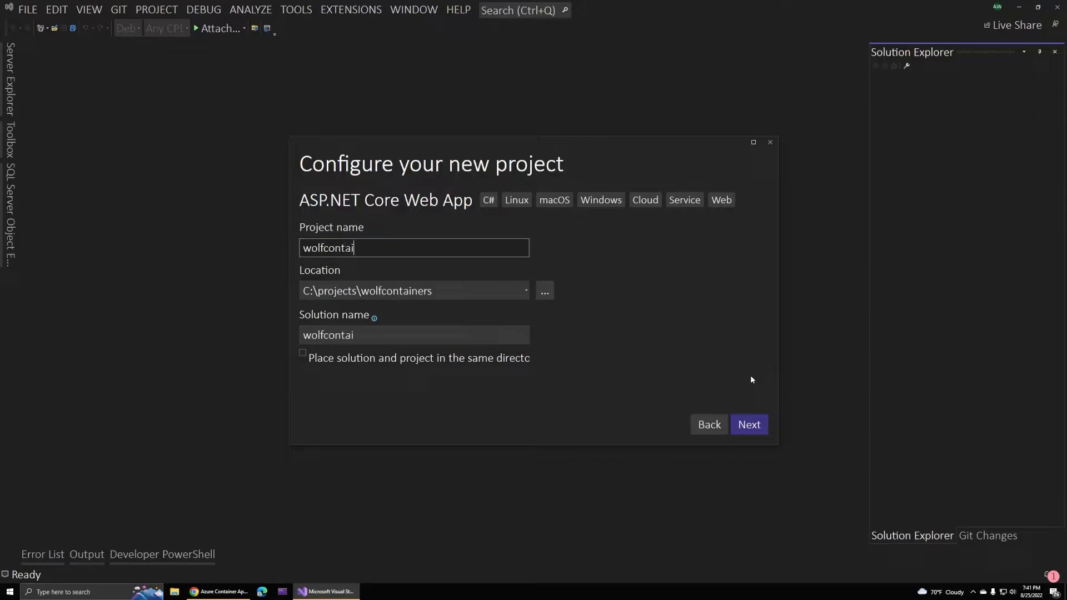
text(ners)
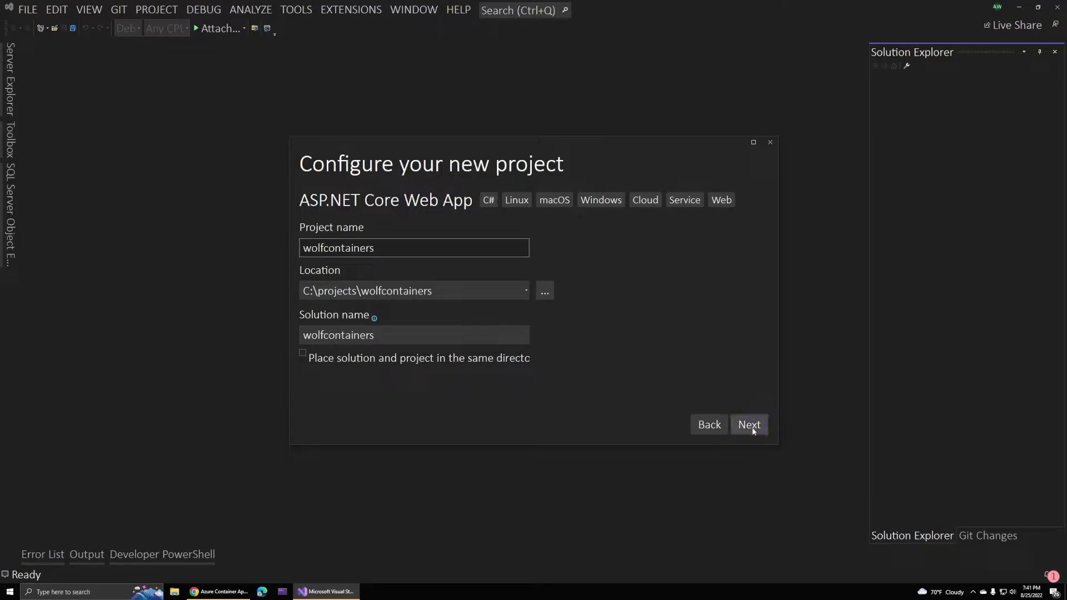
- Create the project on .NET 6.0 with HTTPS and Linux Docker support enabled
click(748, 423)
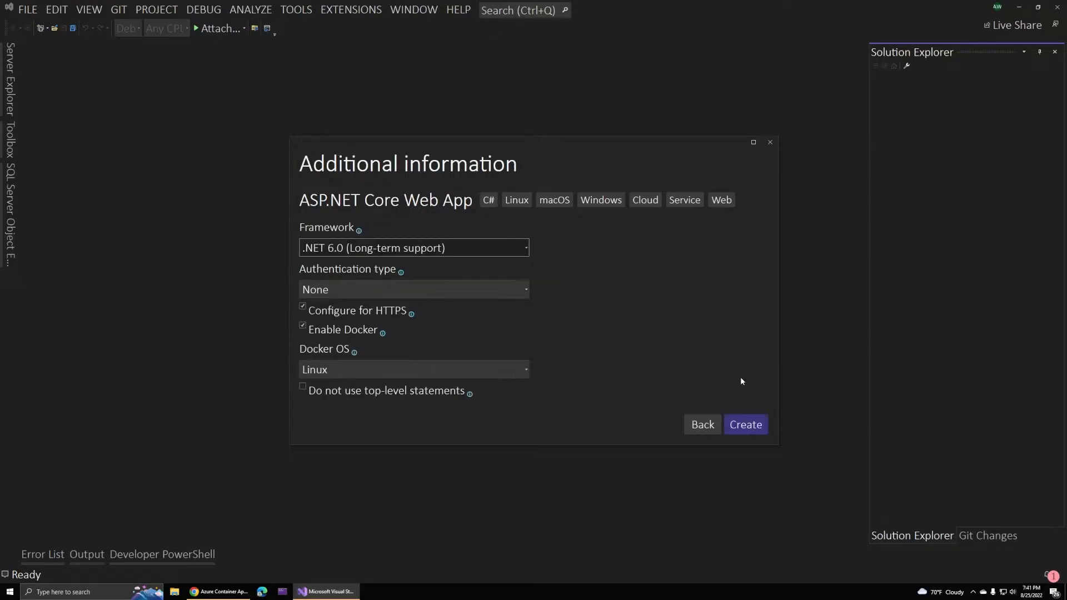
mouse_move(511, 262)
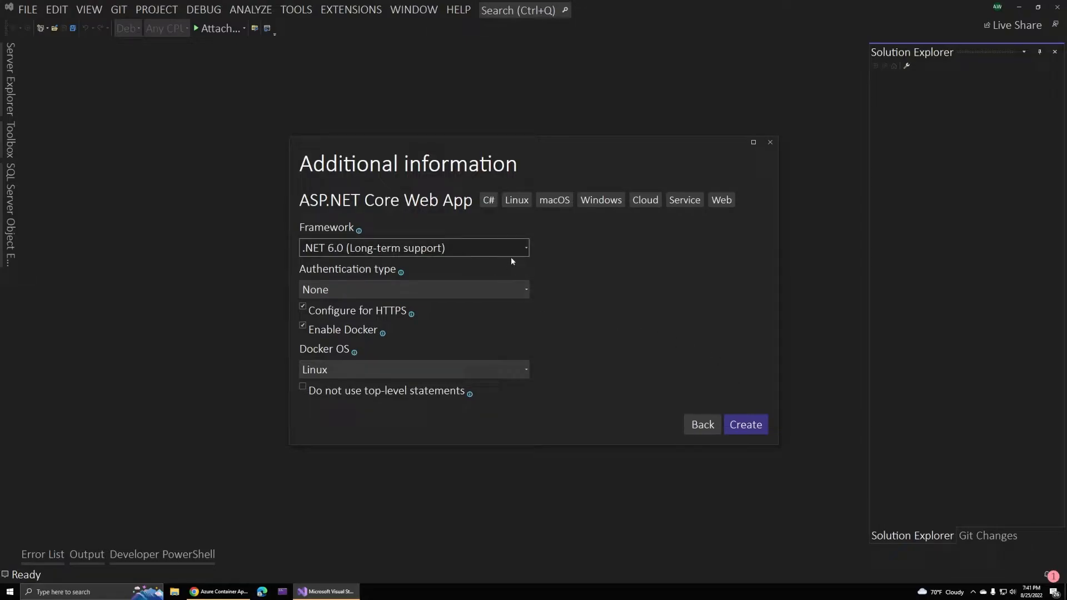
mouse_move(550, 268)
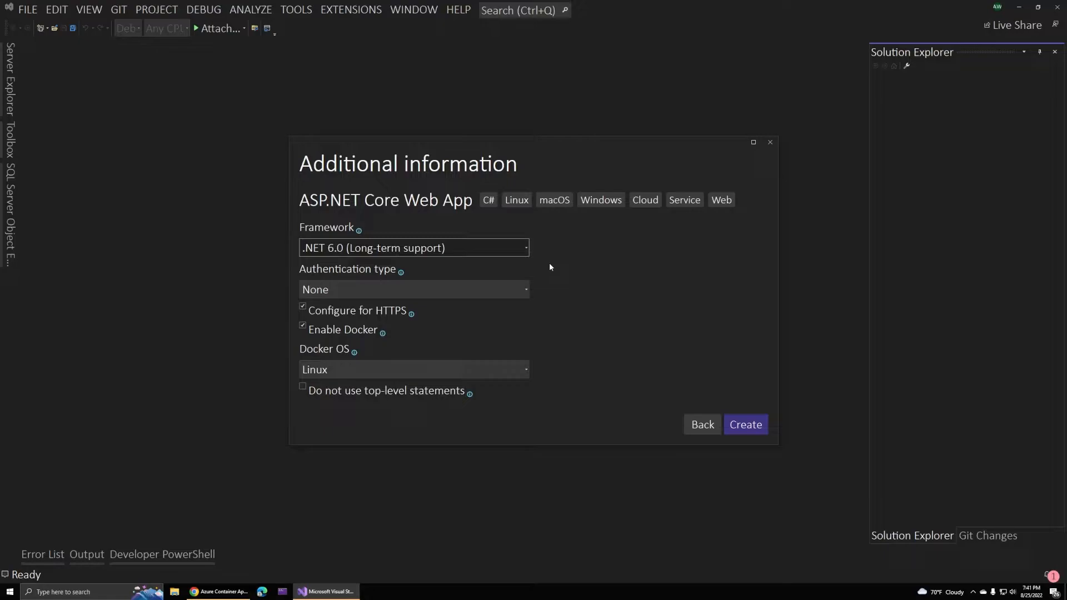
mouse_move(540, 259)
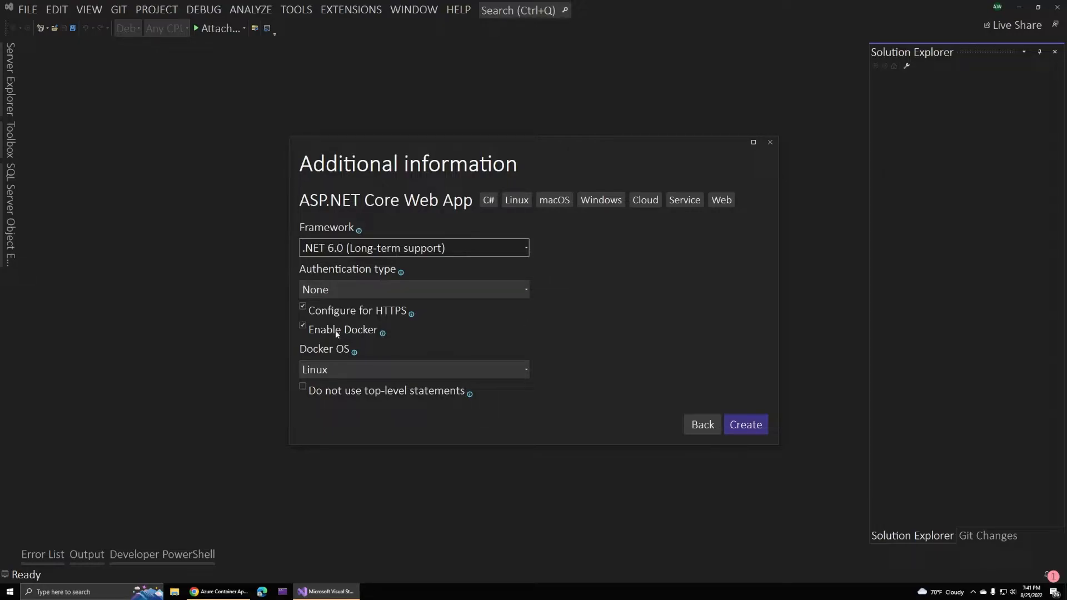
click(302, 326)
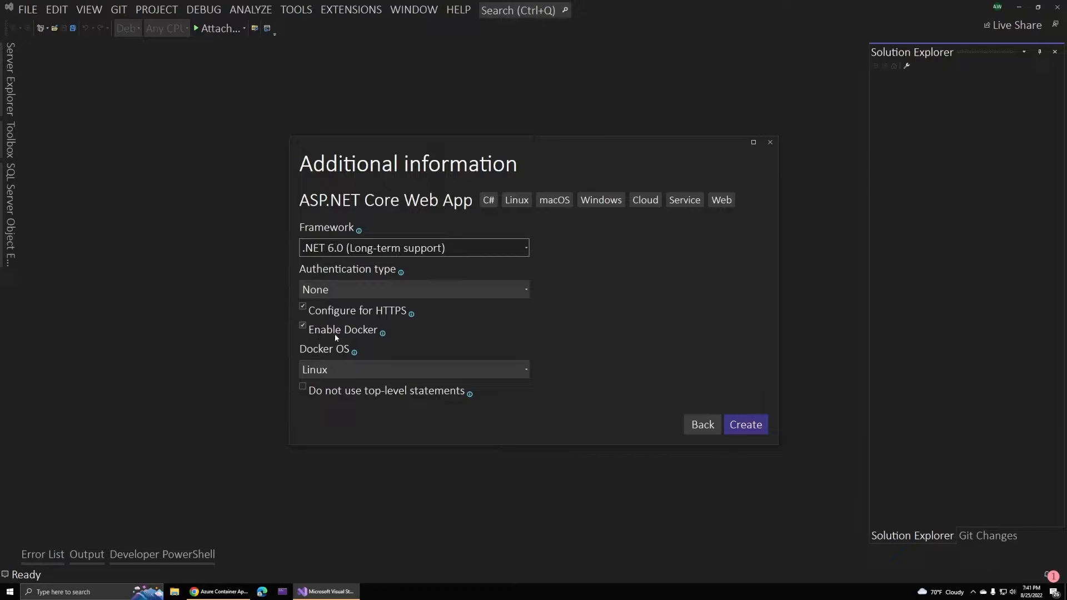
mouse_move(423, 334)
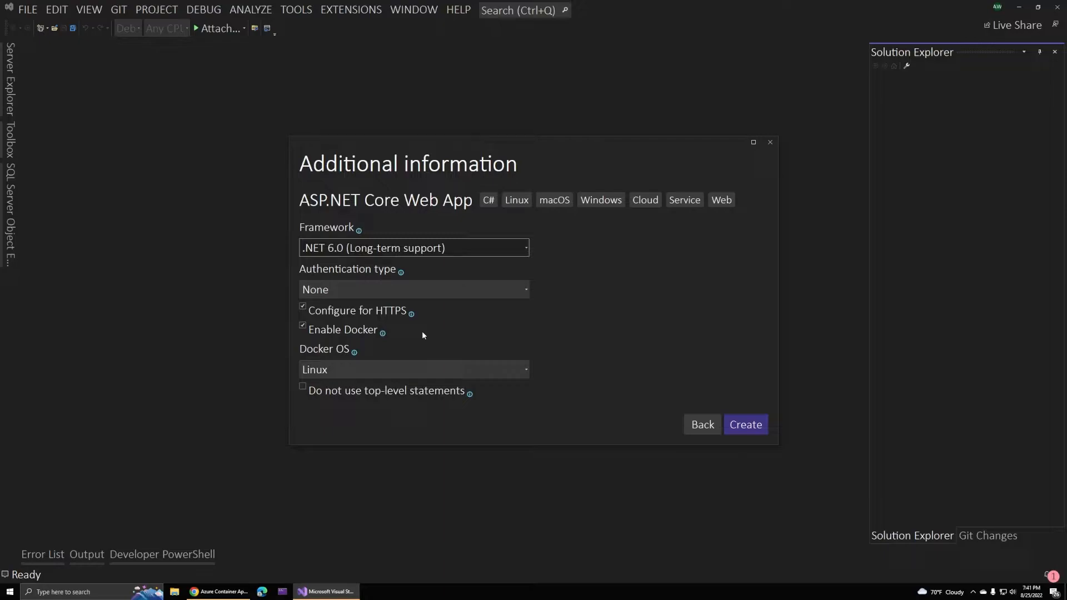
mouse_move(469, 343)
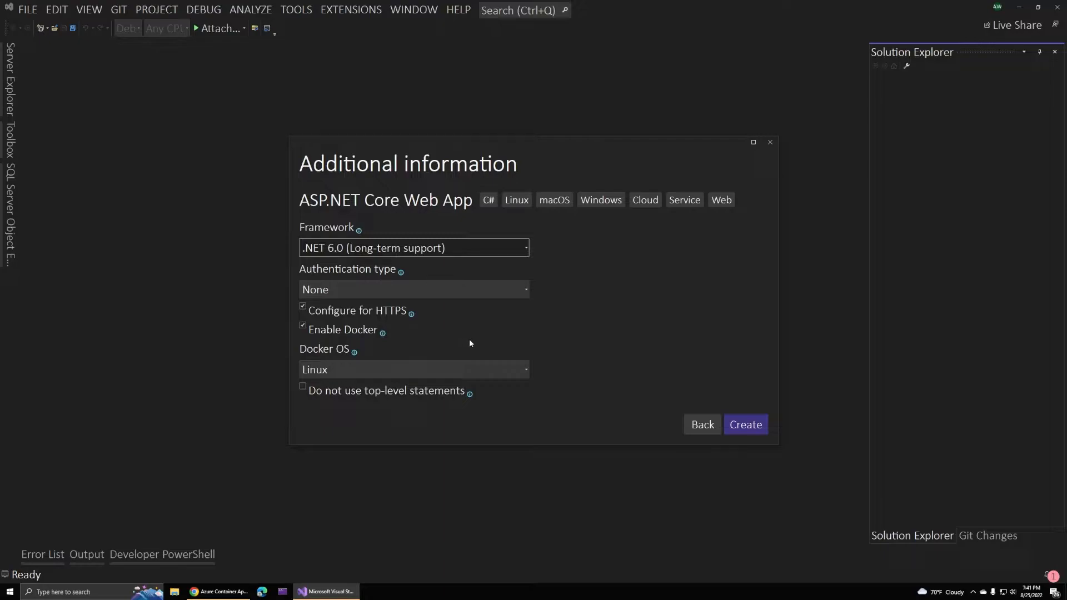
mouse_move(701, 381)
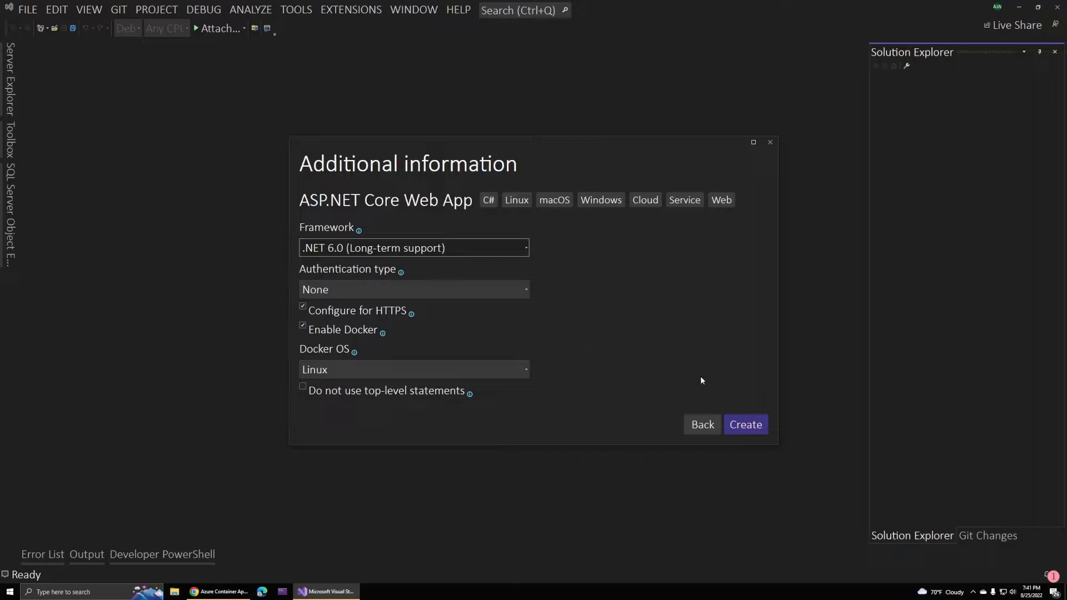
click(745, 423)
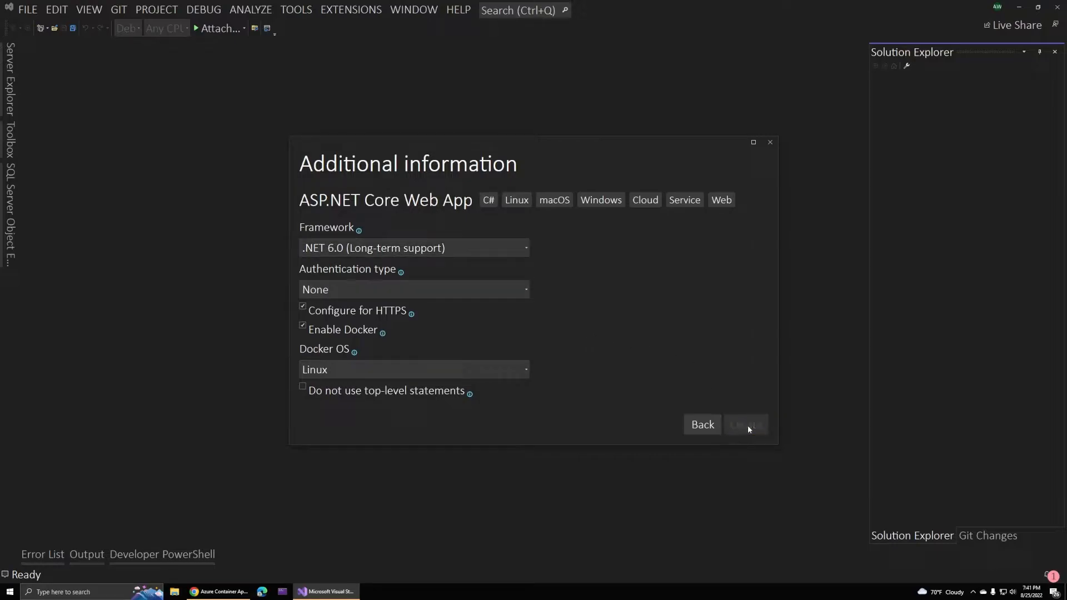
click(745, 423)
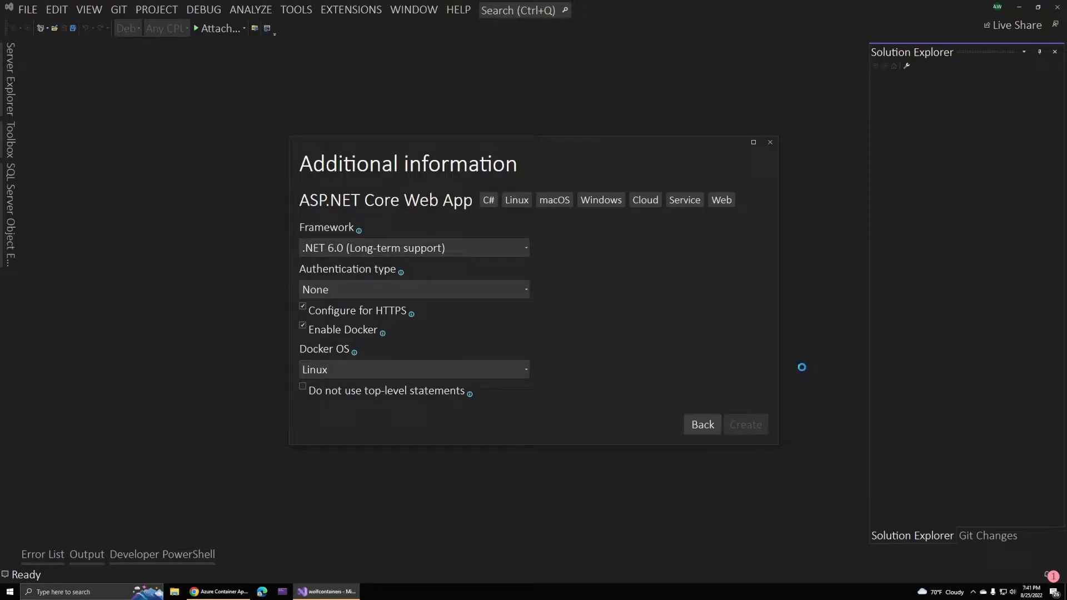
- Select the Dockerfile in the loaded wolfcontainers project
click(745, 423)
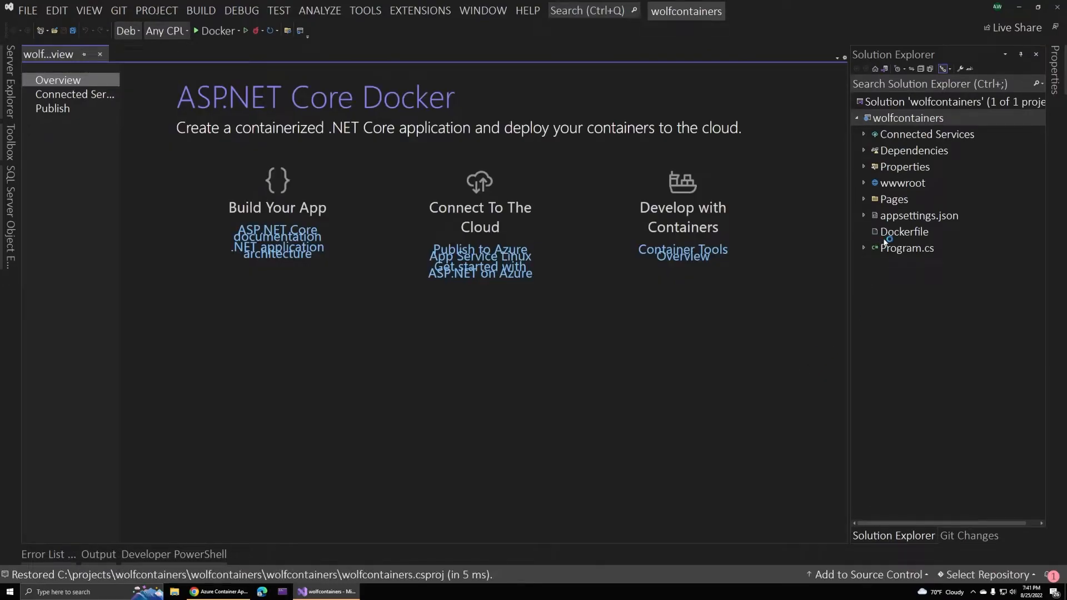
double_click(905, 232)
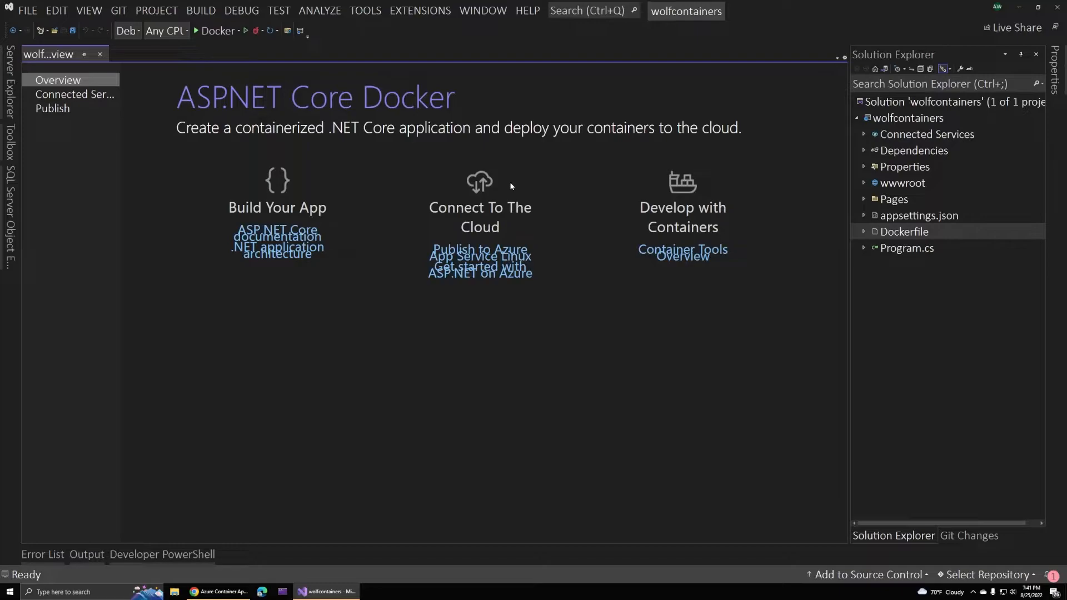
mouse_move(745, 161)
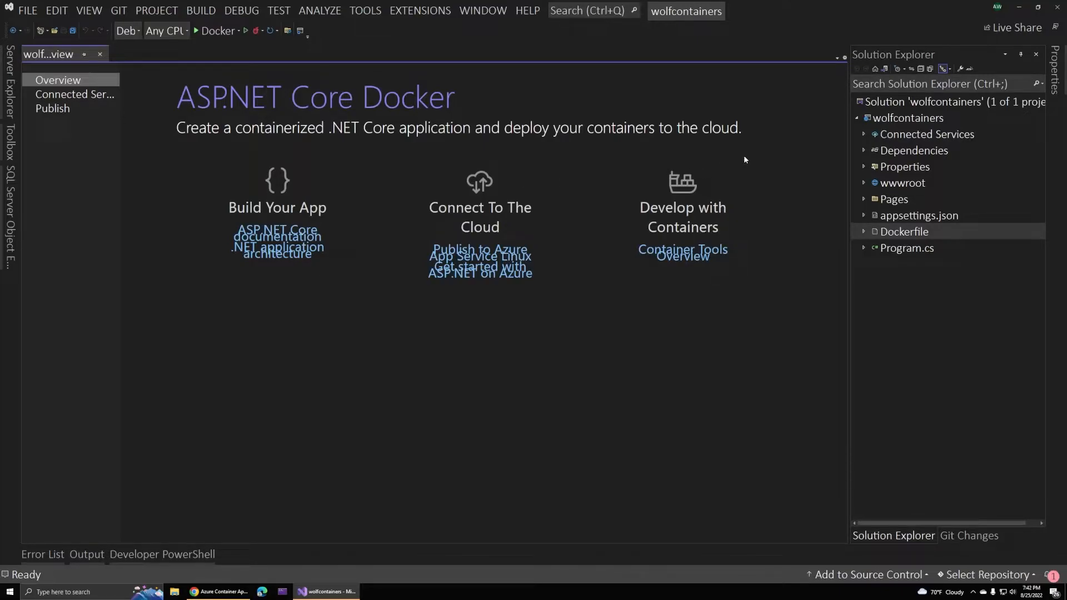
- Publish the wolfcontainers project to Azure, choosing Azure Container Apps (Linux) as the service
right_click(906, 118)
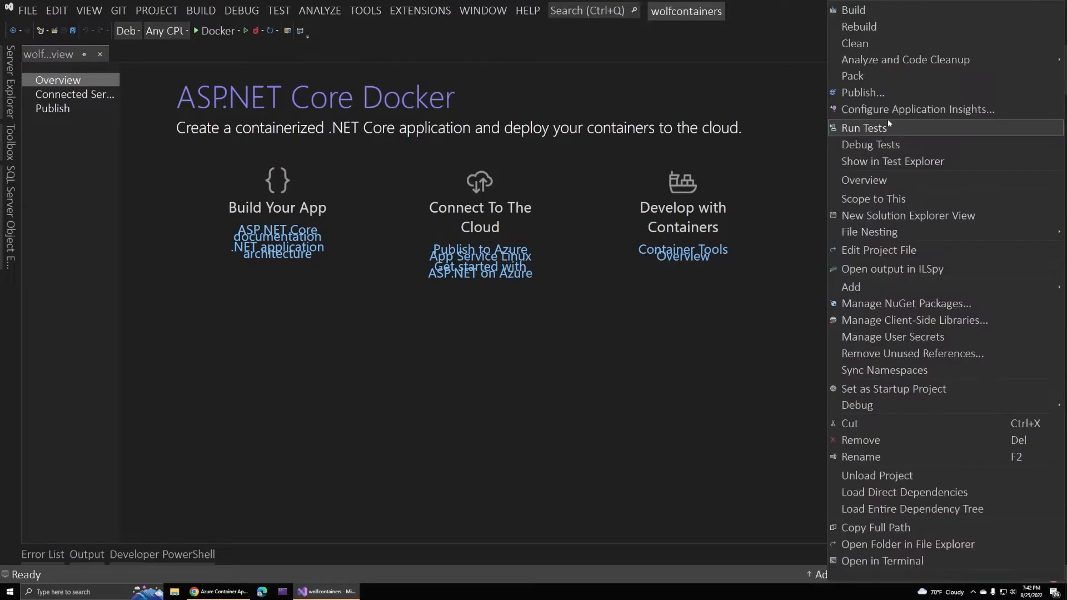
click(863, 93)
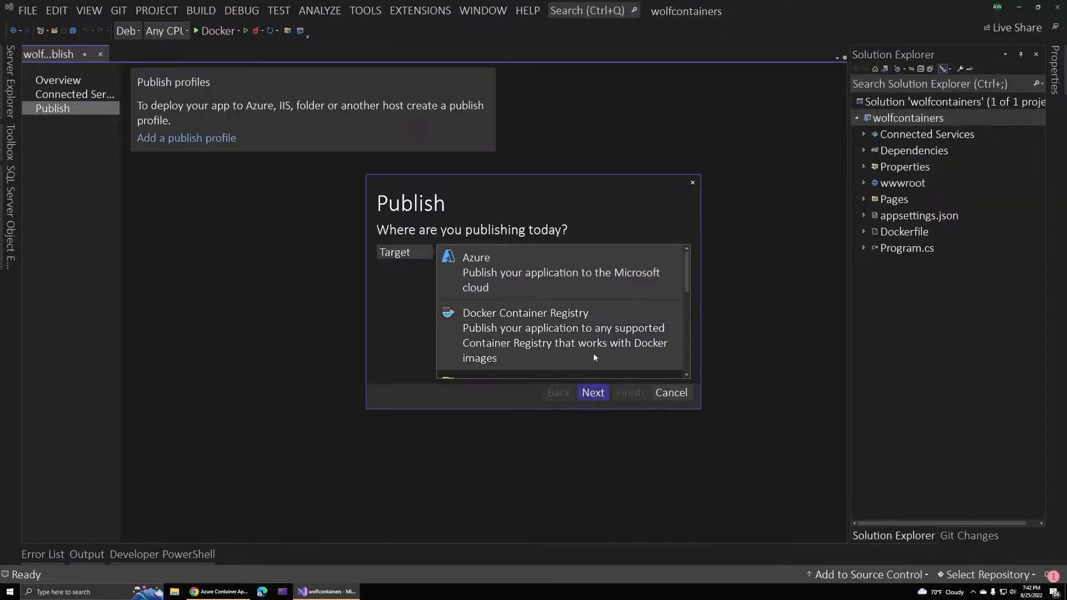
mouse_move(555, 275)
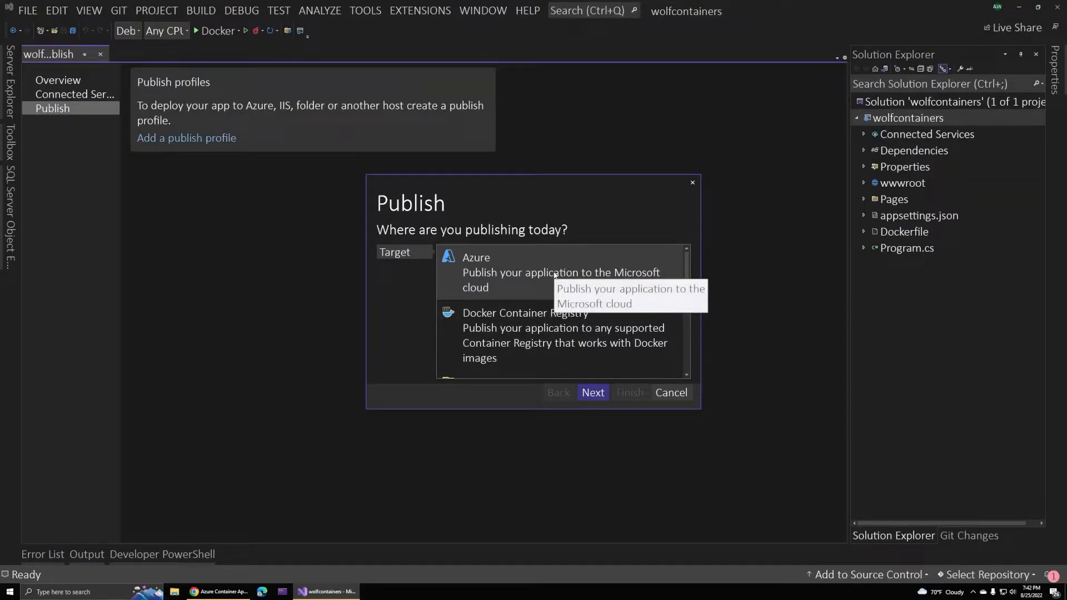
click(592, 393)
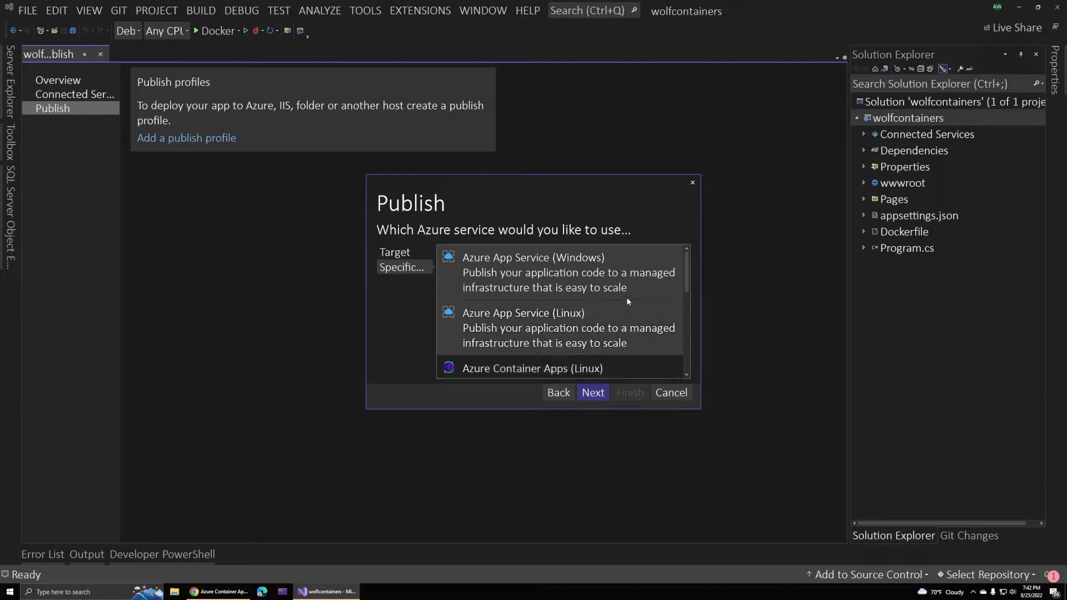
mouse_move(635, 316)
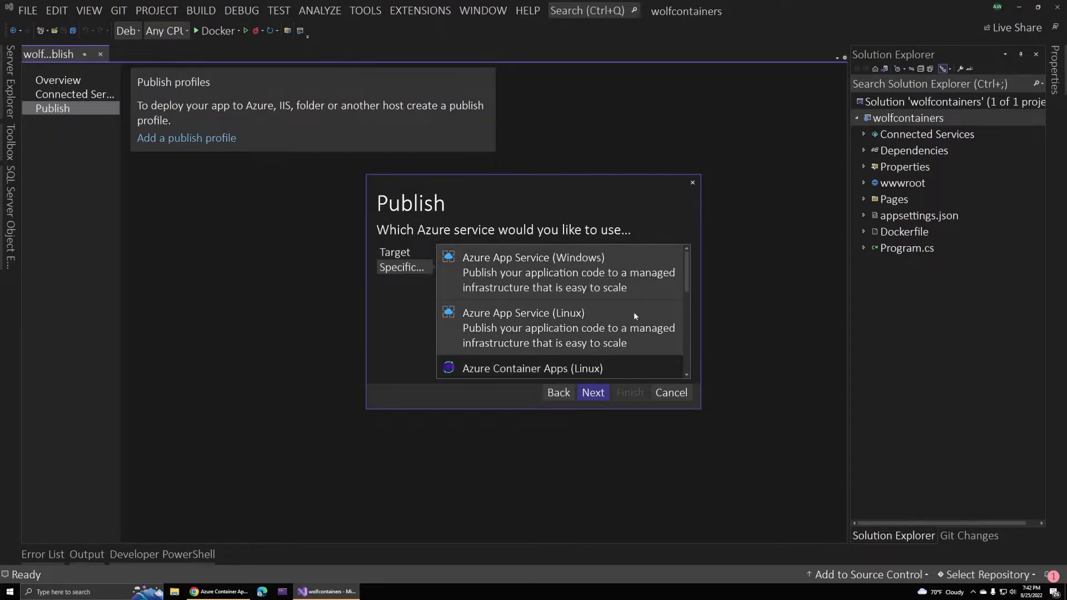
scroll(down, 3)
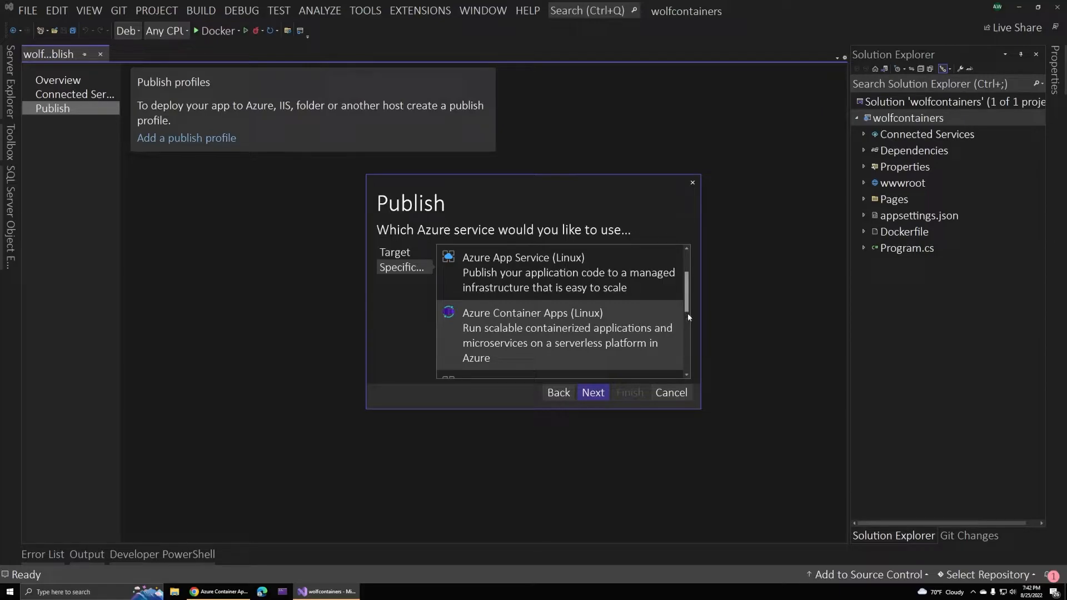
scroll(down, 3)
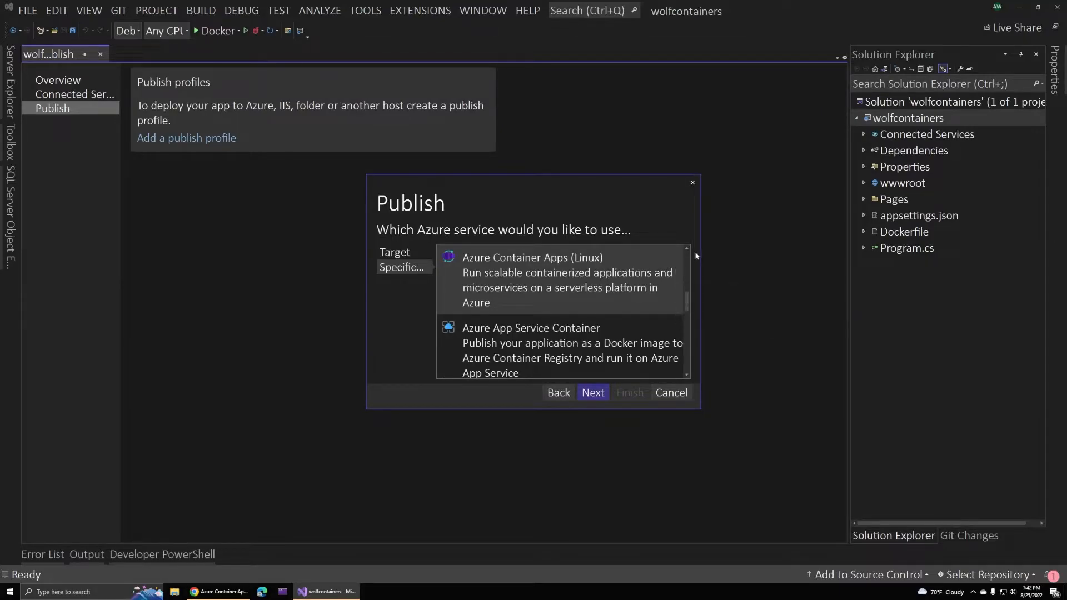
mouse_move(699, 246)
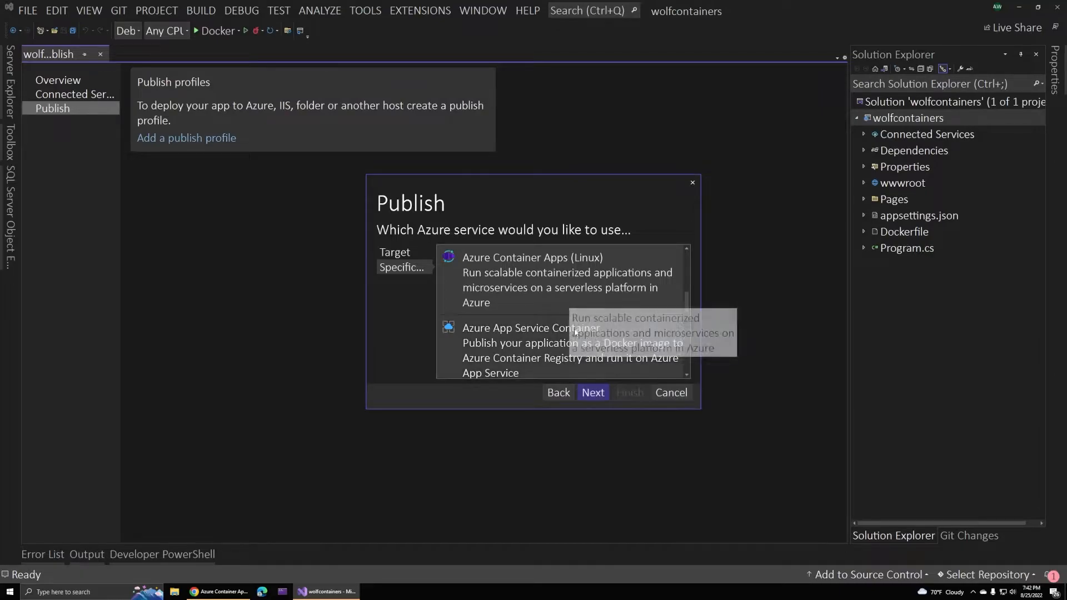
click(591, 392)
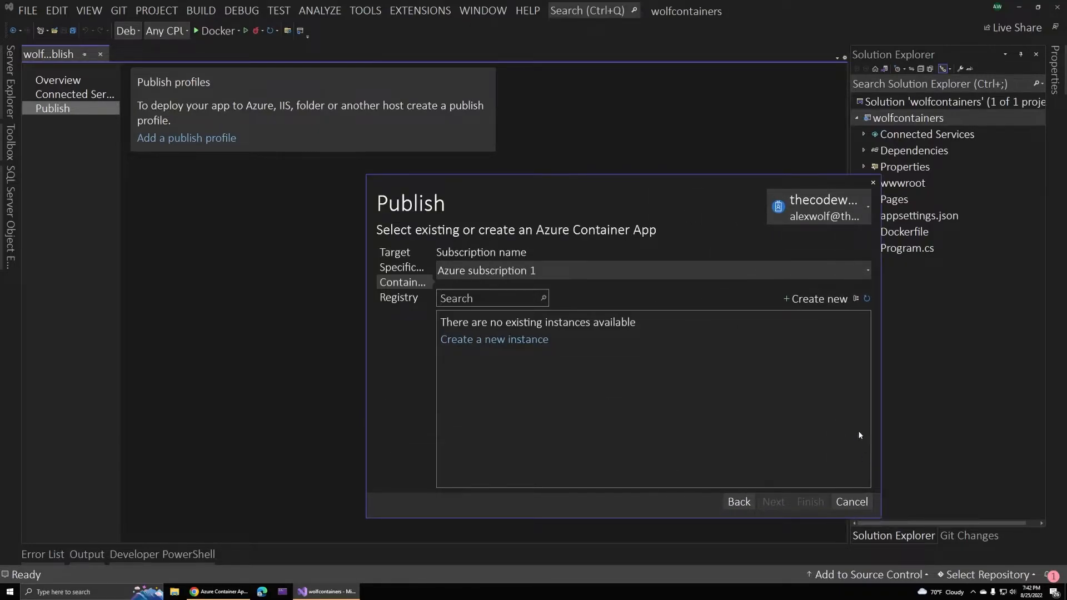
mouse_move(744, 362)
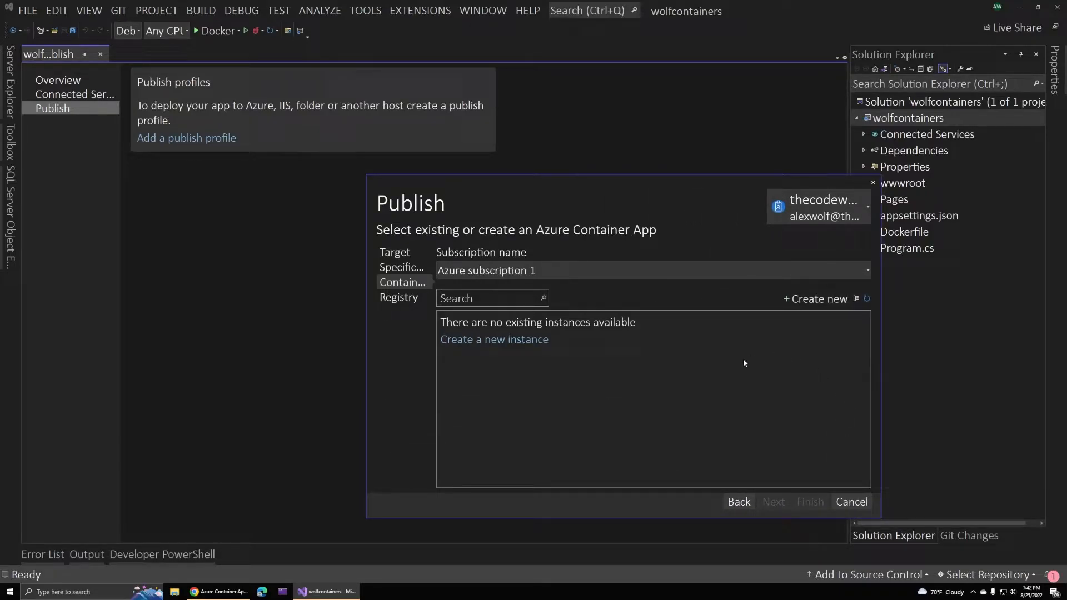
mouse_move(842, 238)
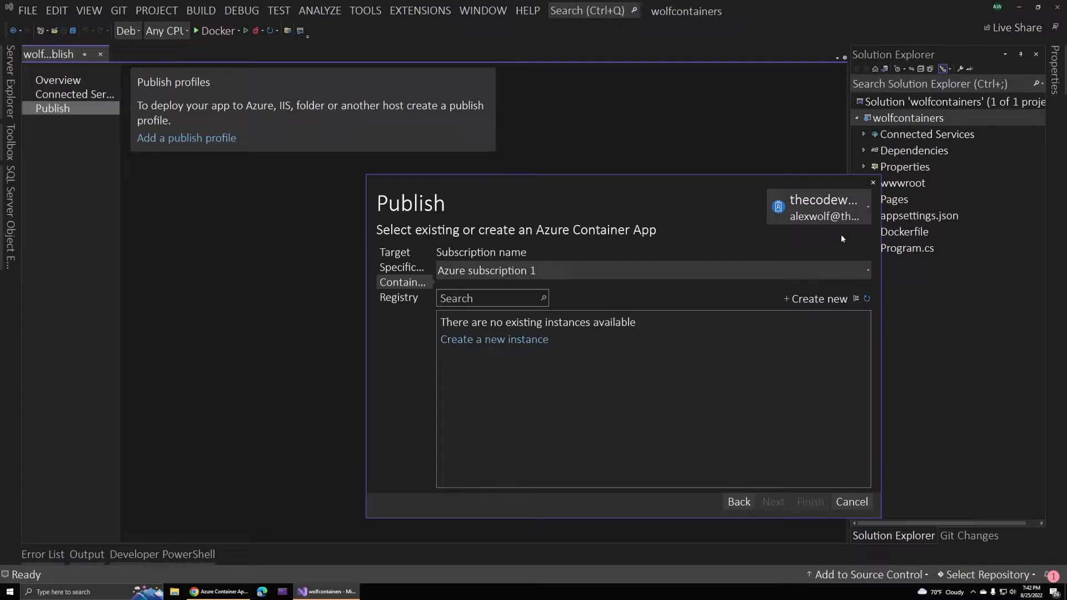
mouse_move(822, 234)
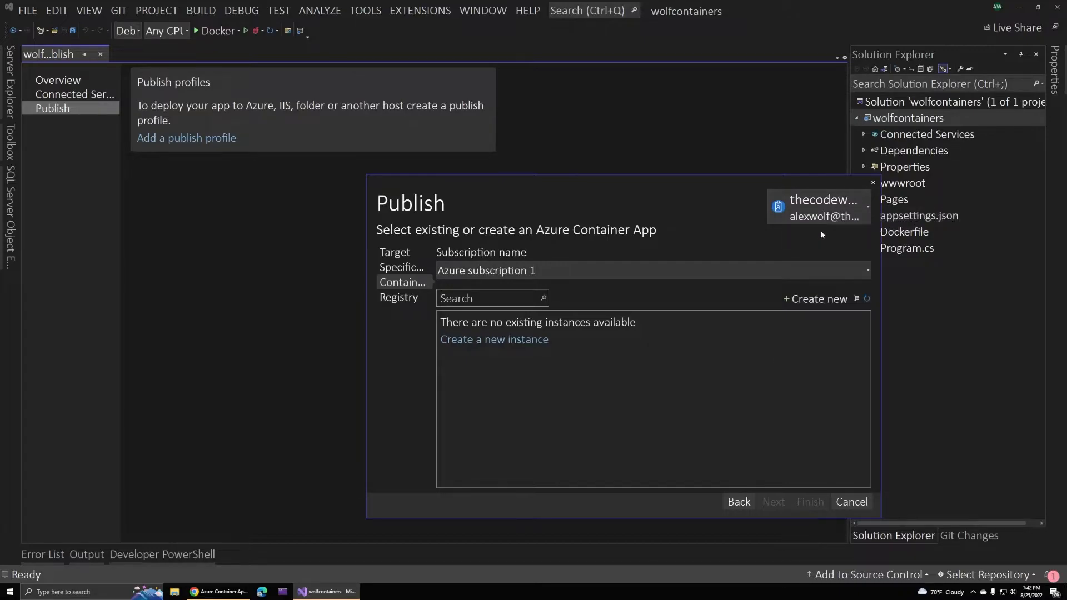
mouse_move(814, 281)
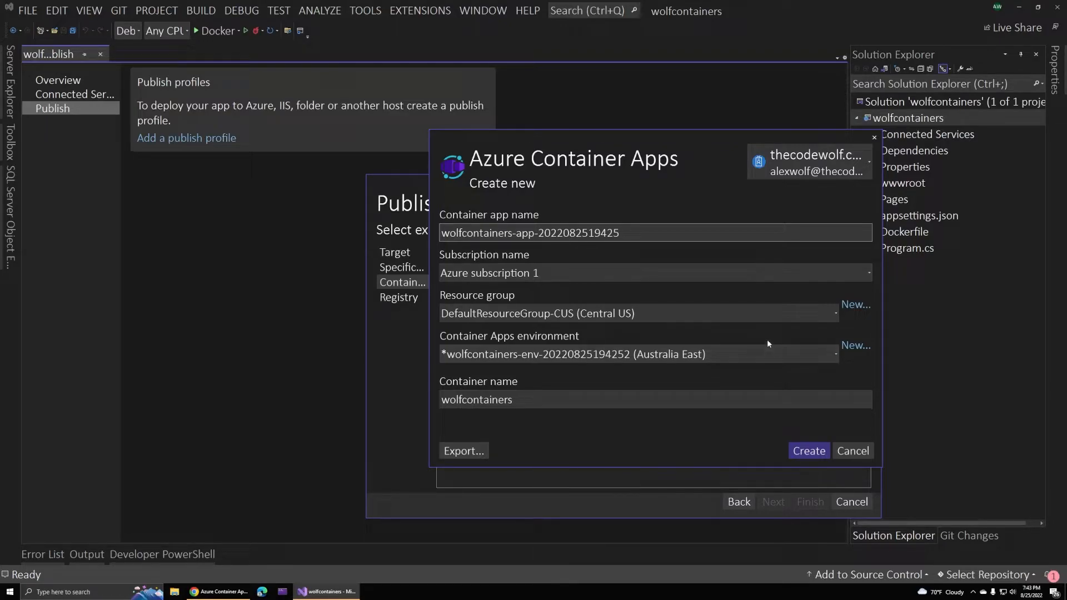
- Draft a new container app using a new resource group named codewolf
click(612, 232)
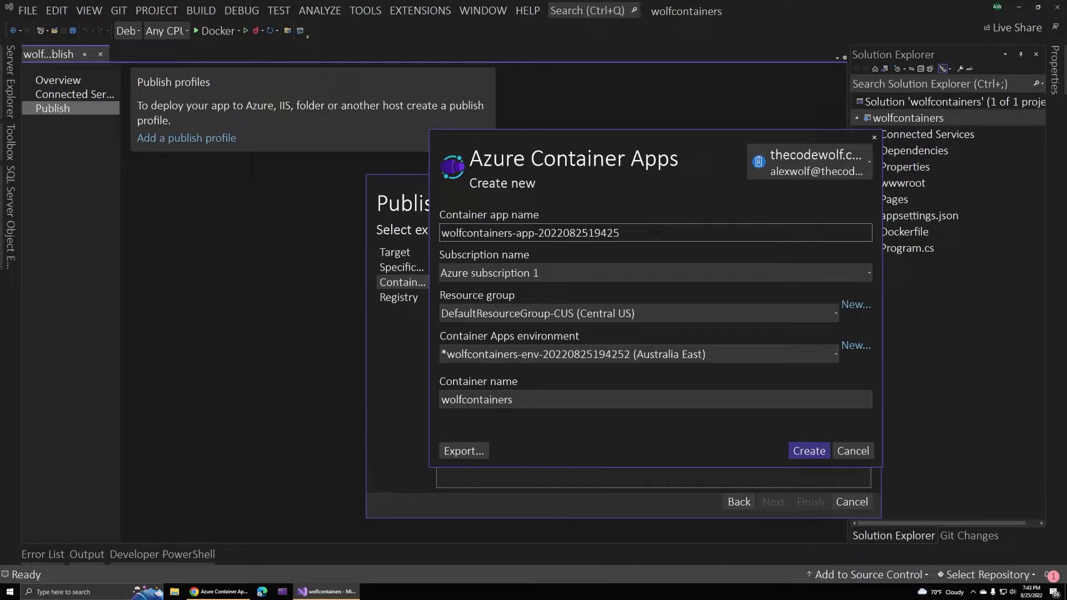
mouse_move(641, 252)
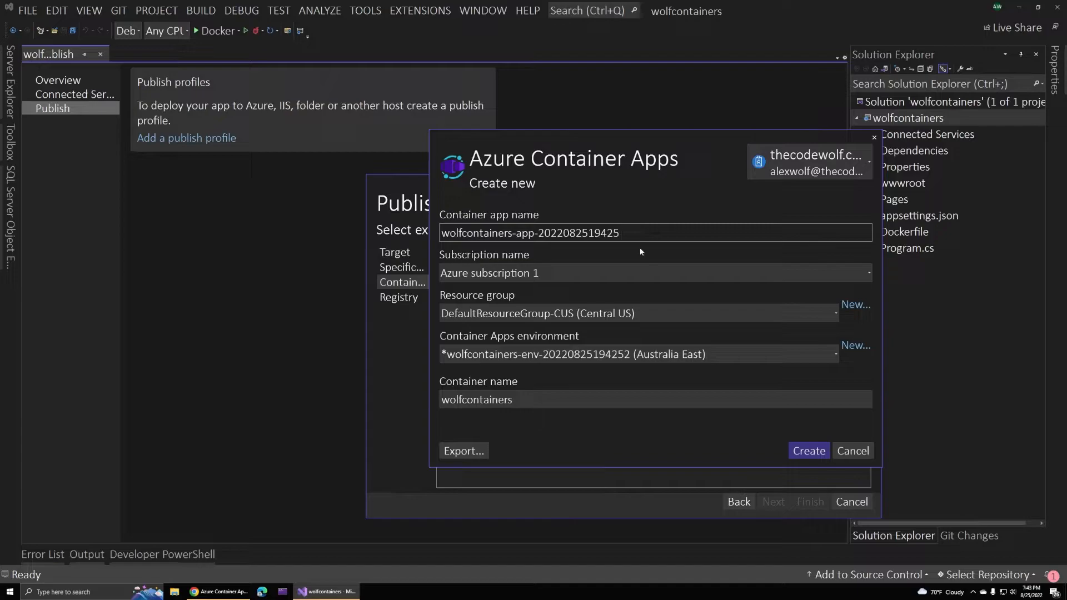
mouse_move(568, 272)
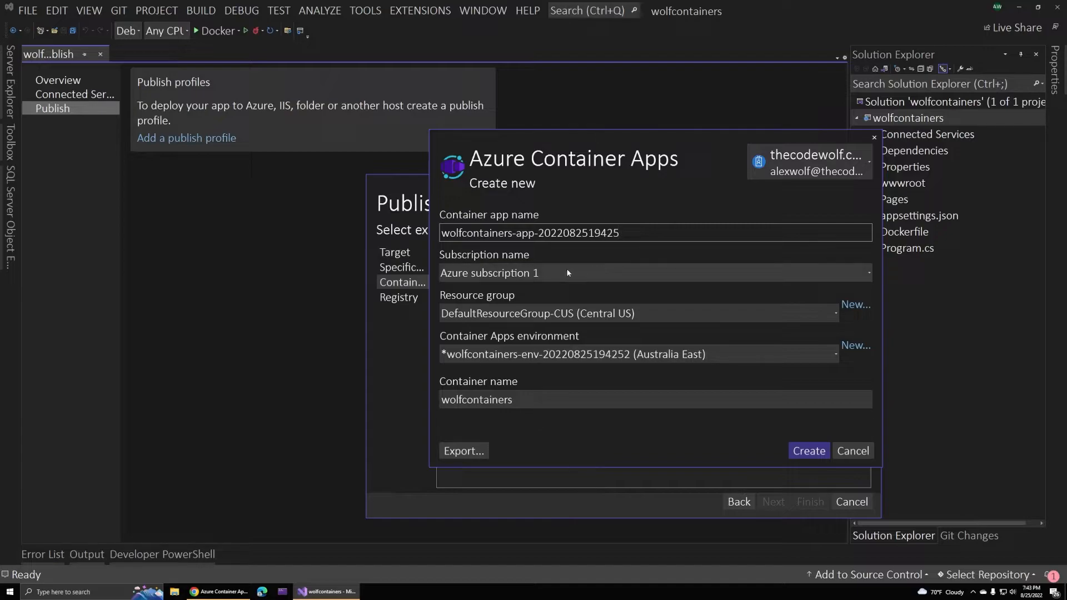
mouse_move(601, 312)
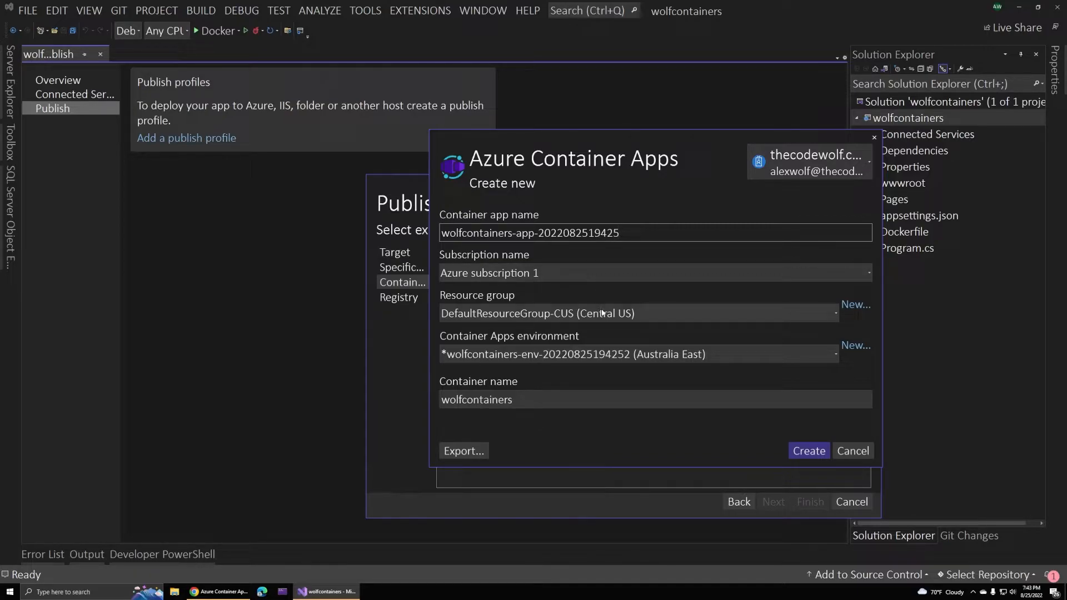
mouse_move(855, 305)
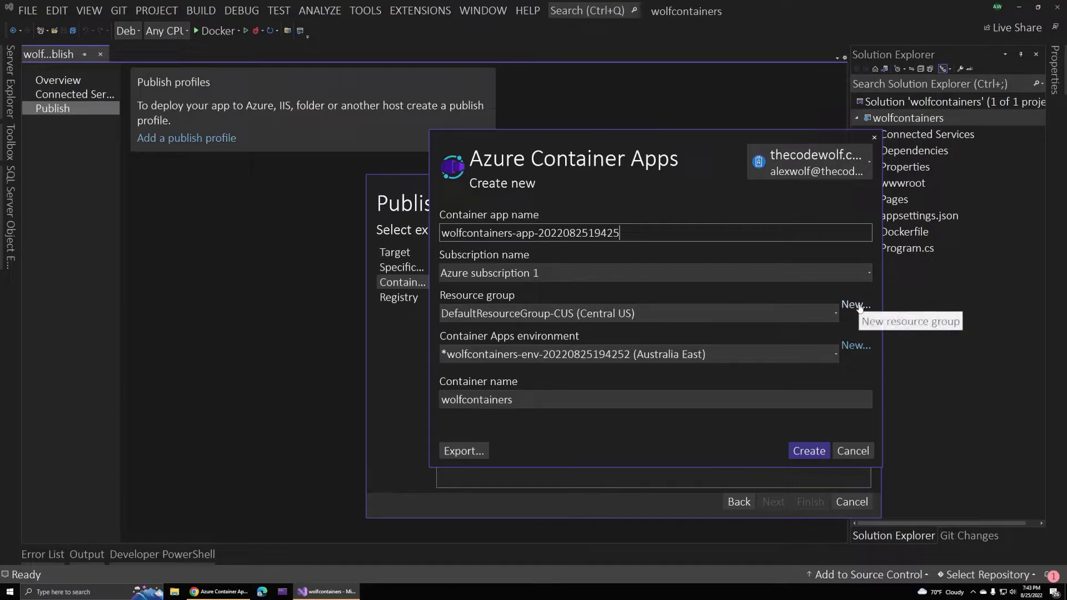
click(854, 304)
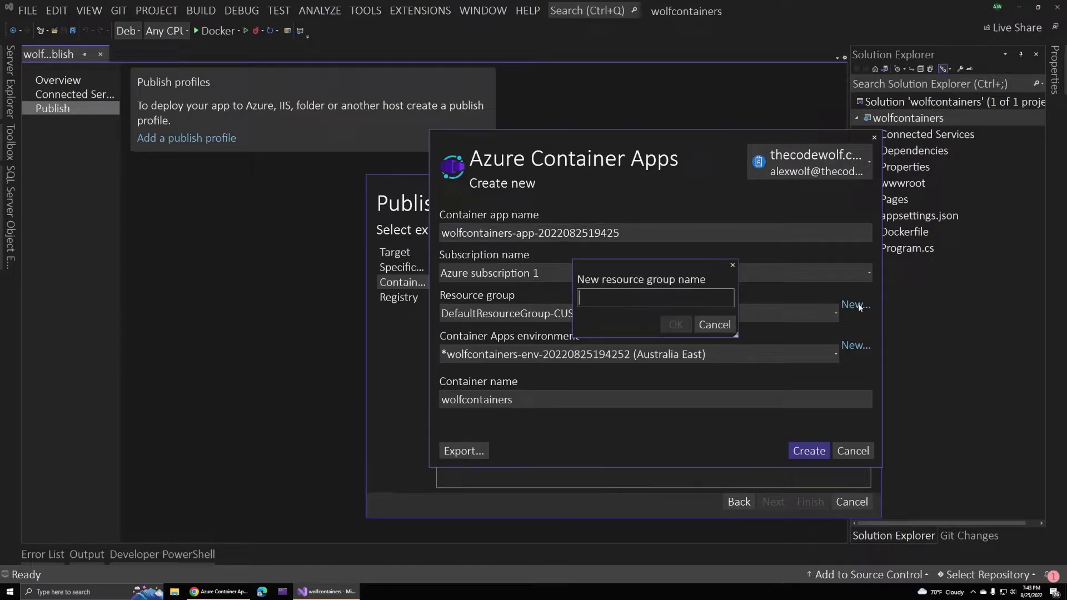
text(codewolf)
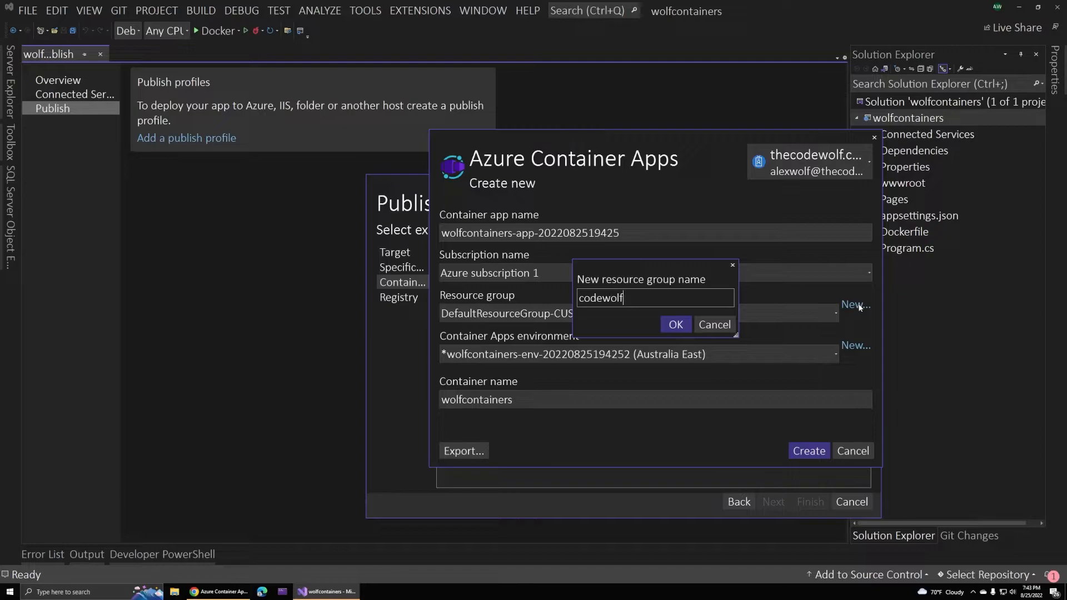
click(675, 325)
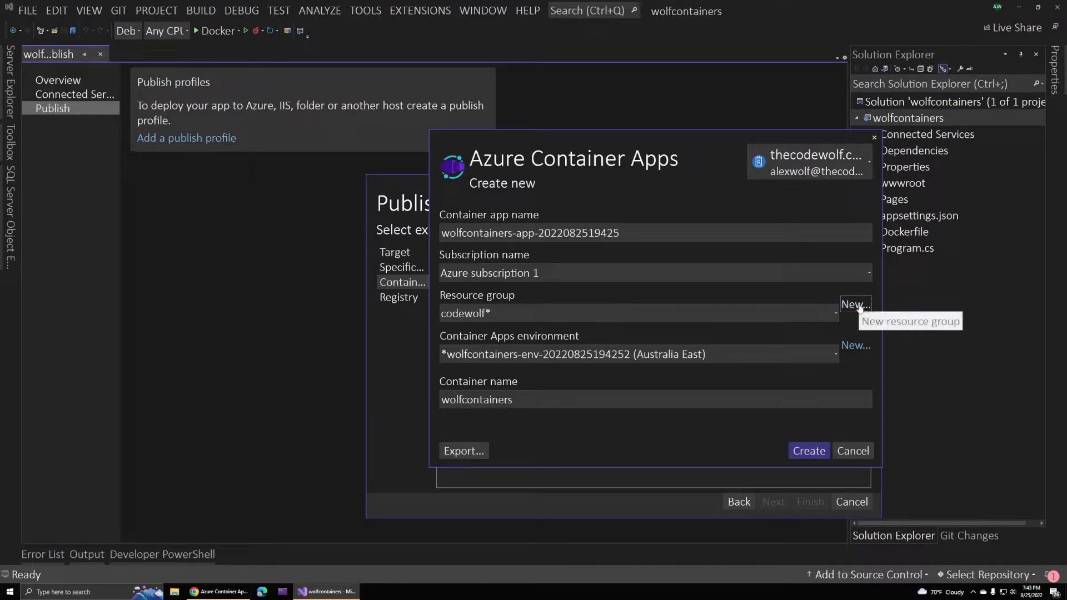
mouse_move(792, 357)
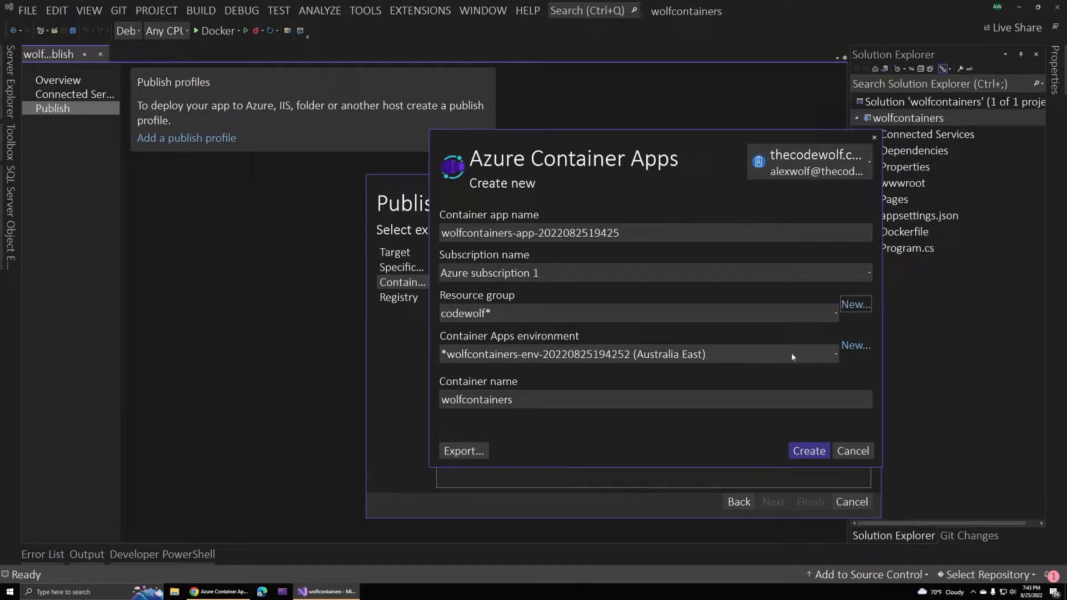
mouse_move(854, 359)
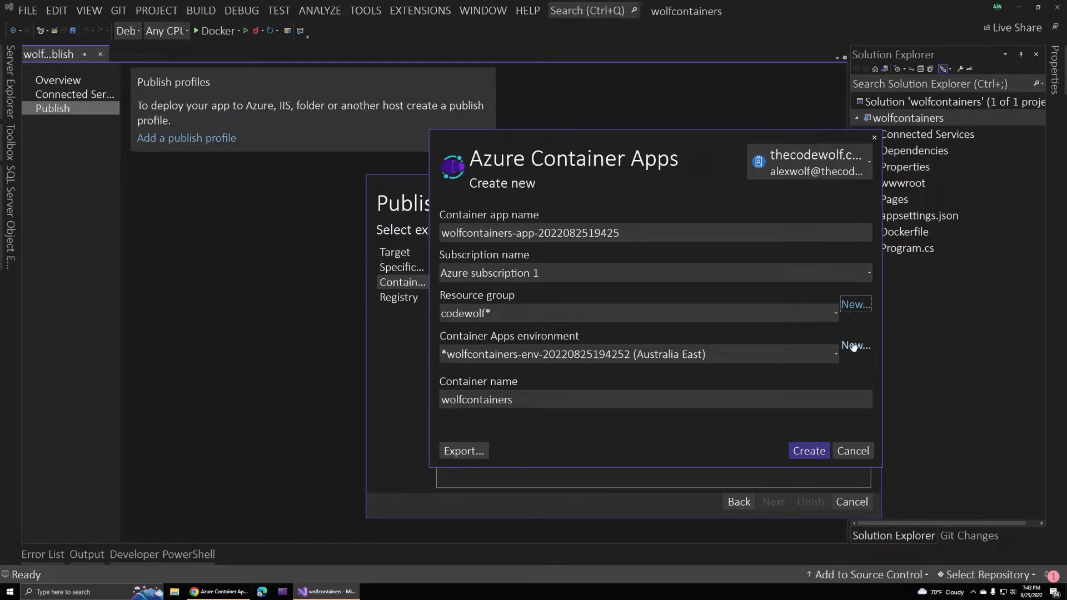
- Create a Container Apps environment in Central US with a new Central US Log Analytics workspace
click(829, 330)
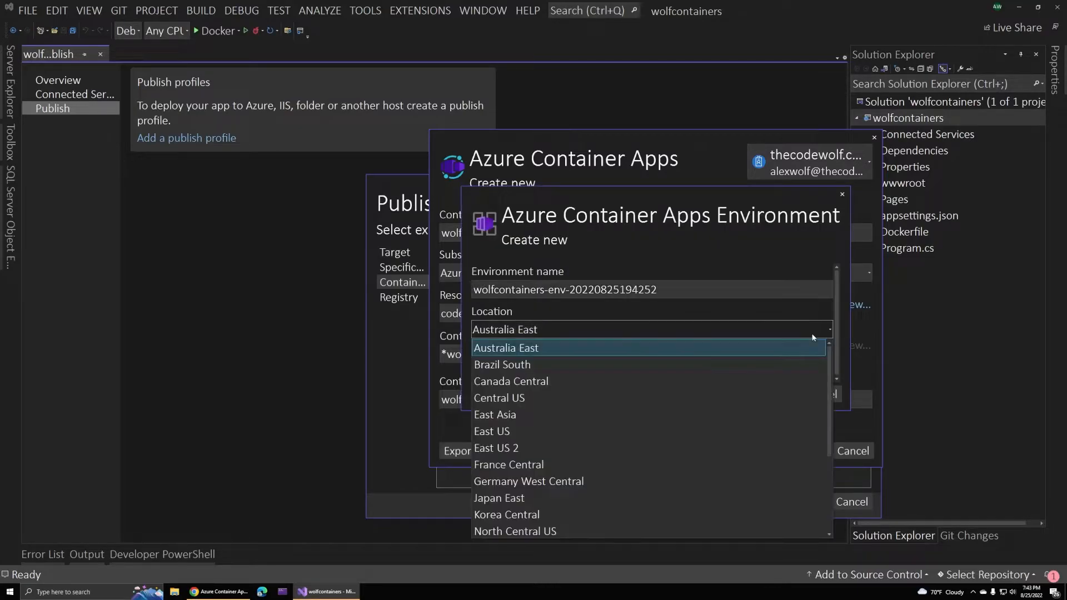
mouse_move(644, 364)
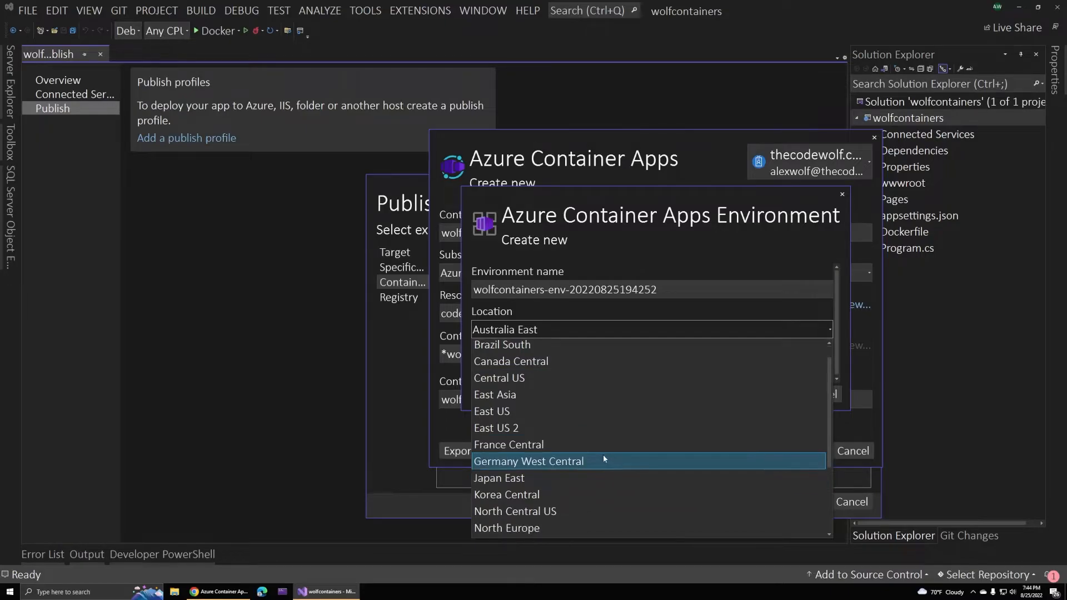
click(500, 378)
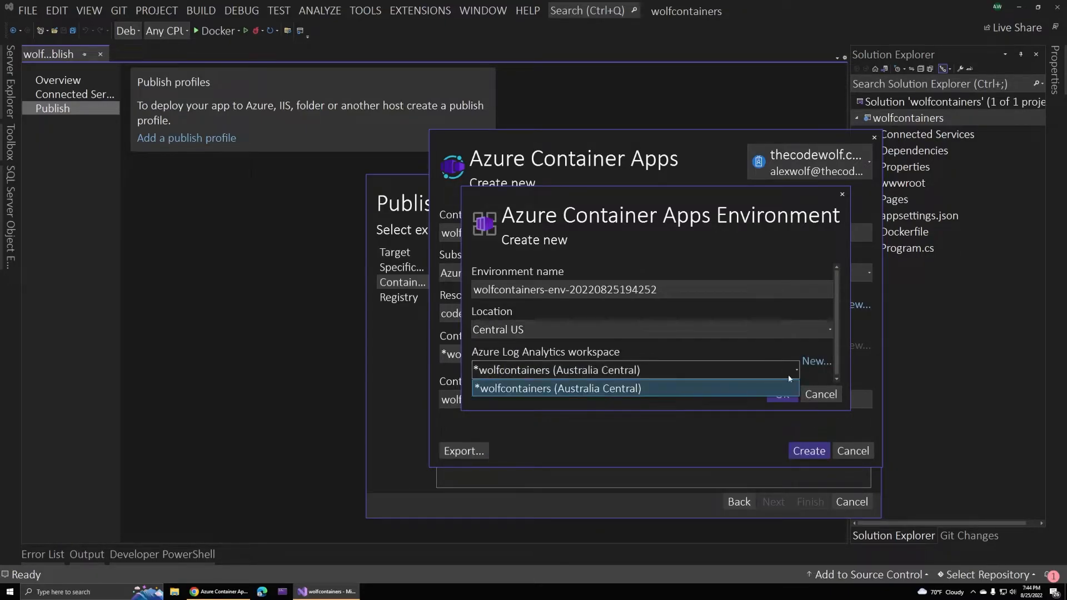
mouse_move(817, 361)
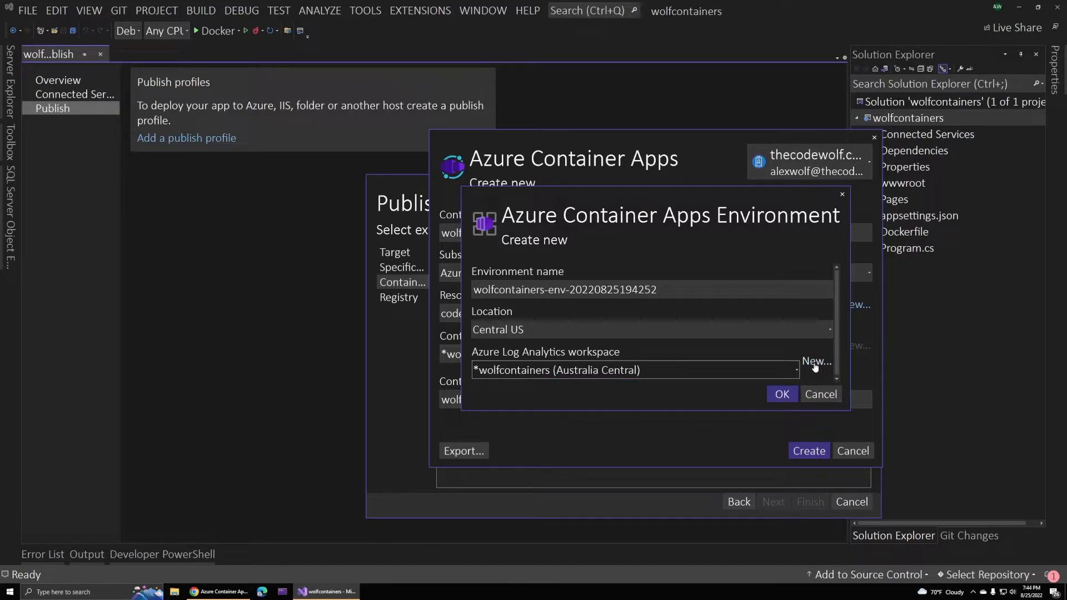
click(816, 362)
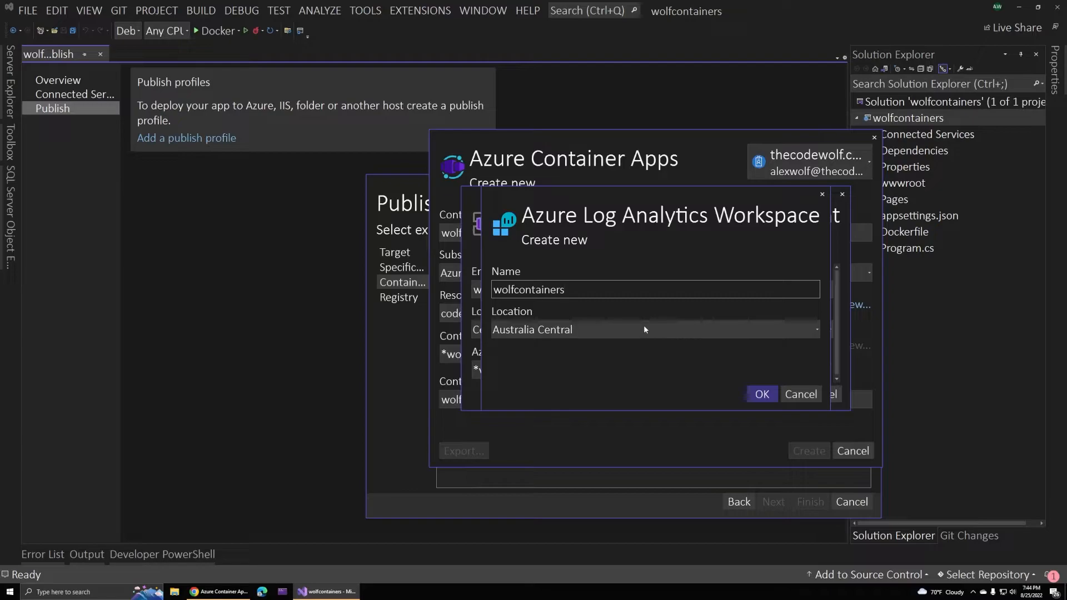
click(815, 330)
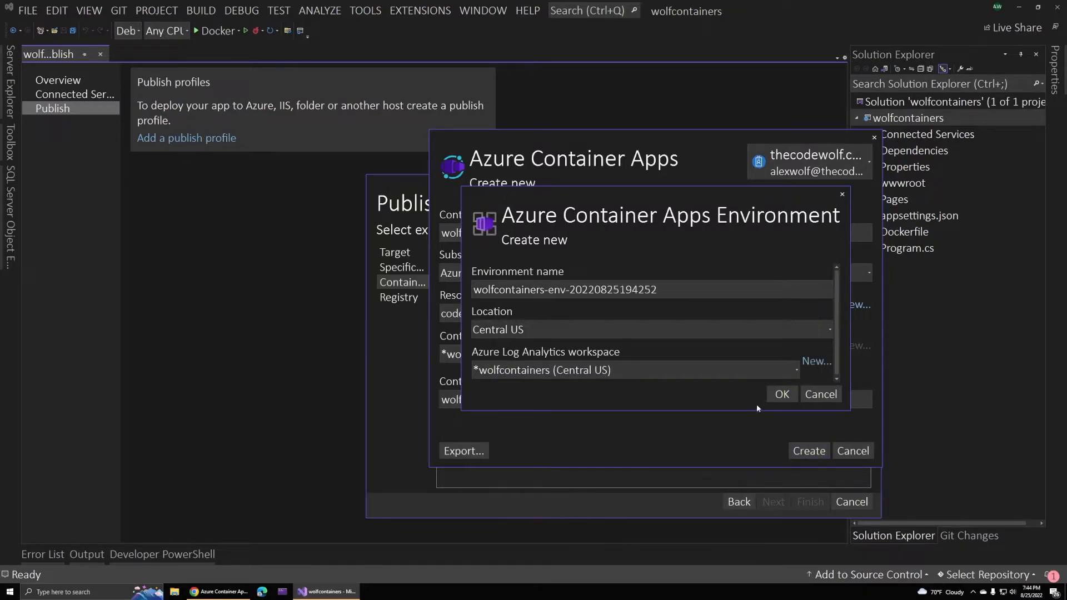
click(782, 393)
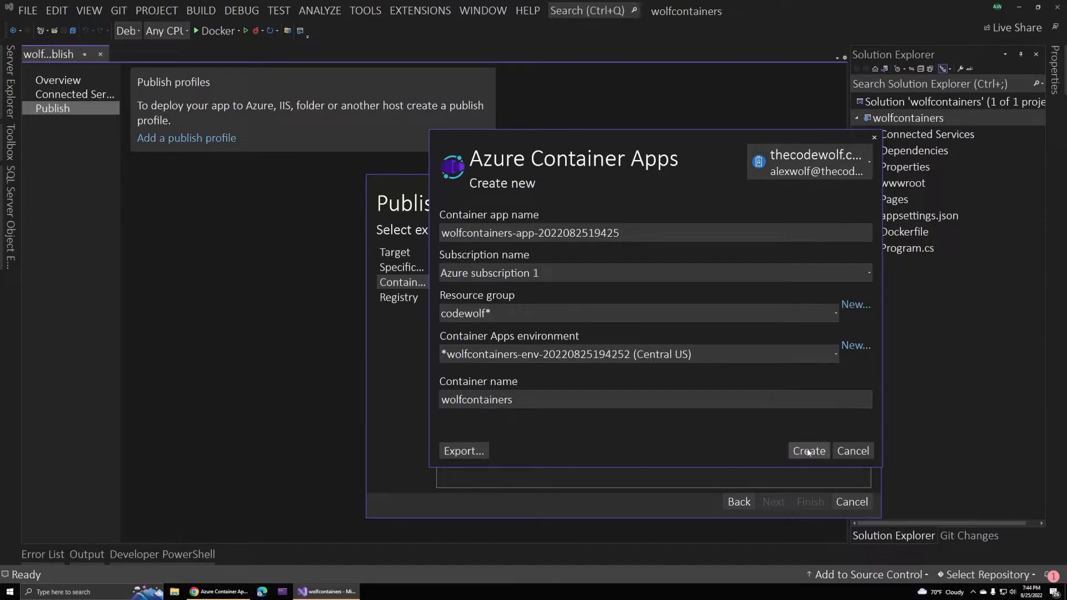
mouse_move(716, 447)
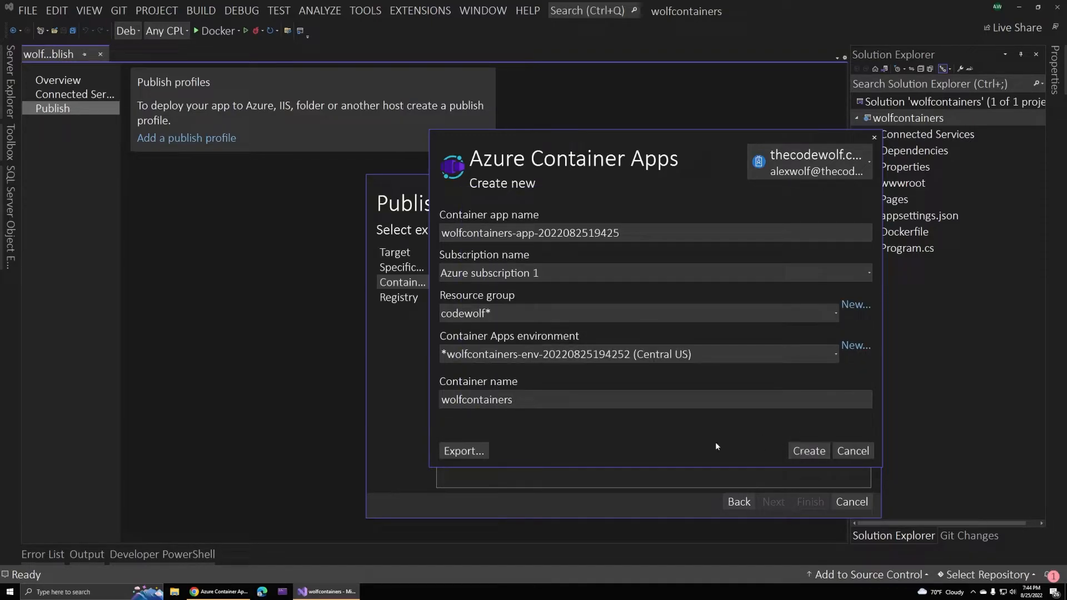
mouse_move(753, 432)
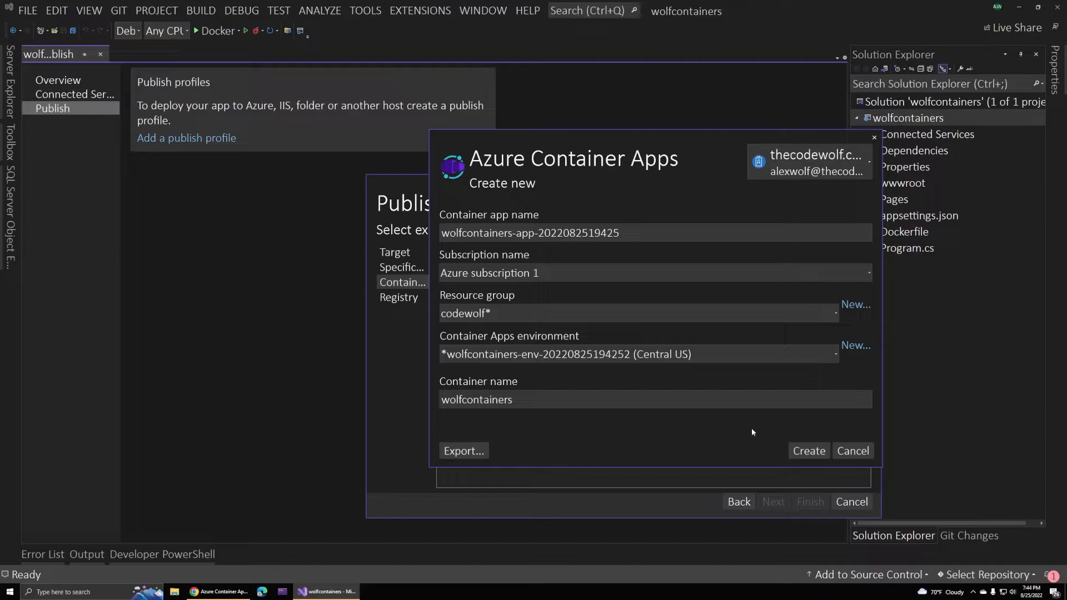
mouse_move(808, 450)
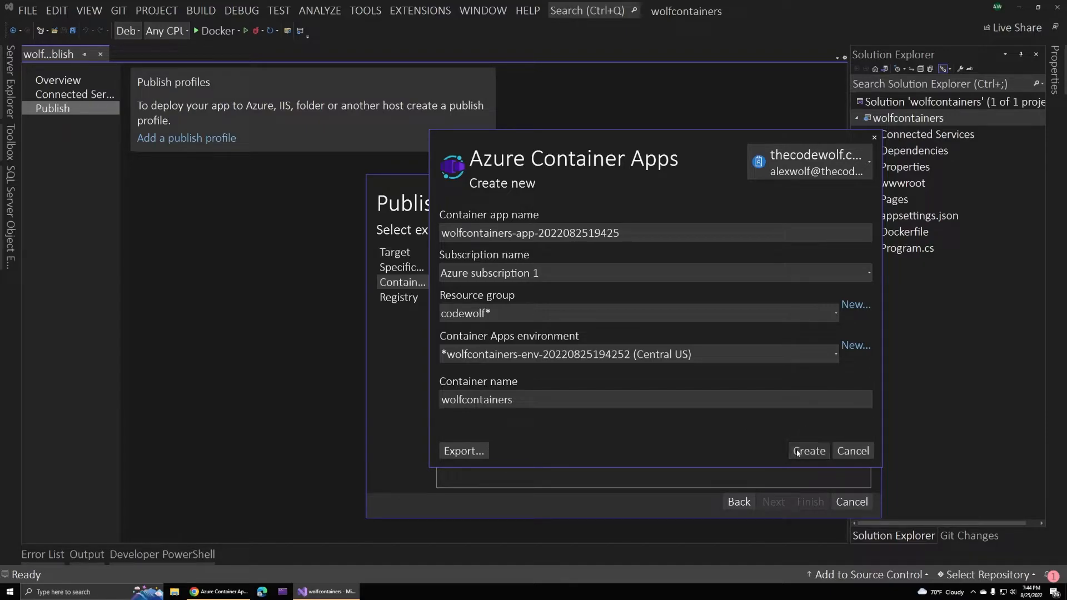
- Create the container app and reach the wizard's Registry step
click(808, 450)
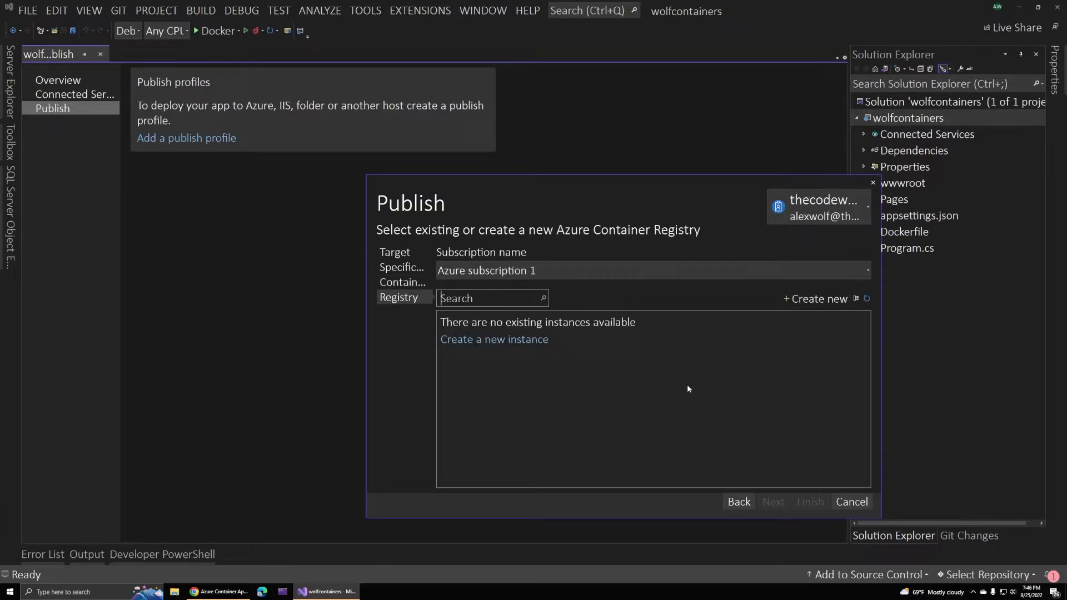
mouse_move(679, 388)
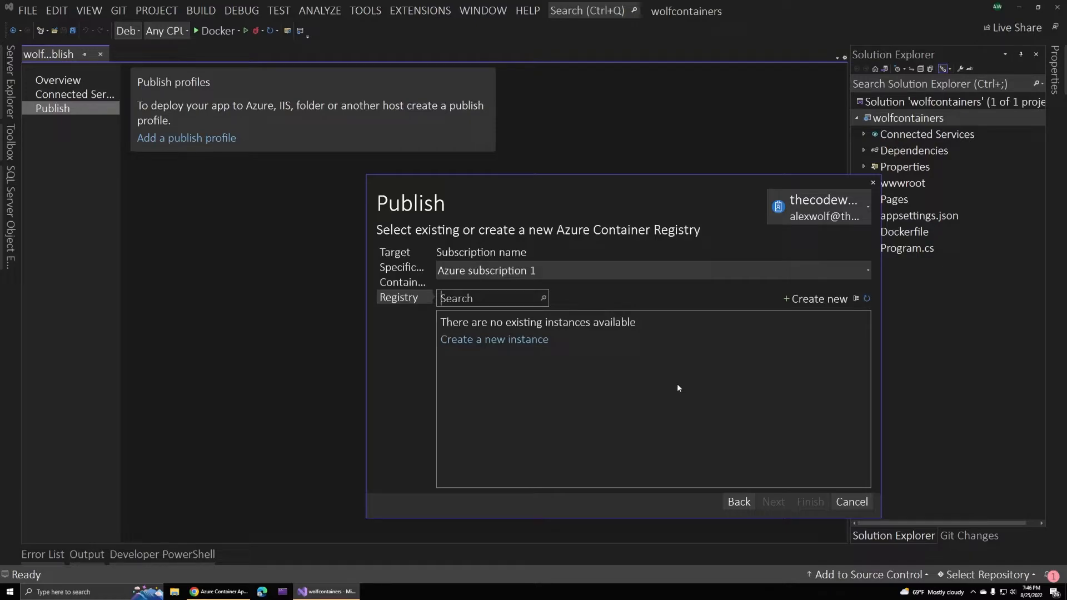
mouse_move(672, 323)
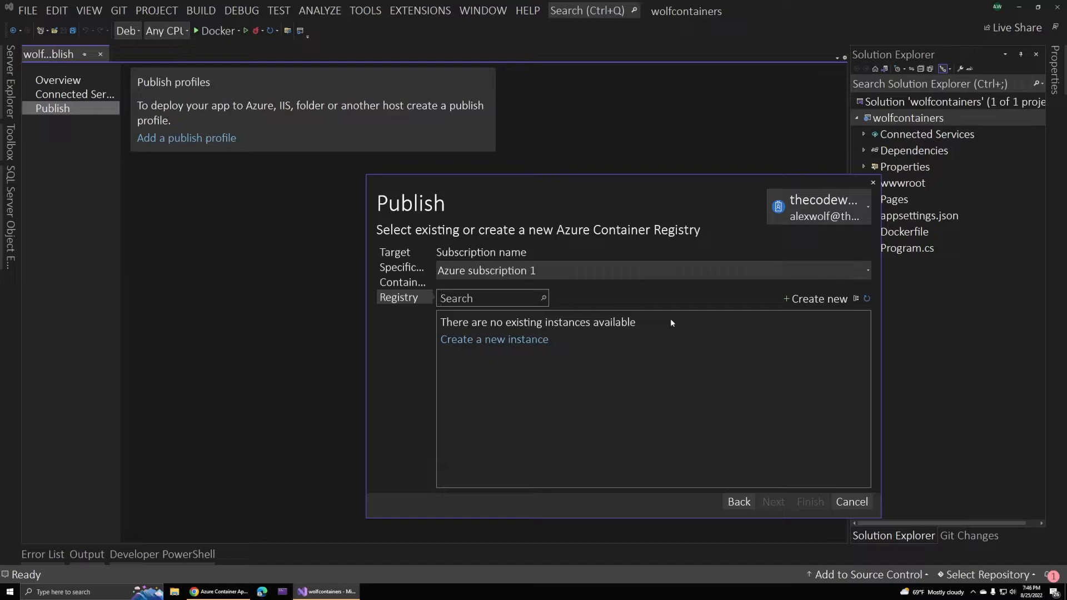
mouse_move(748, 343)
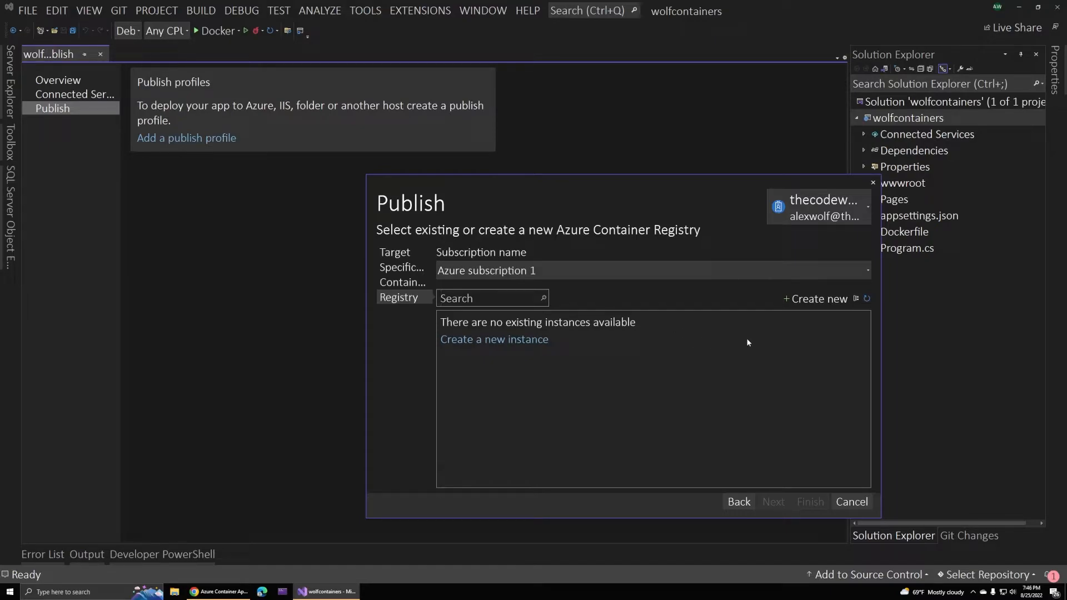
mouse_move(816, 299)
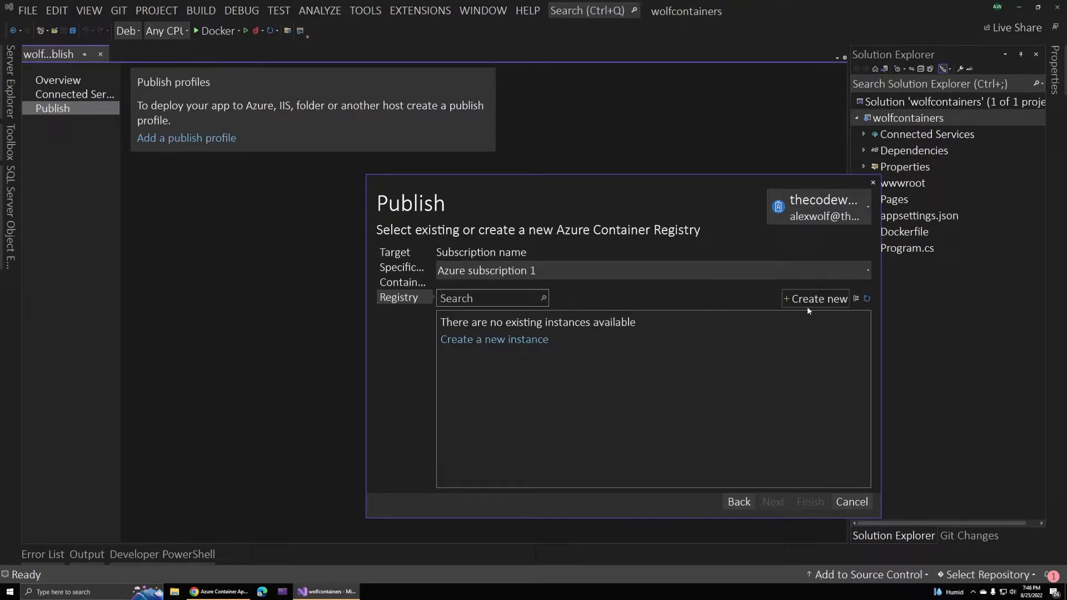
click(816, 298)
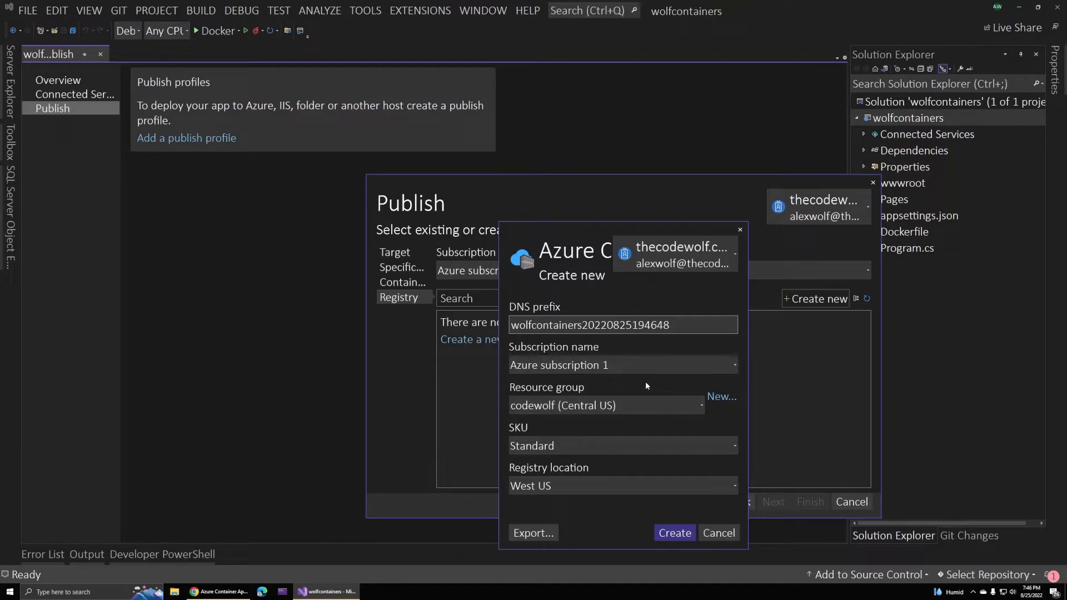
mouse_move(653, 376)
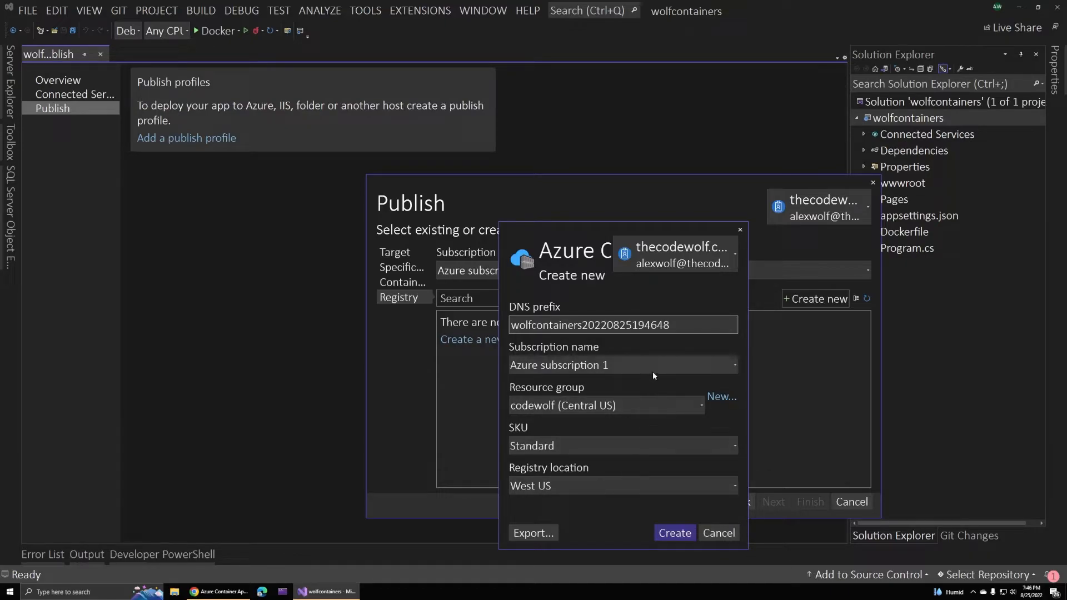
mouse_move(574, 399)
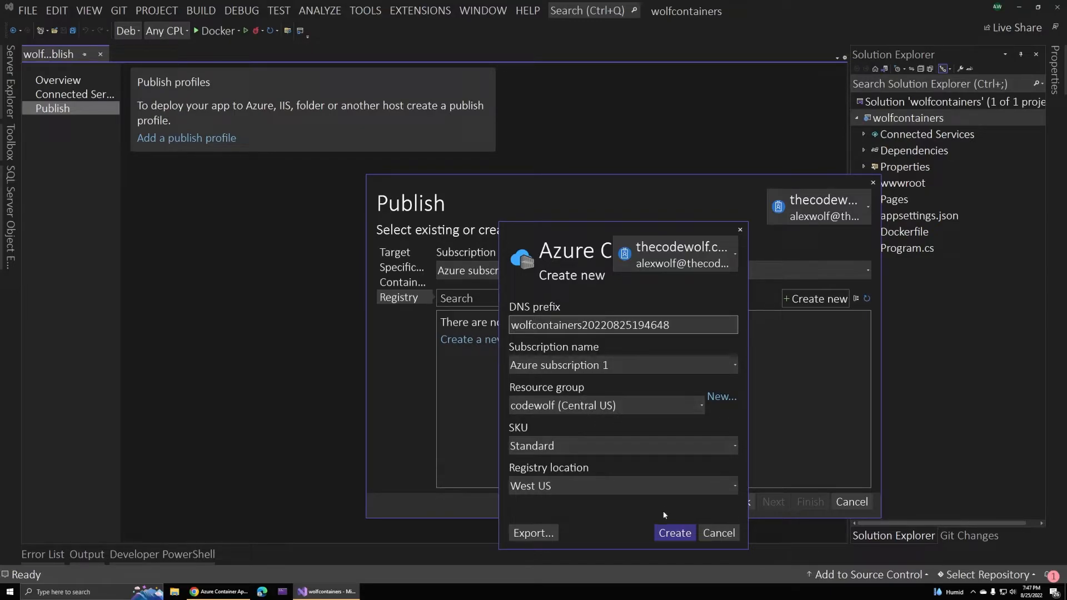
click(673, 533)
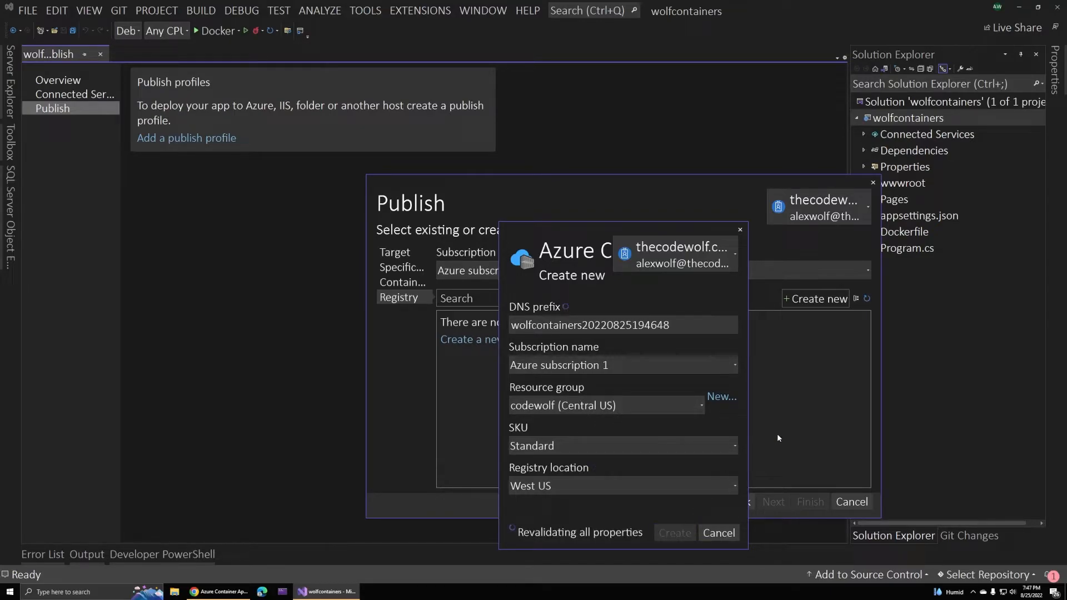
click(674, 532)
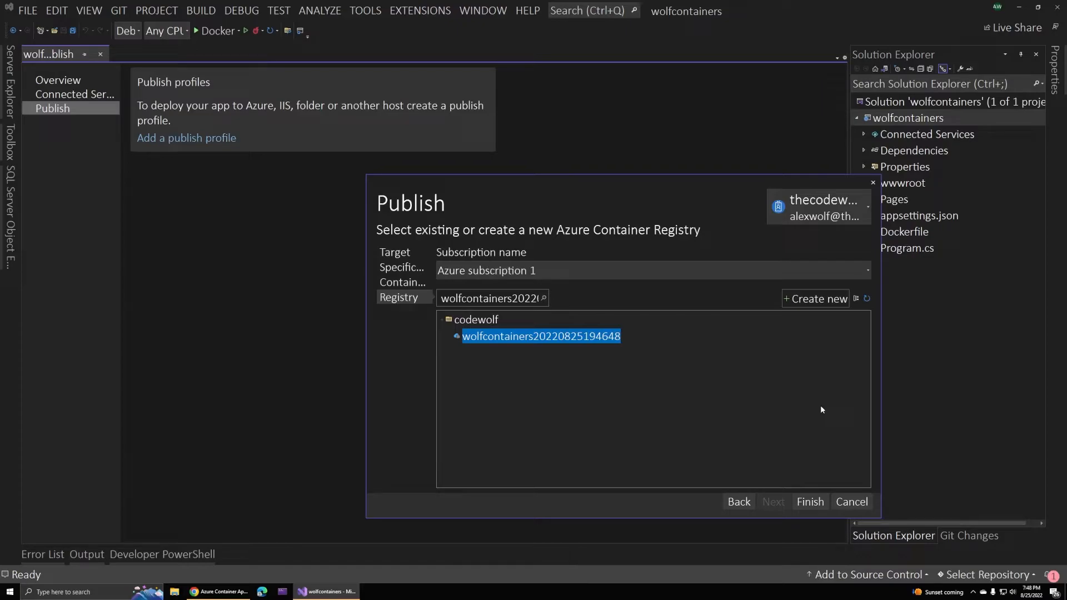
mouse_move(808, 405)
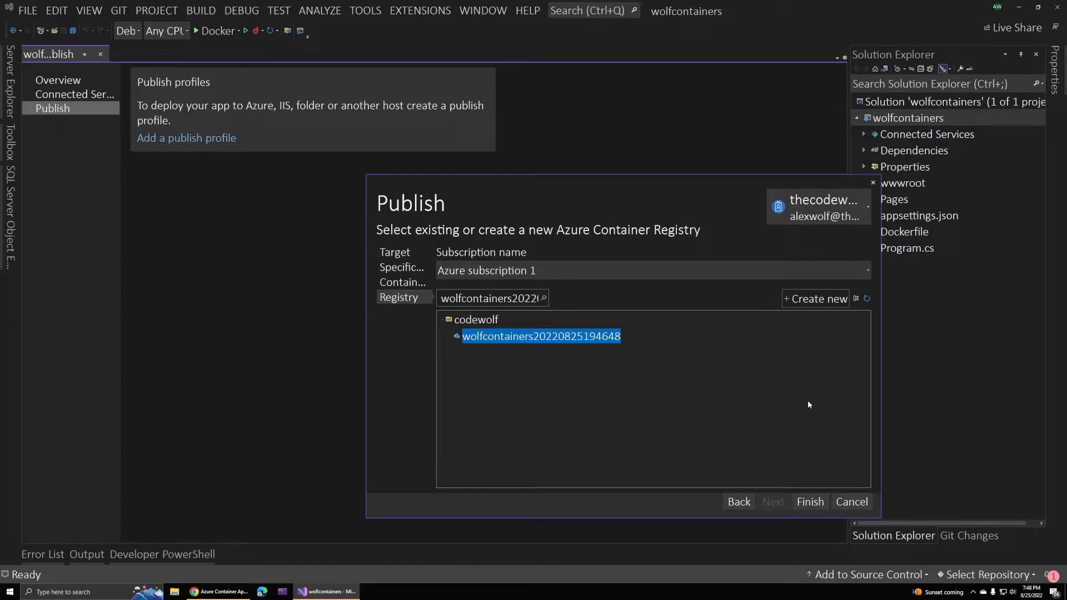
mouse_move(632, 355)
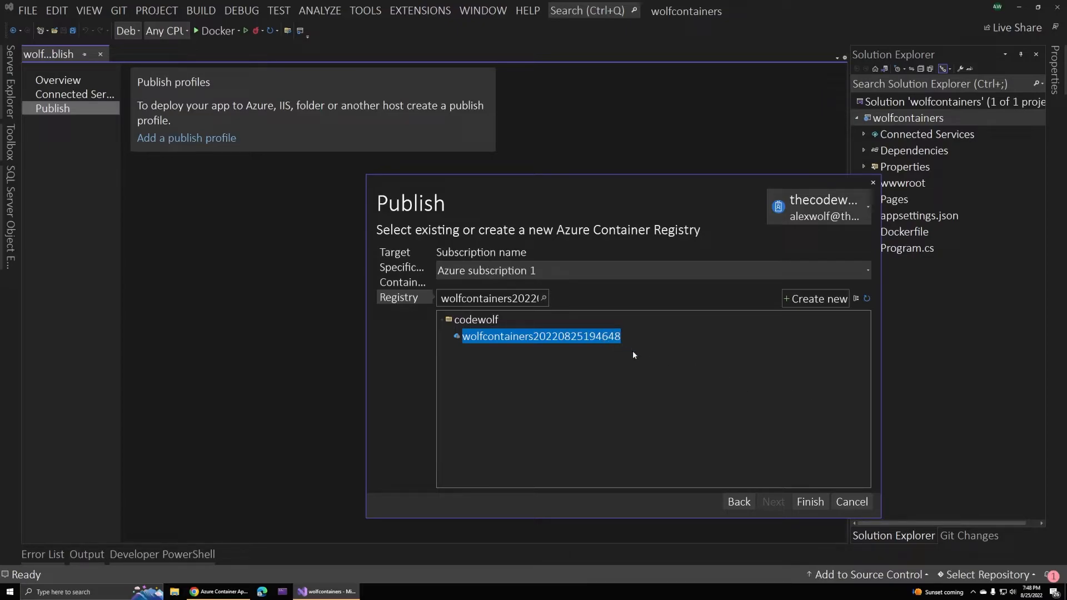
- Finish the Azure Container Apps (Linux) publish profile and allow enabling the registry admin user
click(809, 501)
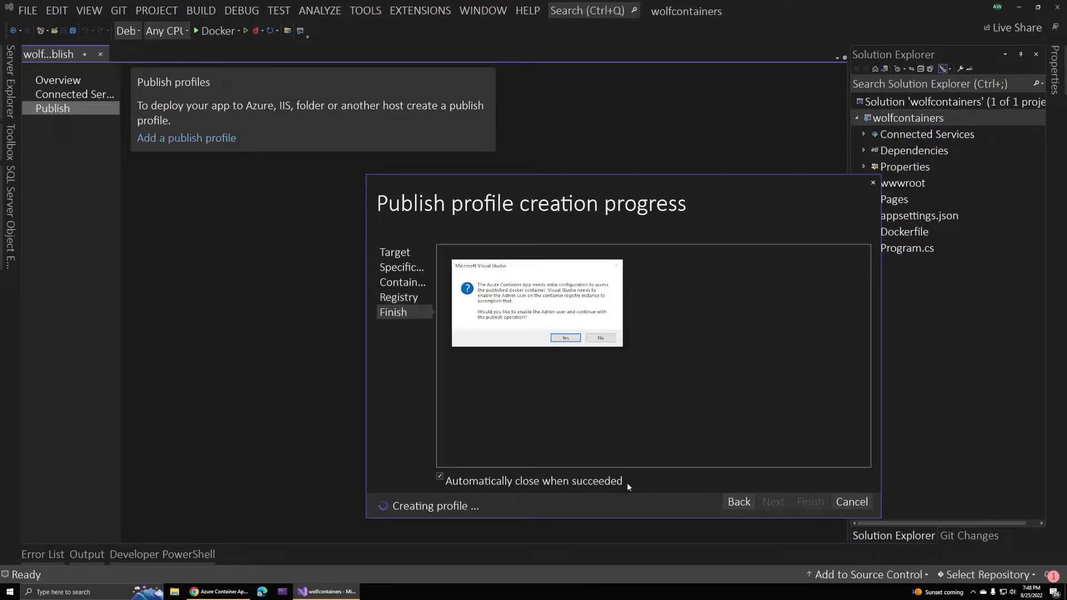
mouse_move(589, 392)
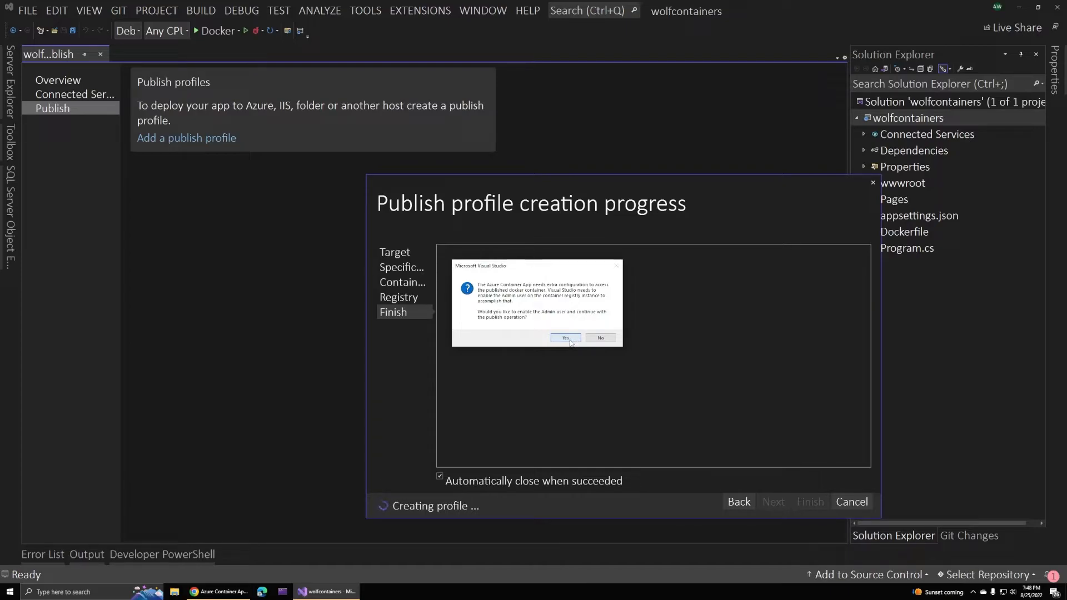
click(565, 338)
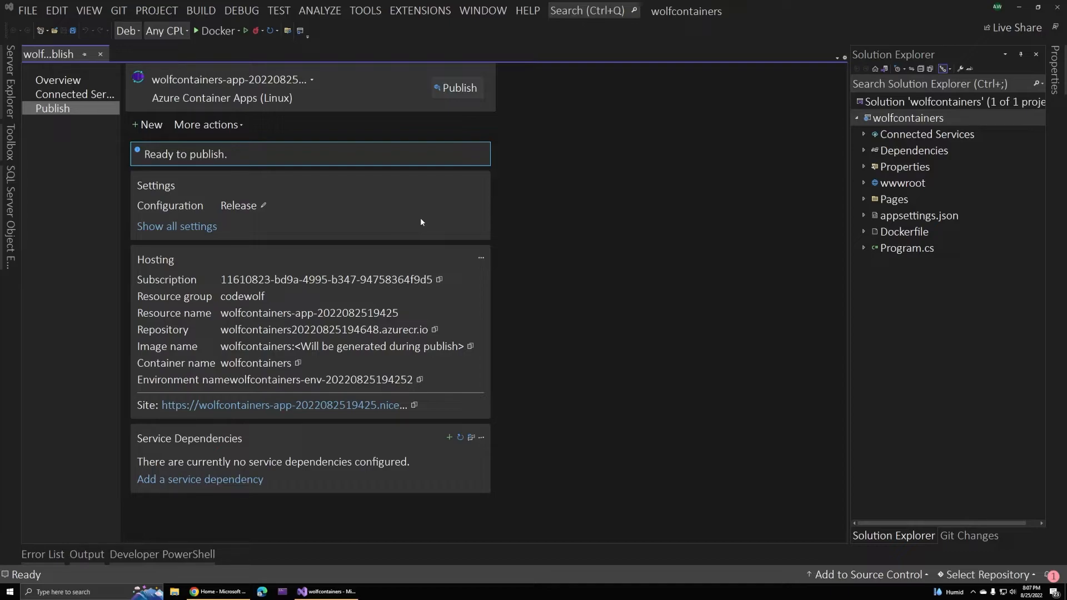
mouse_move(460, 62)
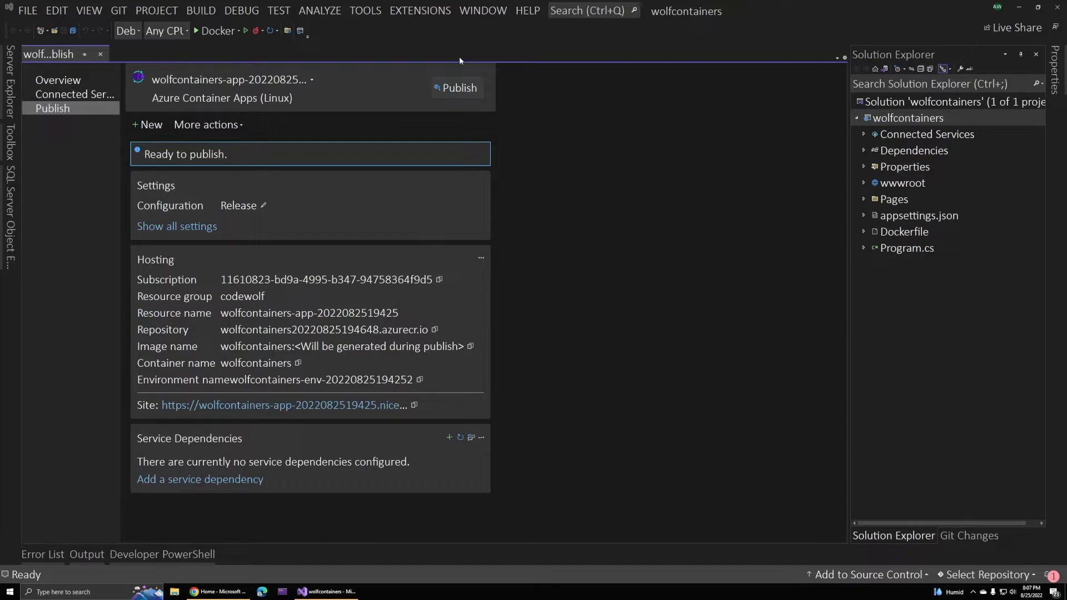
mouse_move(459, 89)
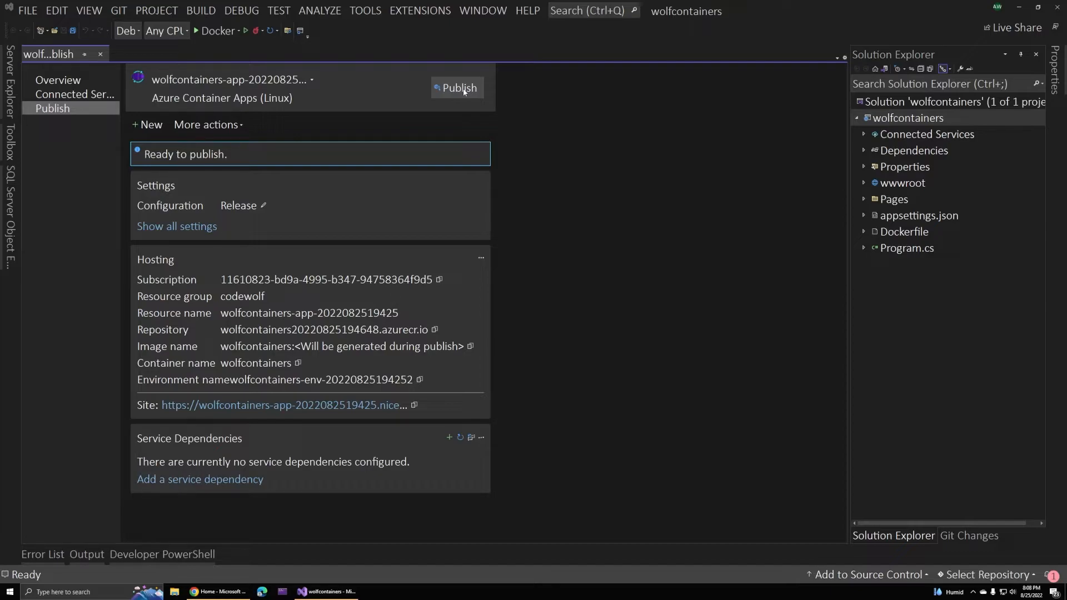
- Publish the wolfcontainers app to Azure Container Apps so its Welcome page is live
click(457, 87)
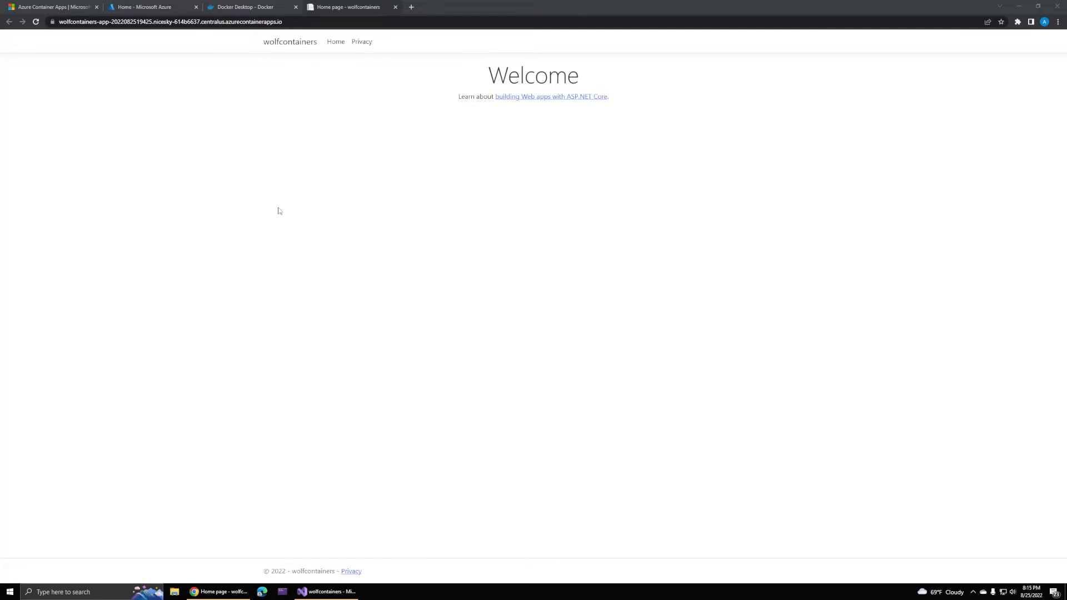
mouse_move(281, 209)
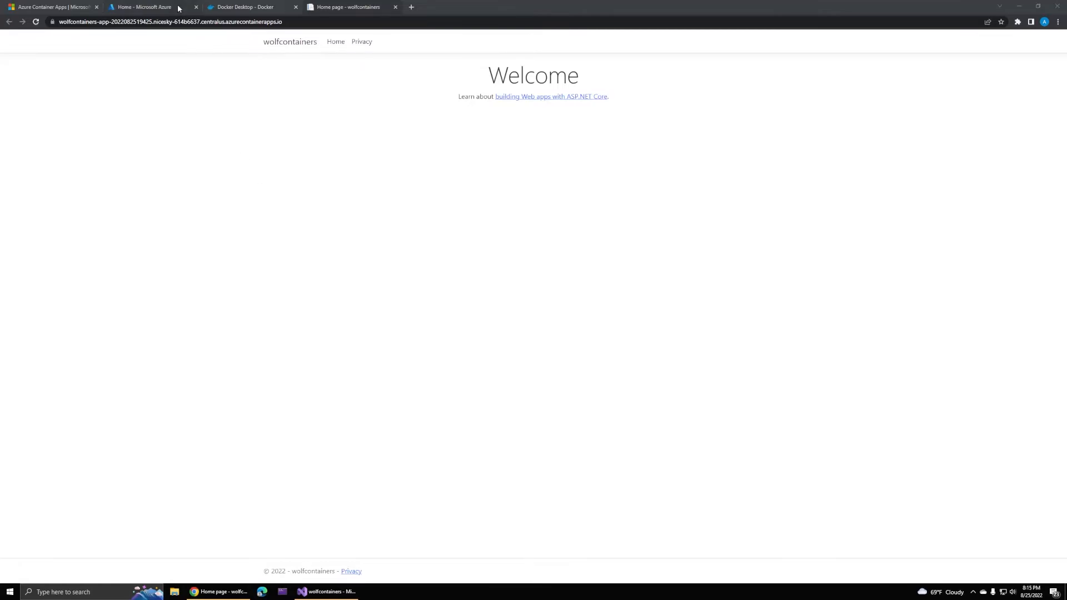
- In the Azure portal, search 'container' and bring up the Container Apps list
click(144, 7)
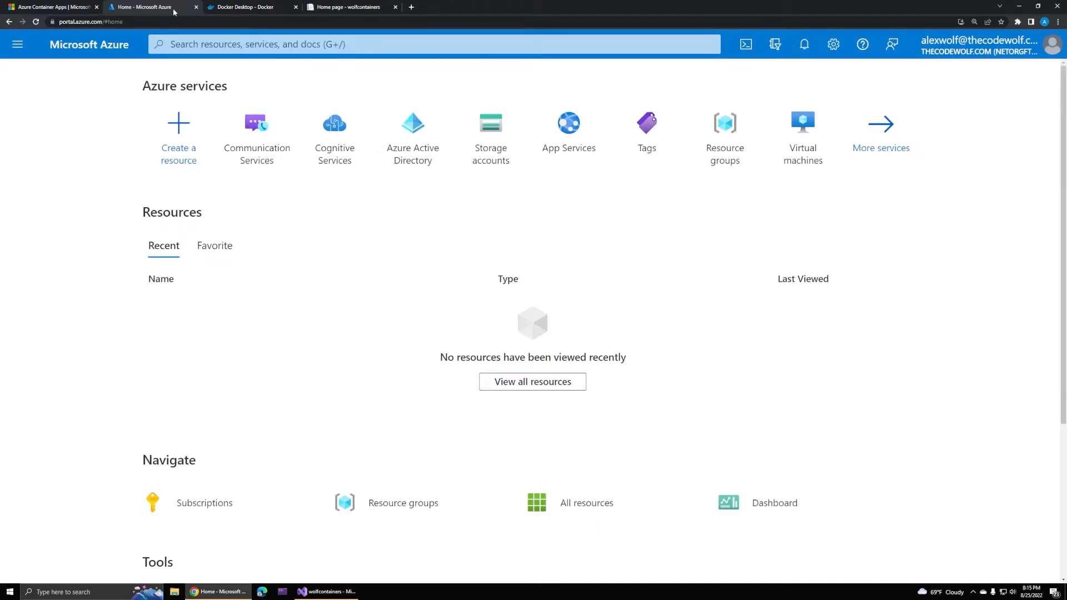
click(434, 44)
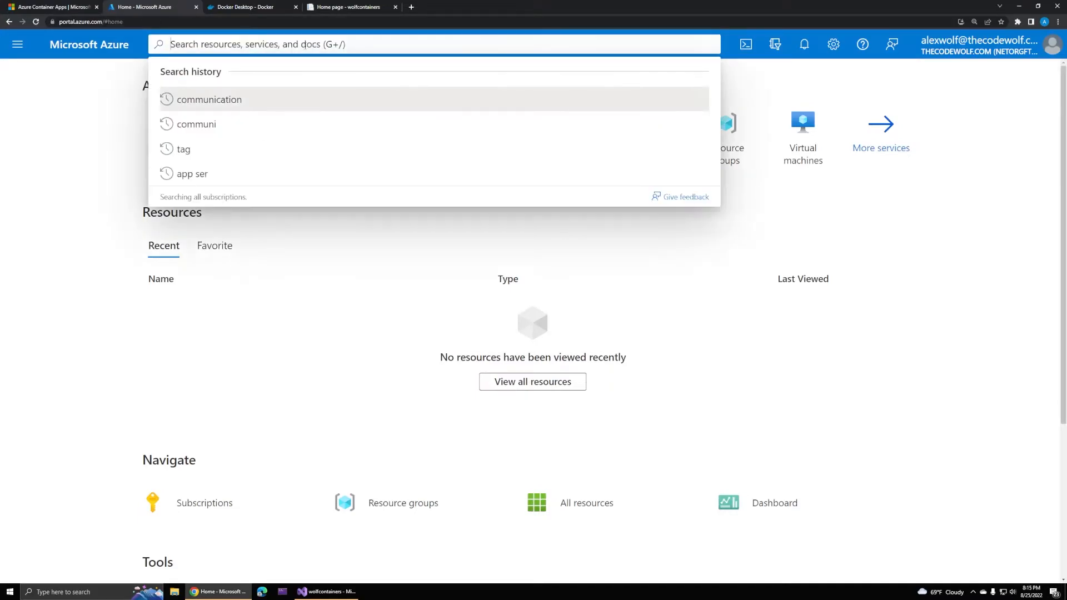
text(container)
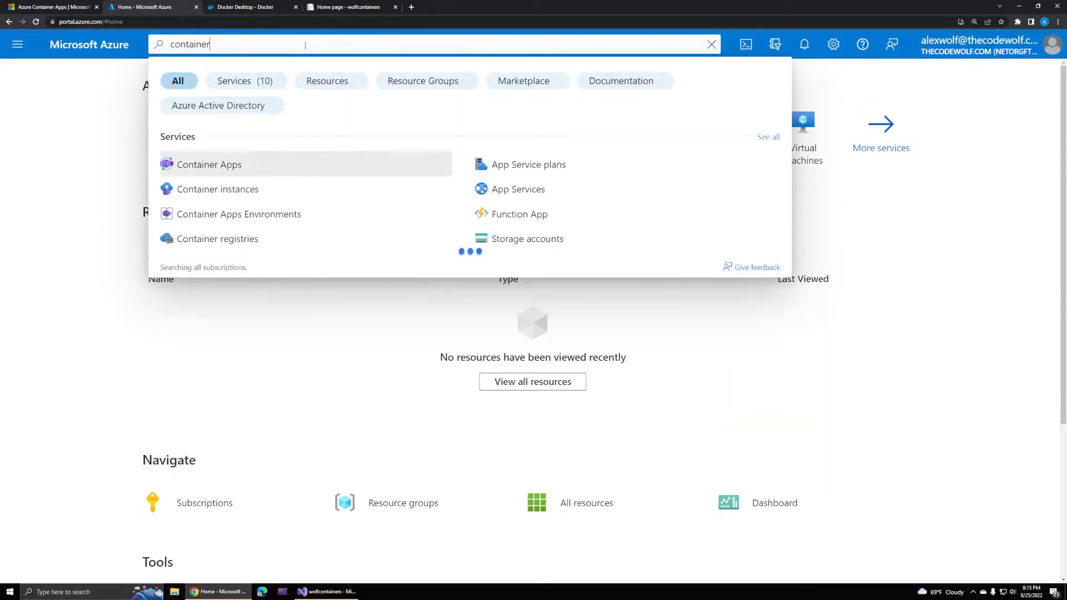
click(209, 165)
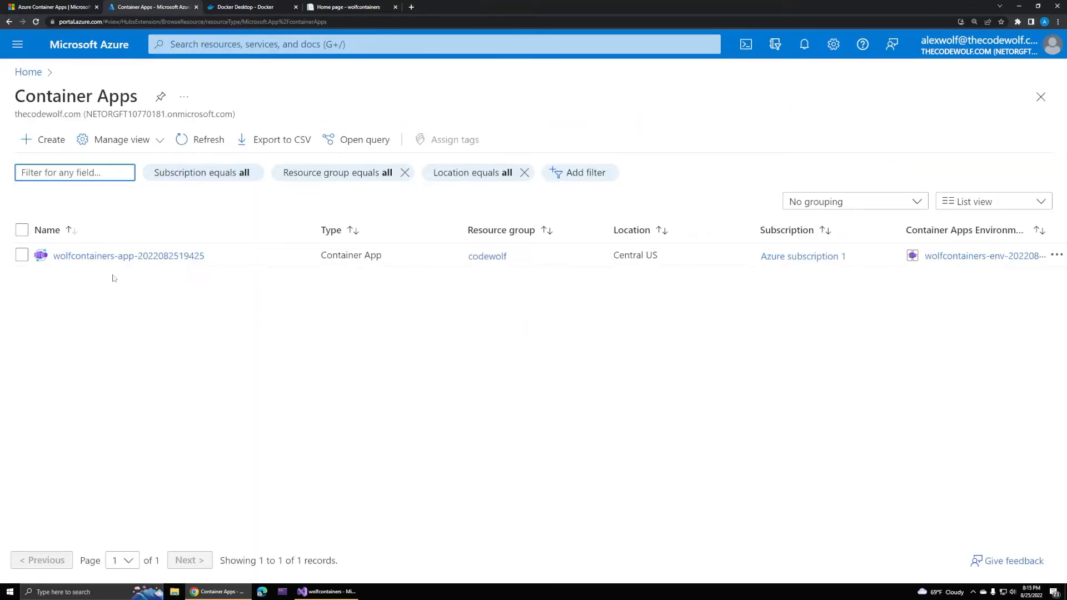
mouse_move(129, 255)
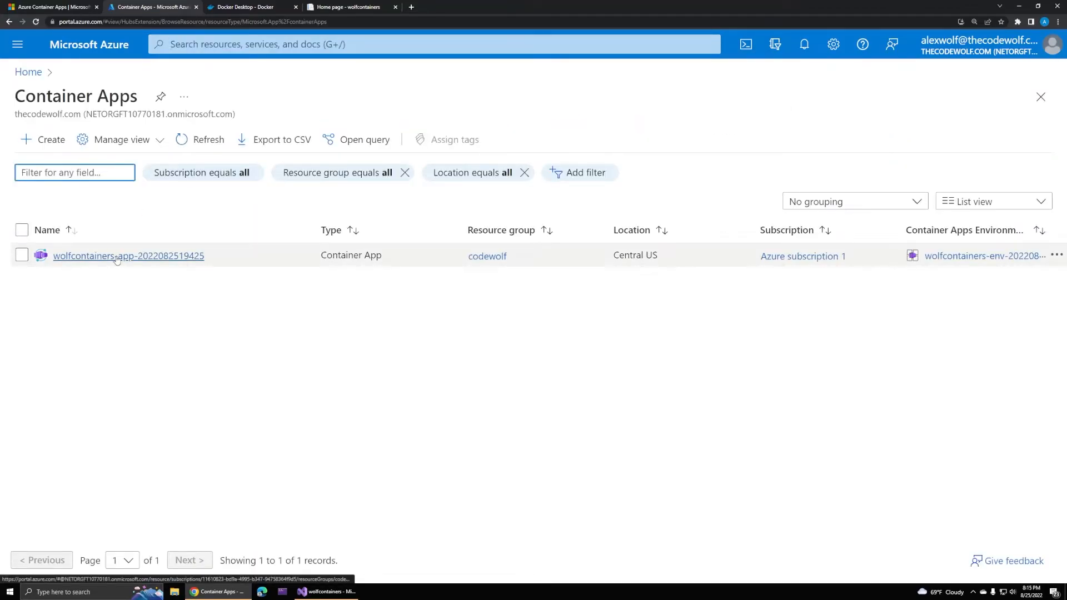
click(128, 255)
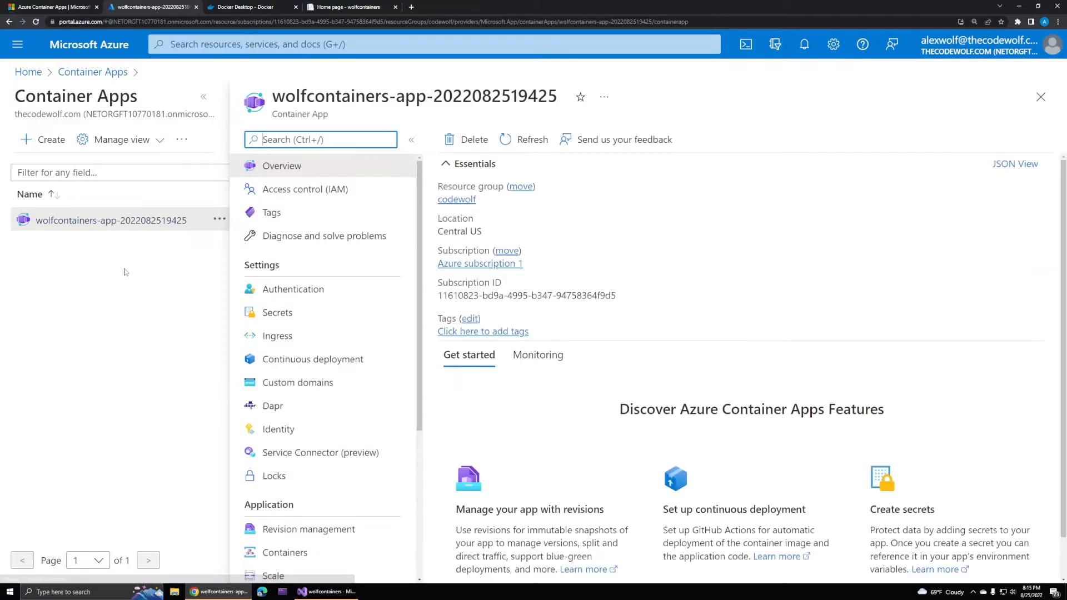
click(524, 140)
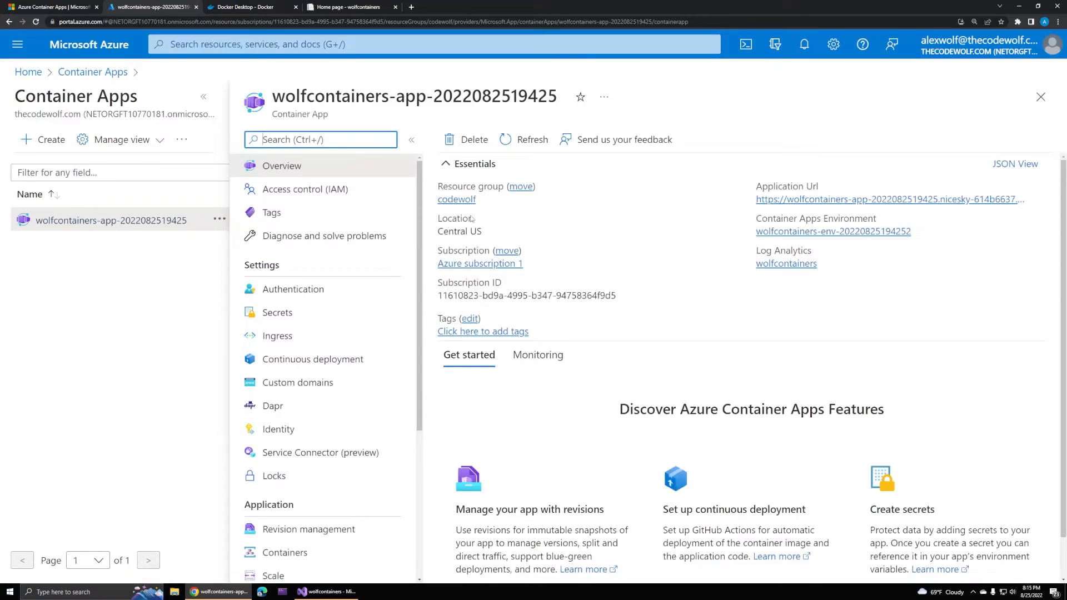
scroll(down, 3)
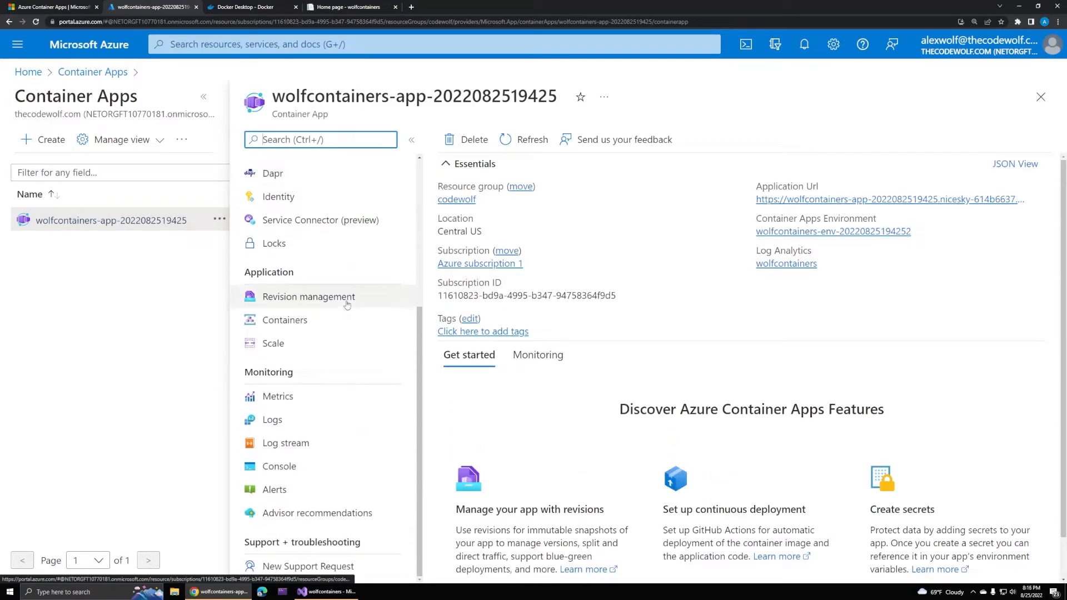
scroll(up, 3)
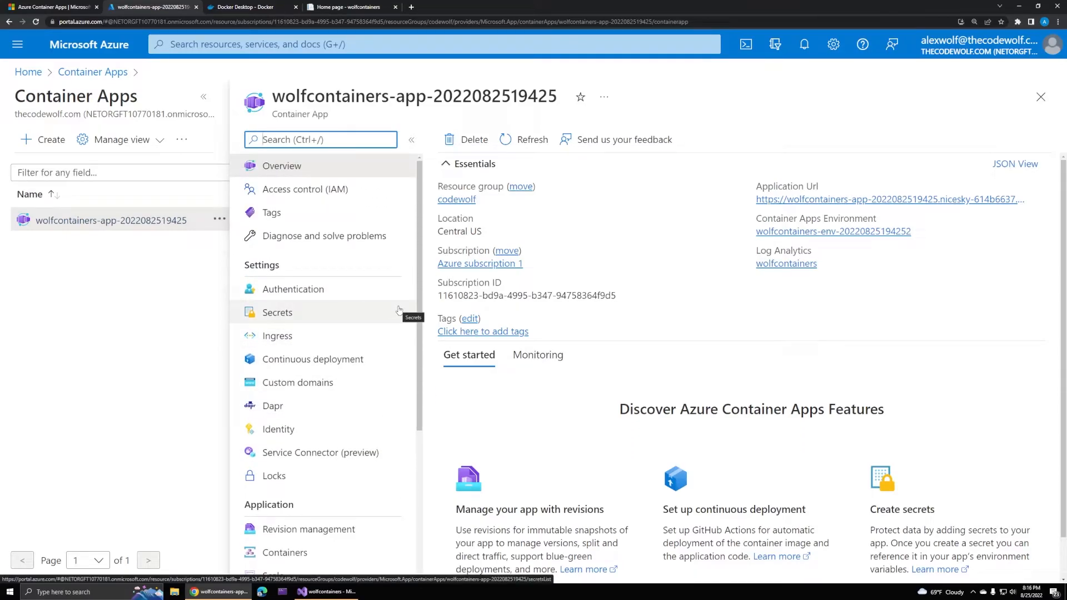
mouse_move(594, 248)
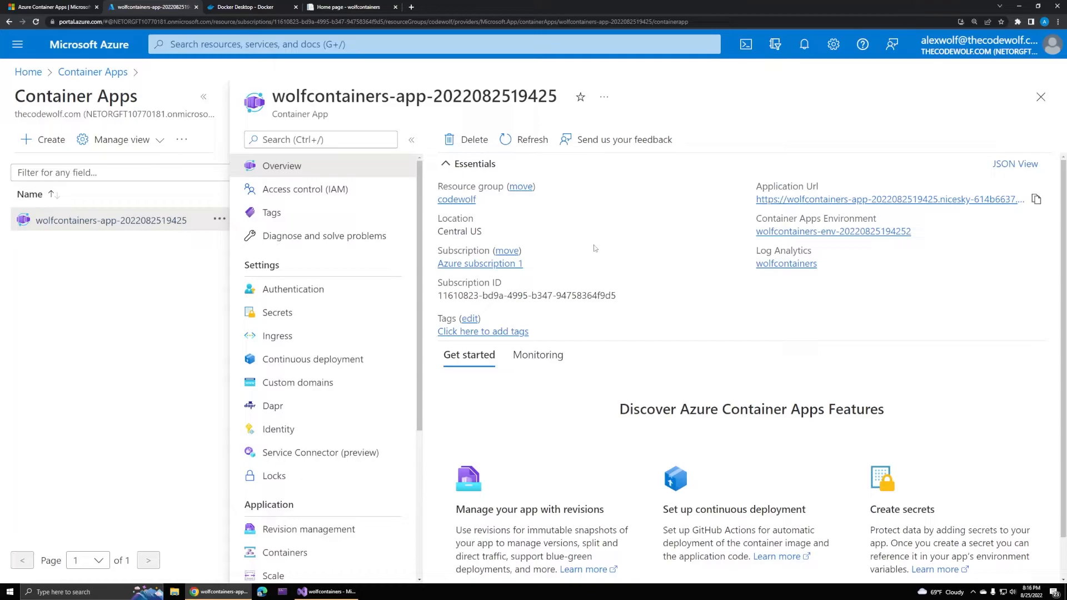
mouse_move(706, 220)
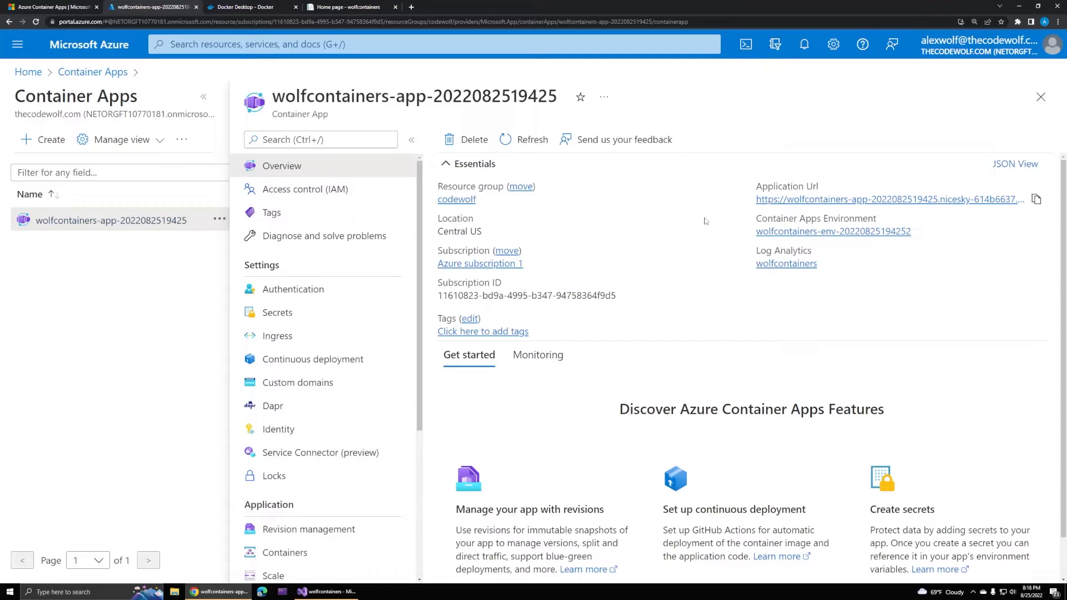
mouse_move(782, 199)
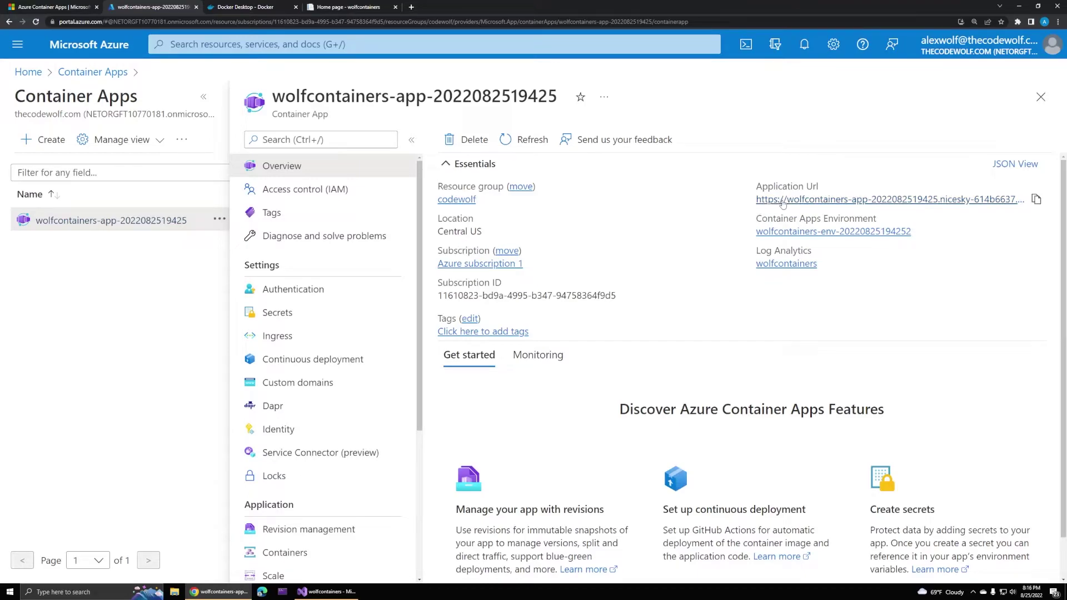
mouse_move(628, 228)
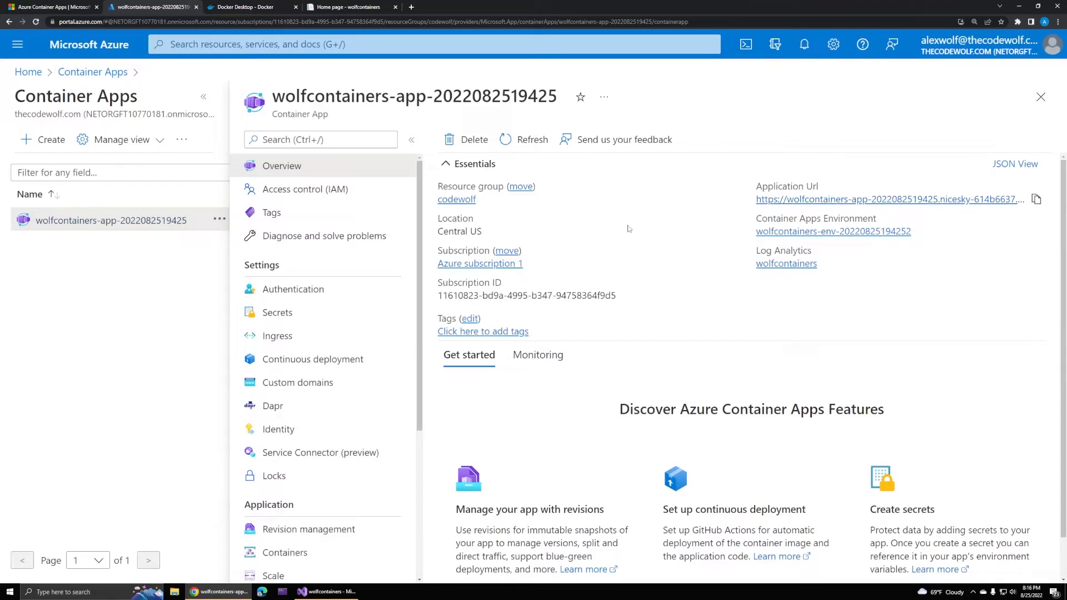
scroll(down, 3)
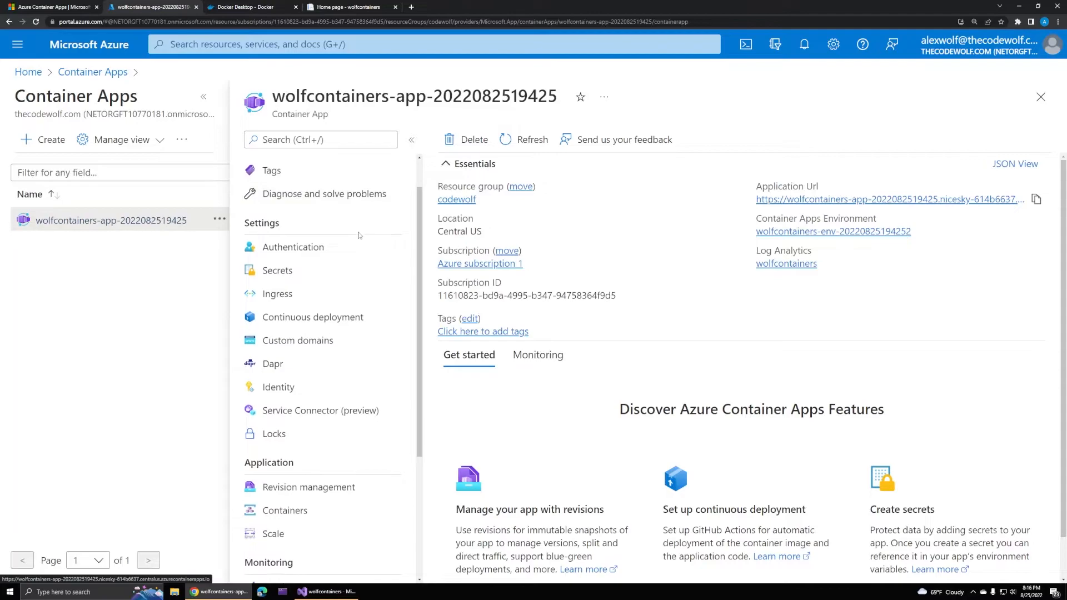
scroll(down, 3)
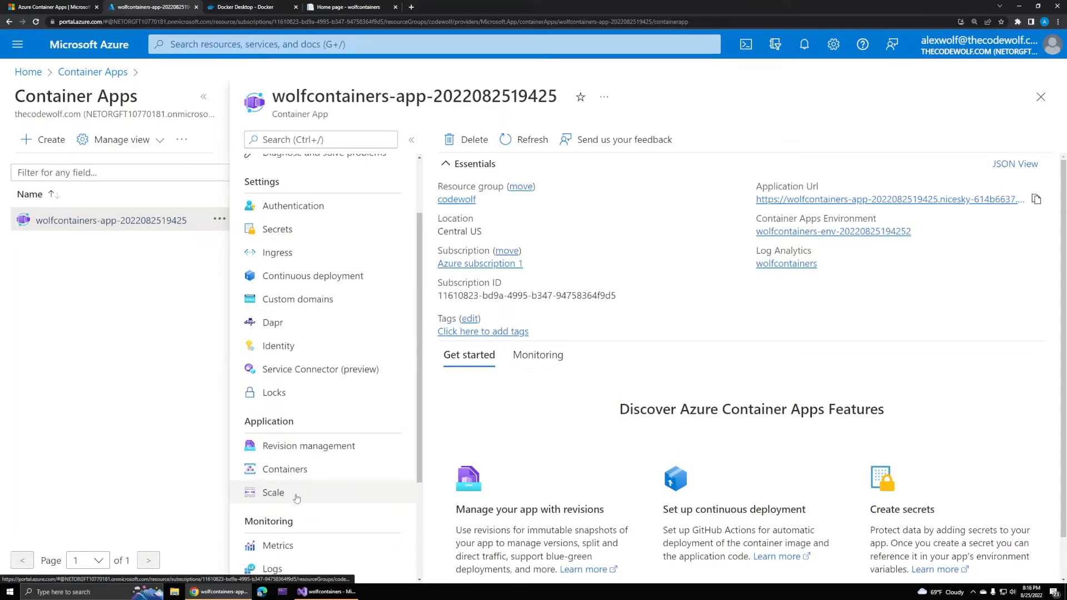
mouse_move(274, 493)
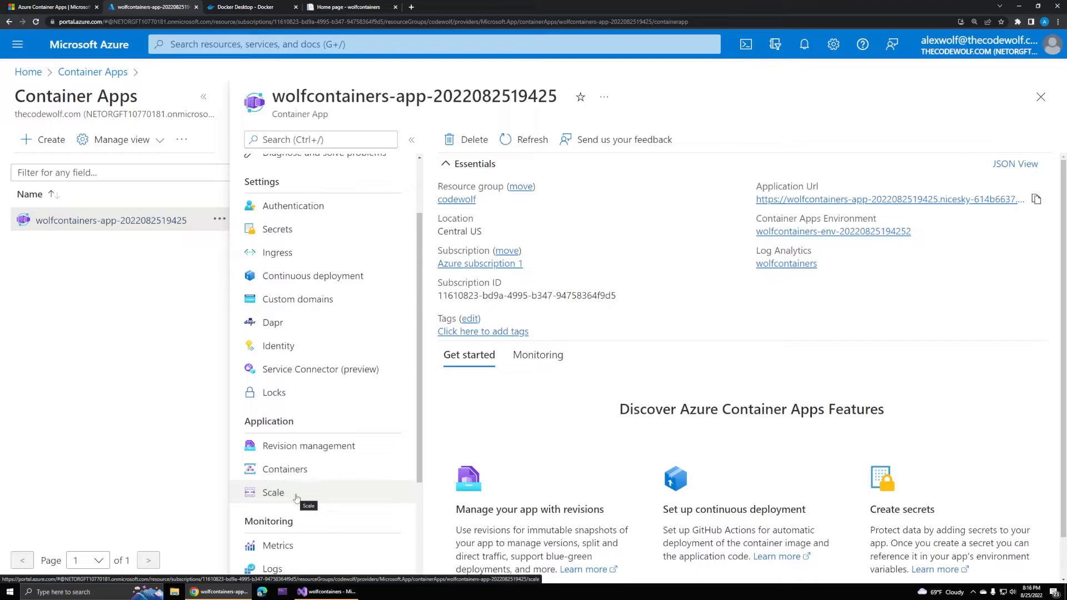
- Show the app's Scale settings, highlighting the current 1 - 1 replica range with no scale rules
click(273, 493)
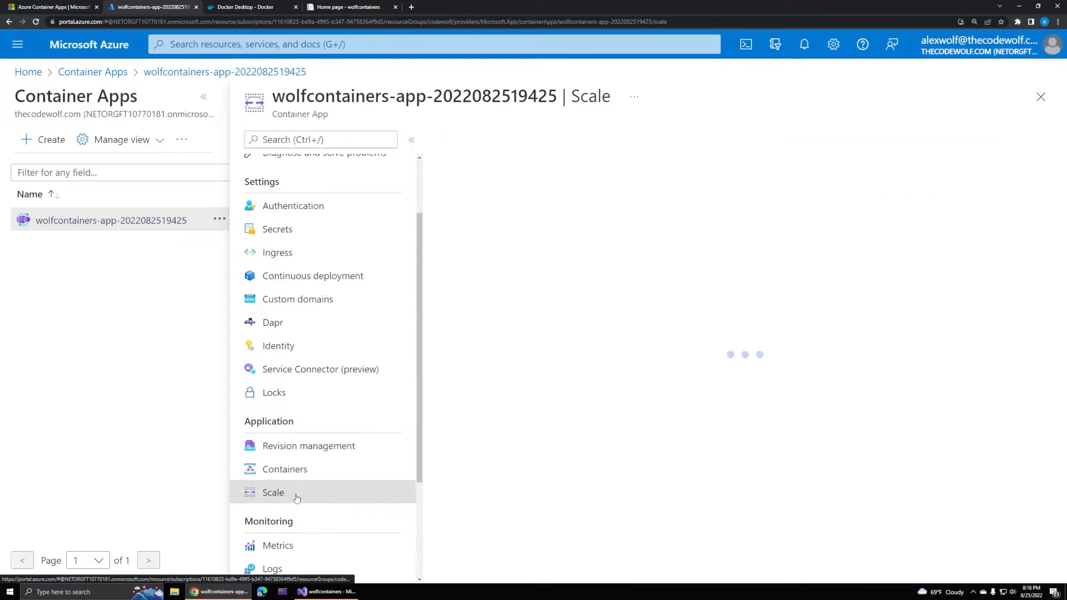
click(274, 492)
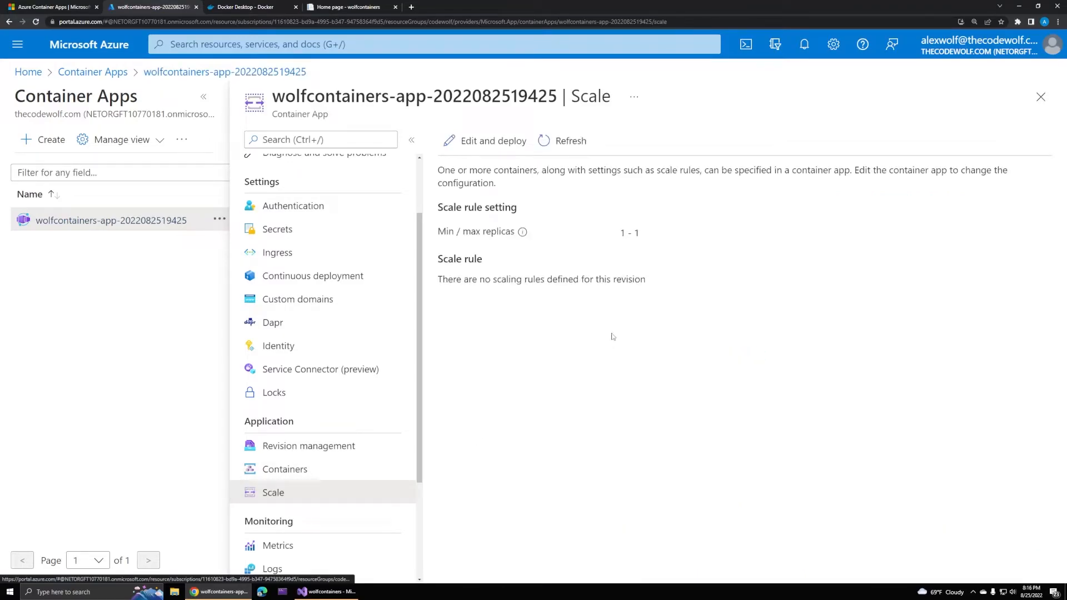
double_click(627, 233)
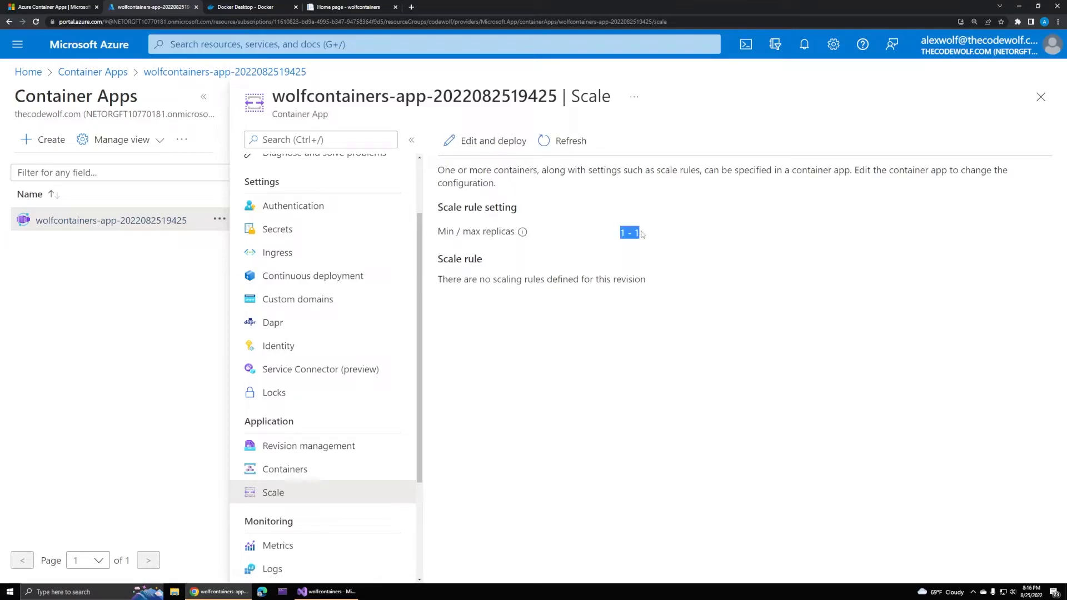
mouse_move(660, 237)
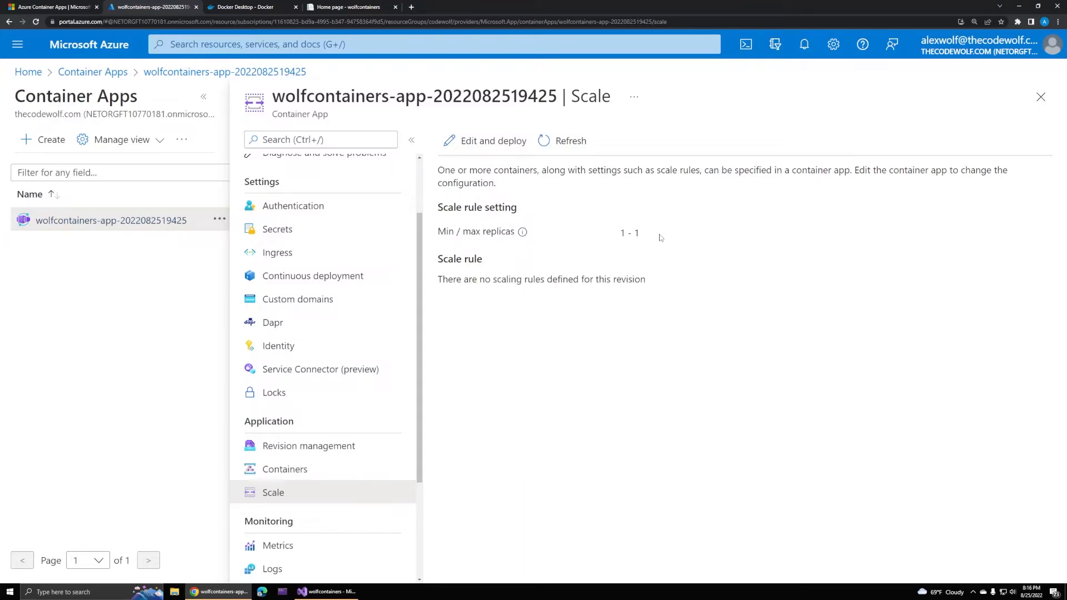
mouse_move(597, 232)
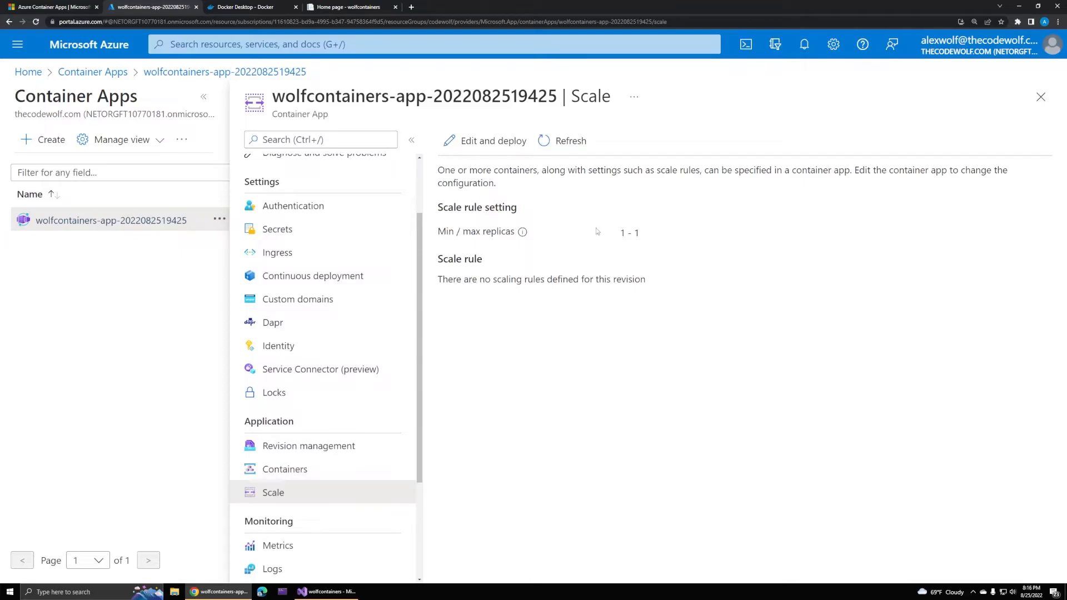
mouse_move(484, 141)
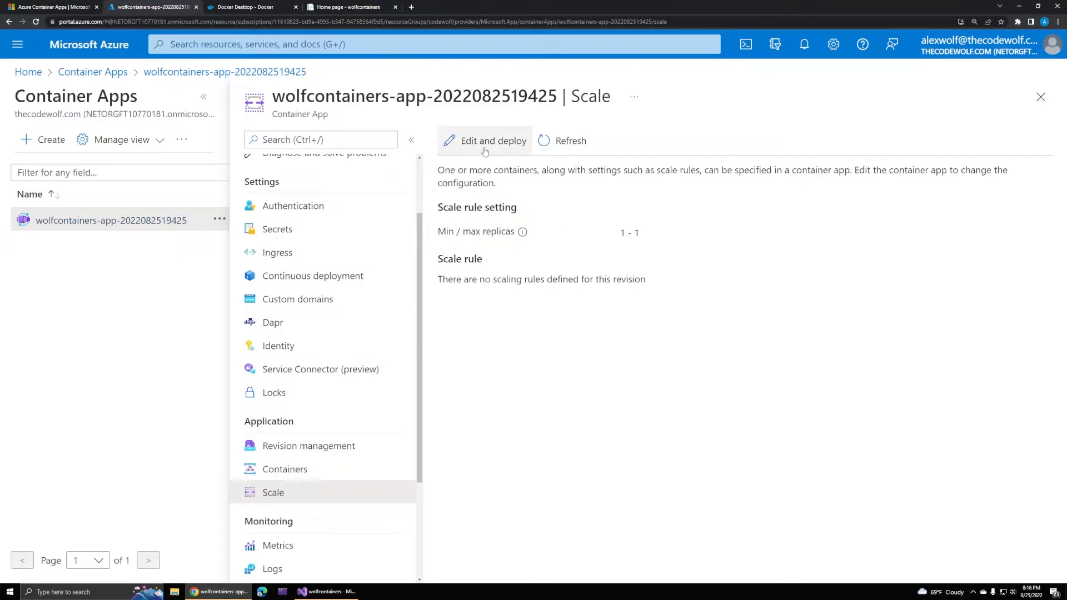
- Create and deploy a new revision with minimum 4 and maximum 5 replicas
click(485, 142)
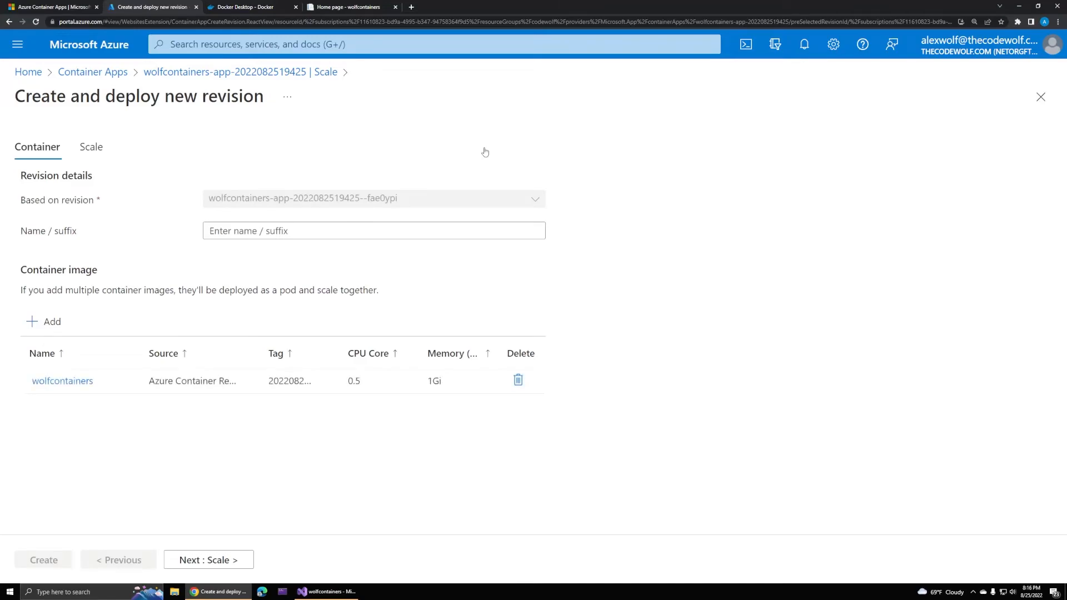
click(90, 147)
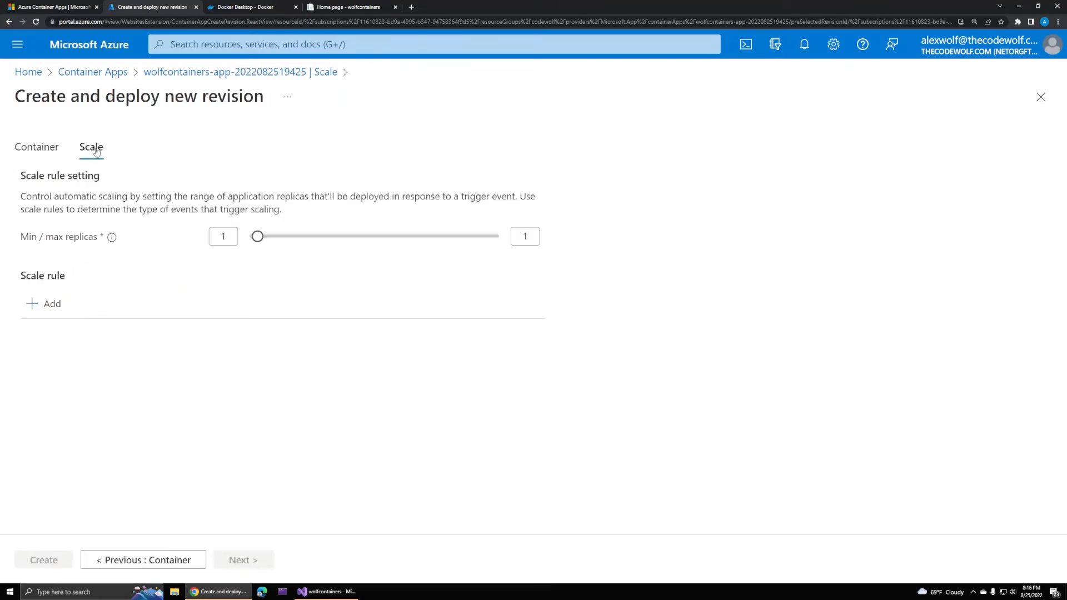
drag(257, 235, 307, 236)
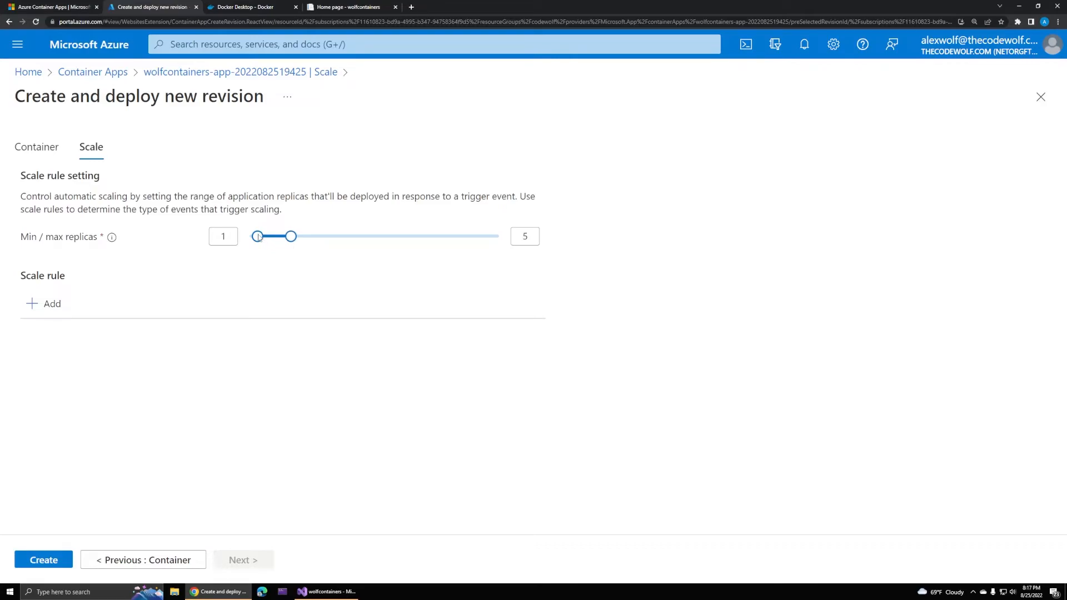
drag(257, 236, 283, 236)
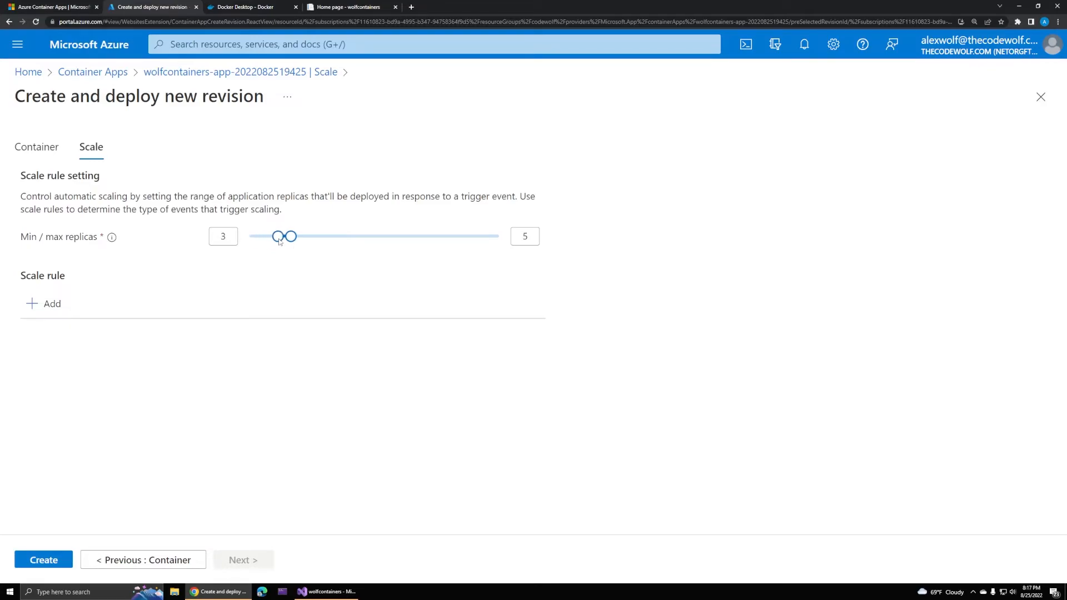
drag(277, 236, 288, 235)
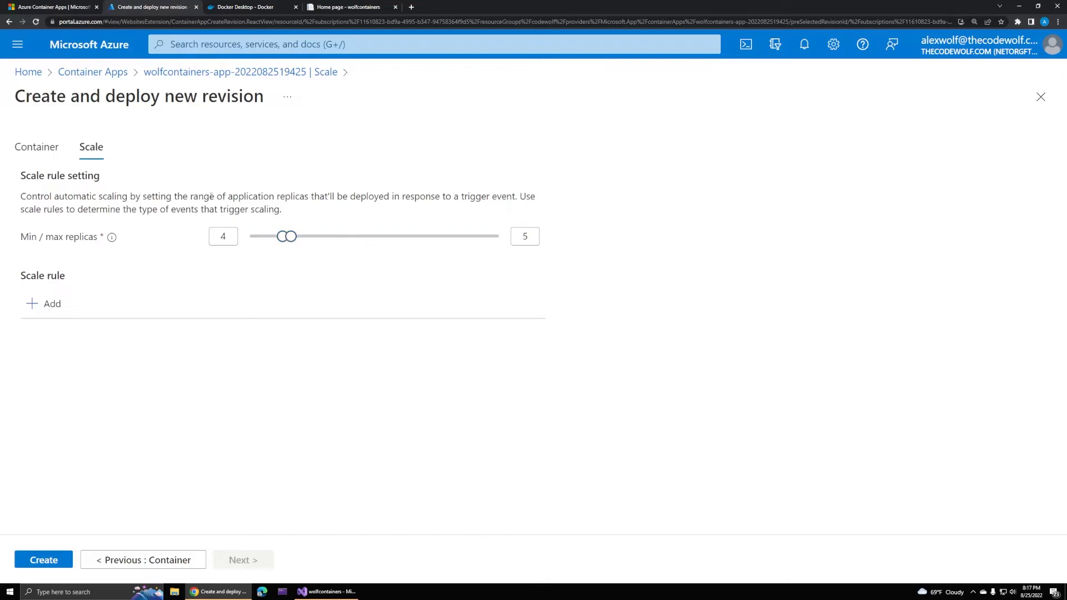
mouse_move(460, 219)
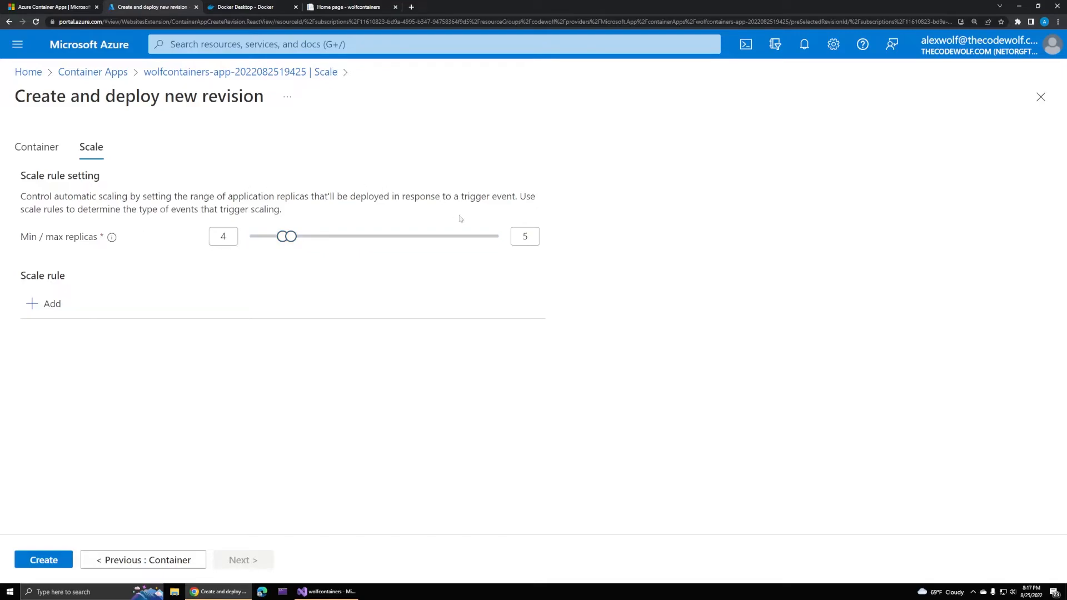
mouse_move(390, 286)
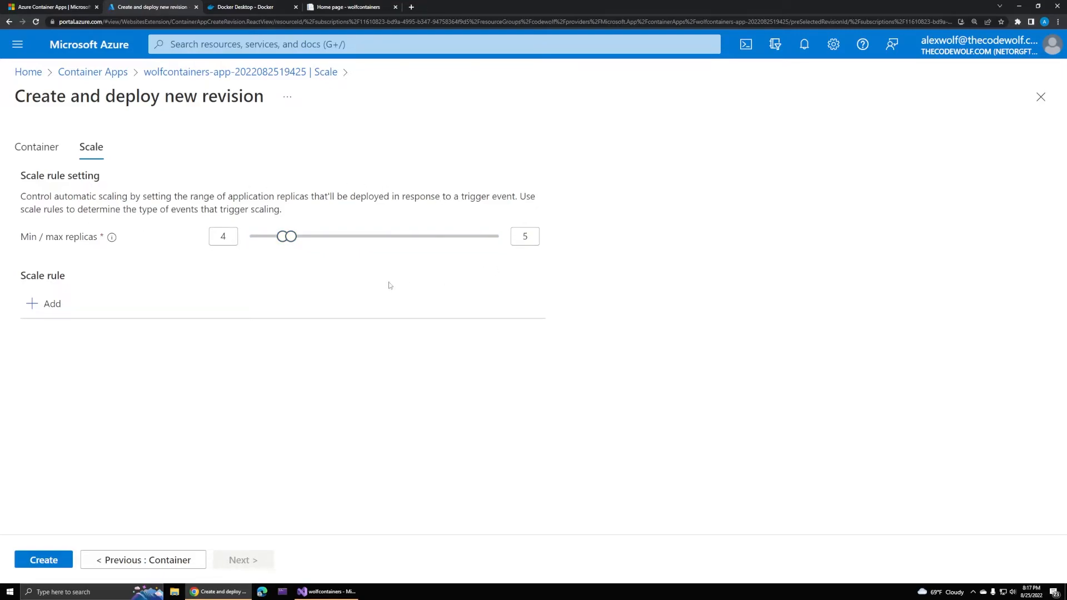
mouse_move(311, 253)
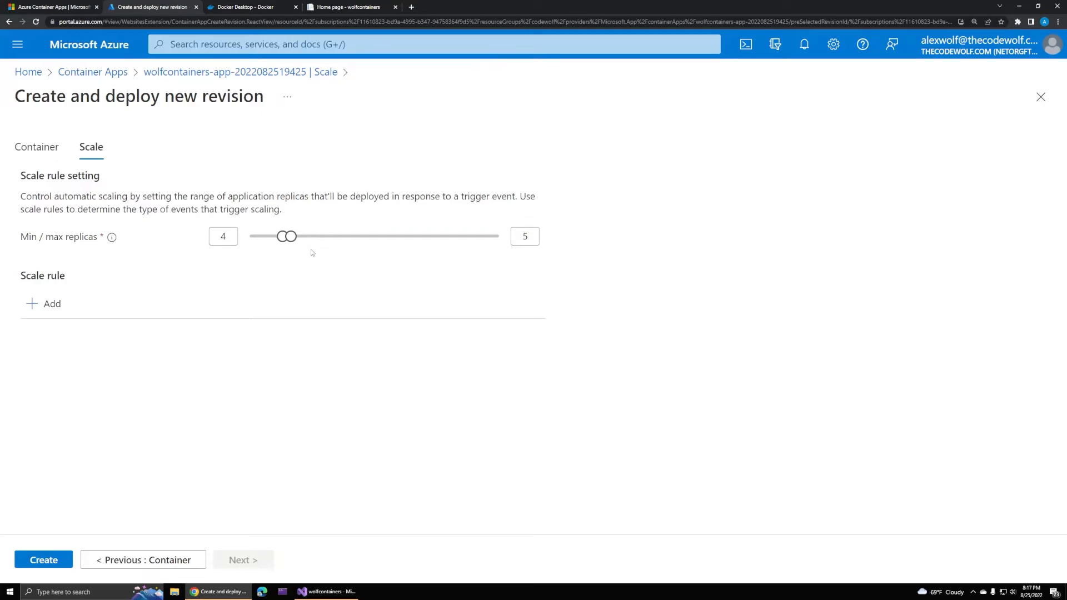
mouse_move(301, 252)
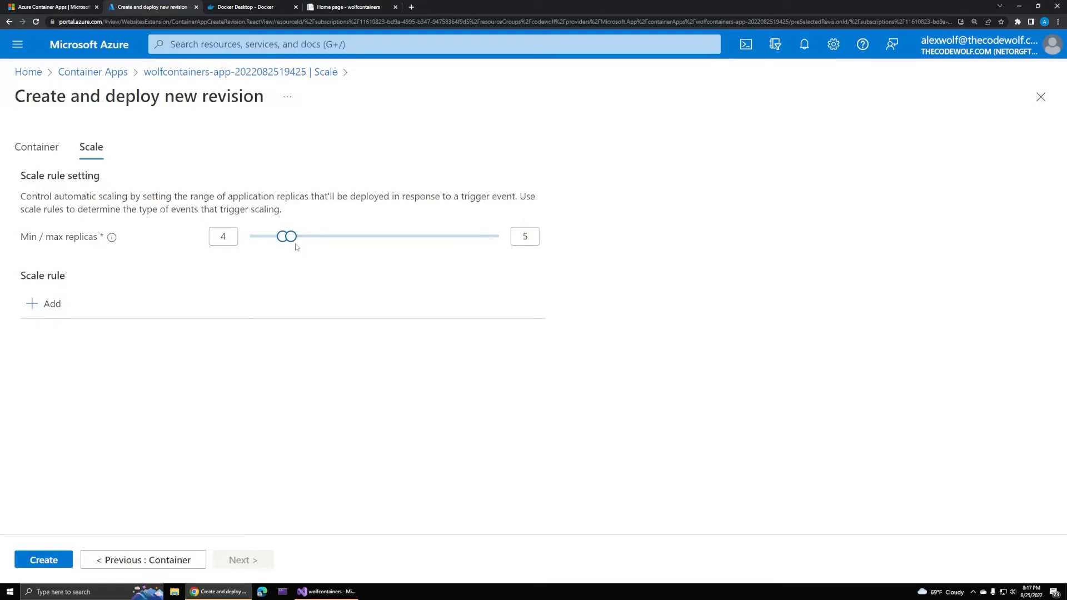
mouse_move(63, 531)
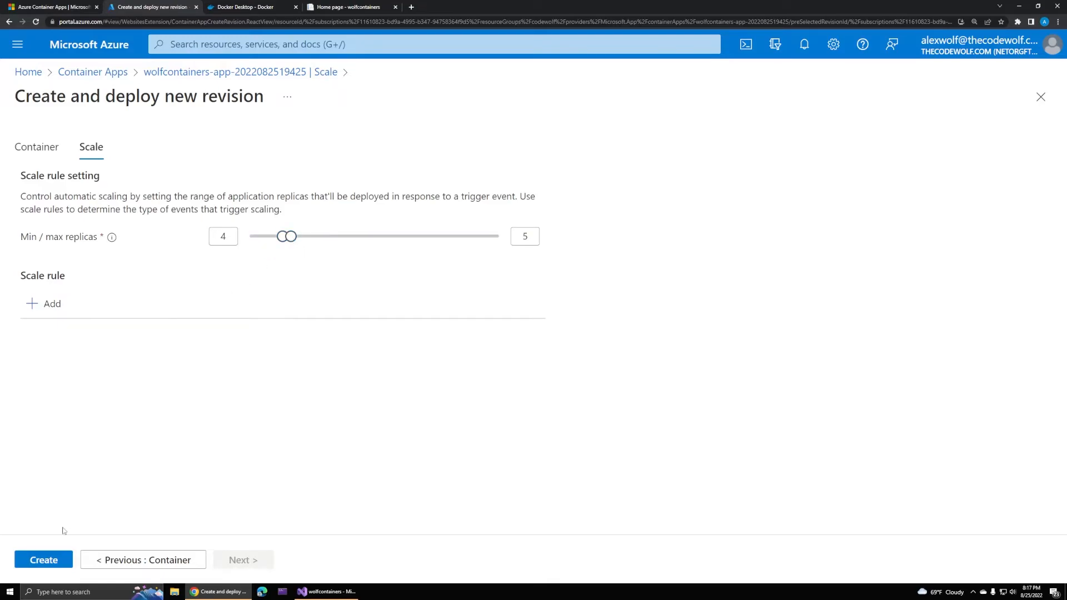
click(43, 559)
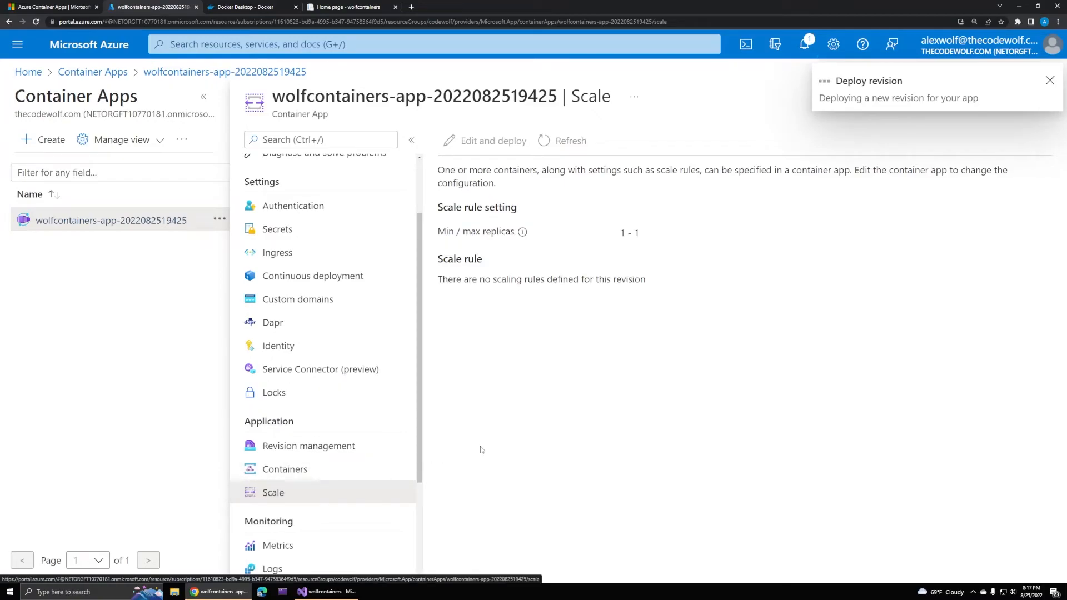
- Dismiss the deploy notification and refresh Scale to confirm the 4 - 5 replica range
click(1048, 80)
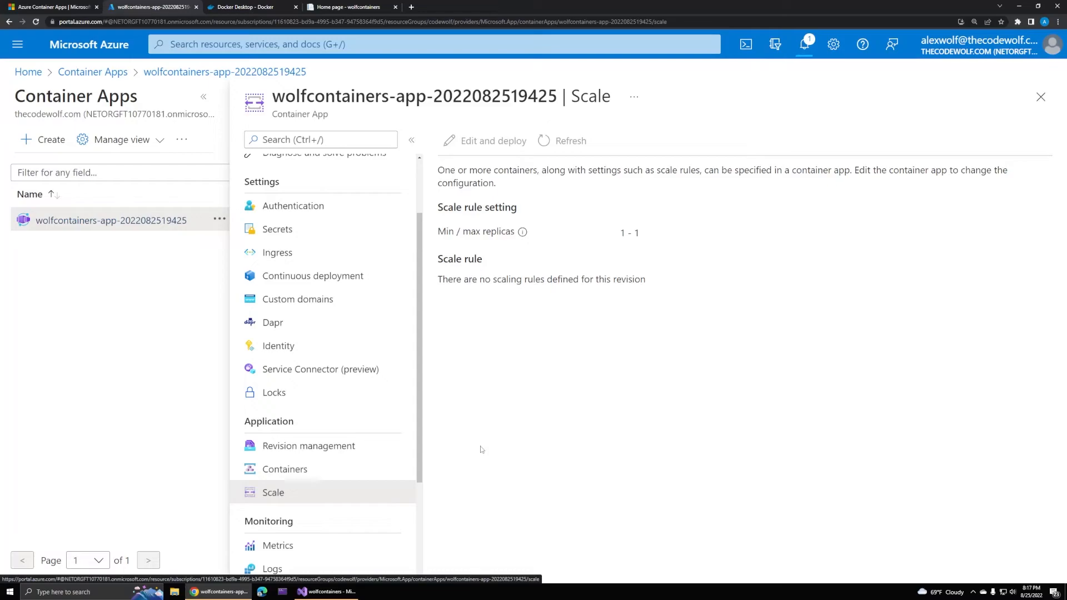
click(493, 142)
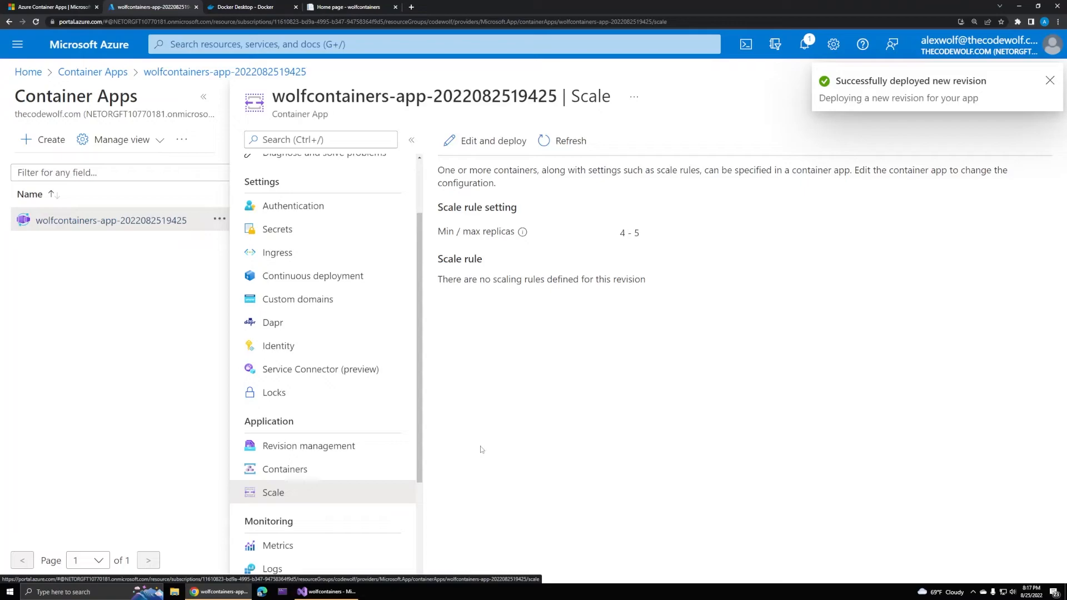
scroll(up, 3)
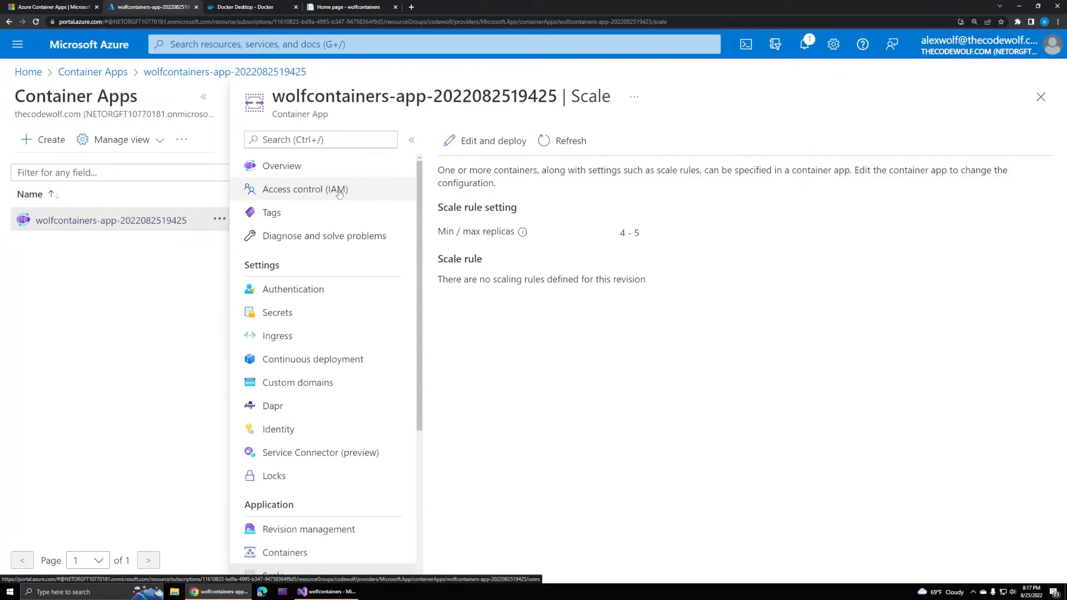
- View the deployed wolfcontainers Welcome page now served by the 4–5 replica revision
click(281, 166)
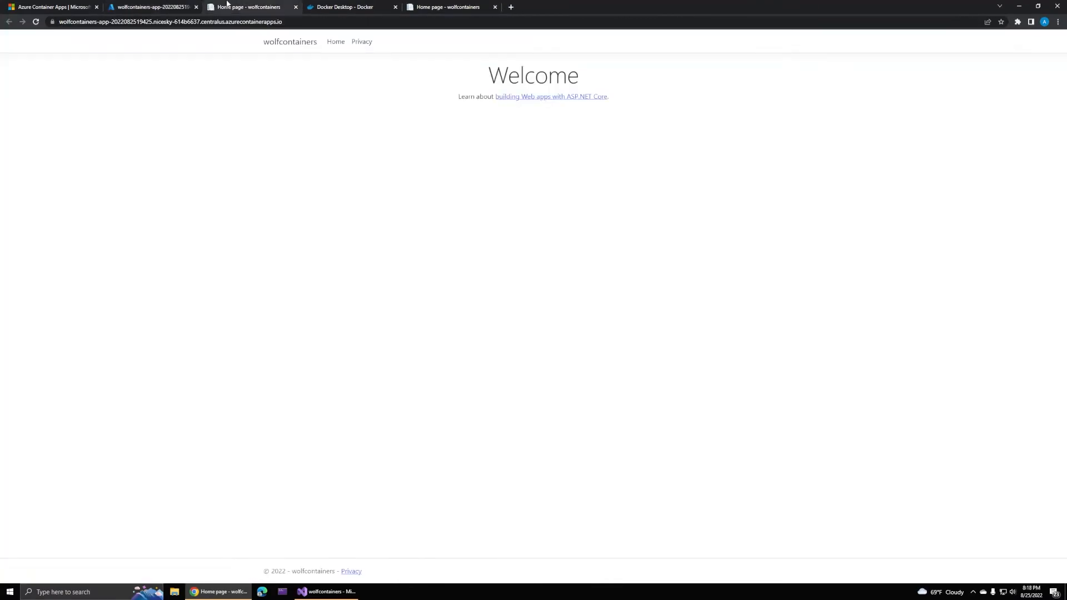
mouse_move(409, 175)
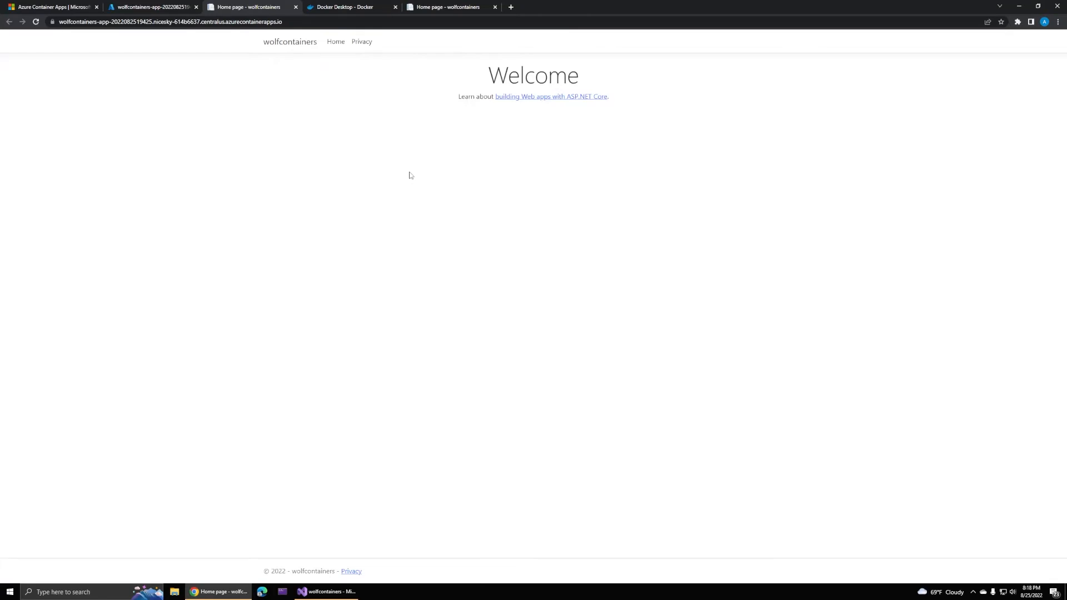
mouse_move(356, 139)
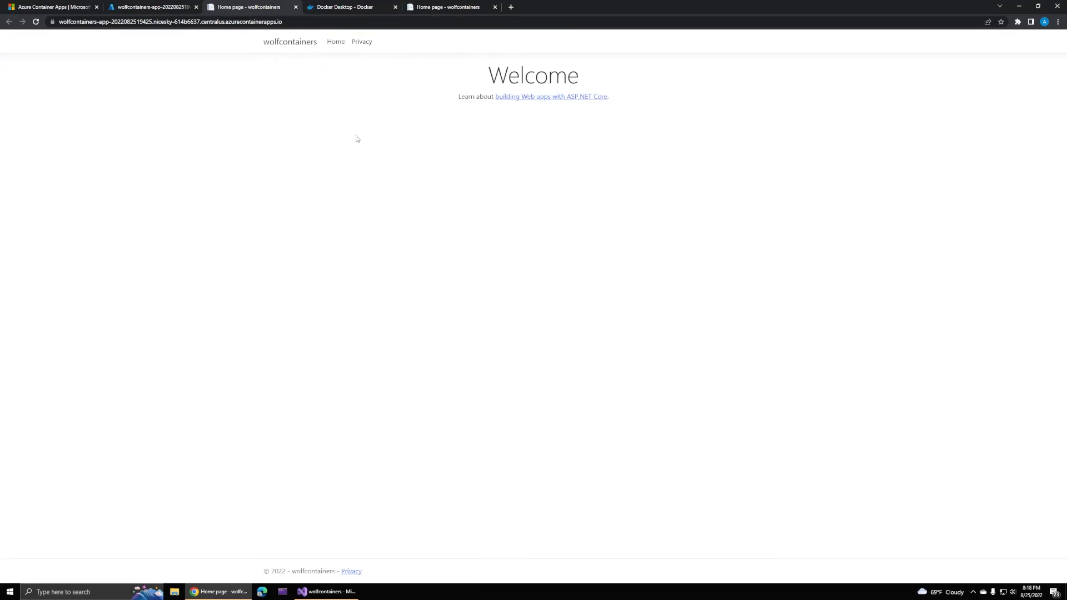
- Return to the wolfcontainers-app overview in the Azure portal and scroll its resource menu
click(151, 6)
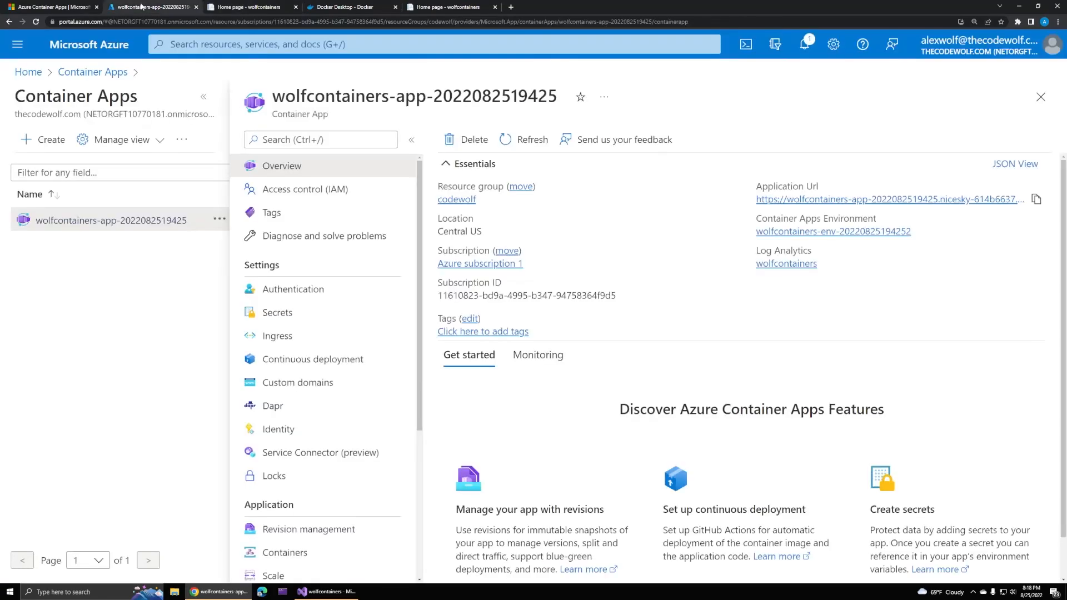
scroll(down, 3)
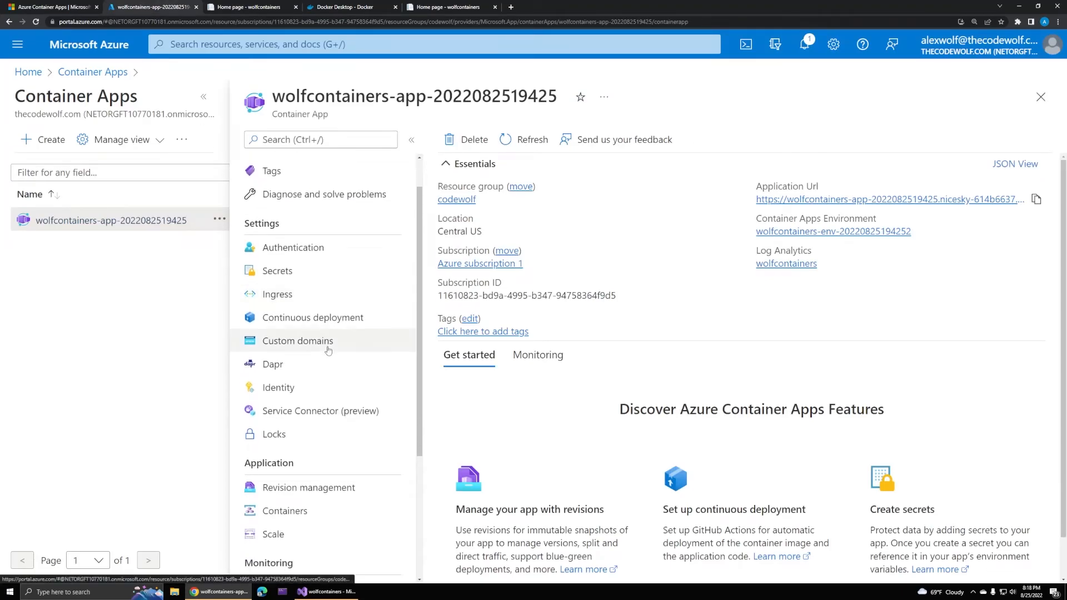
scroll(down, 3)
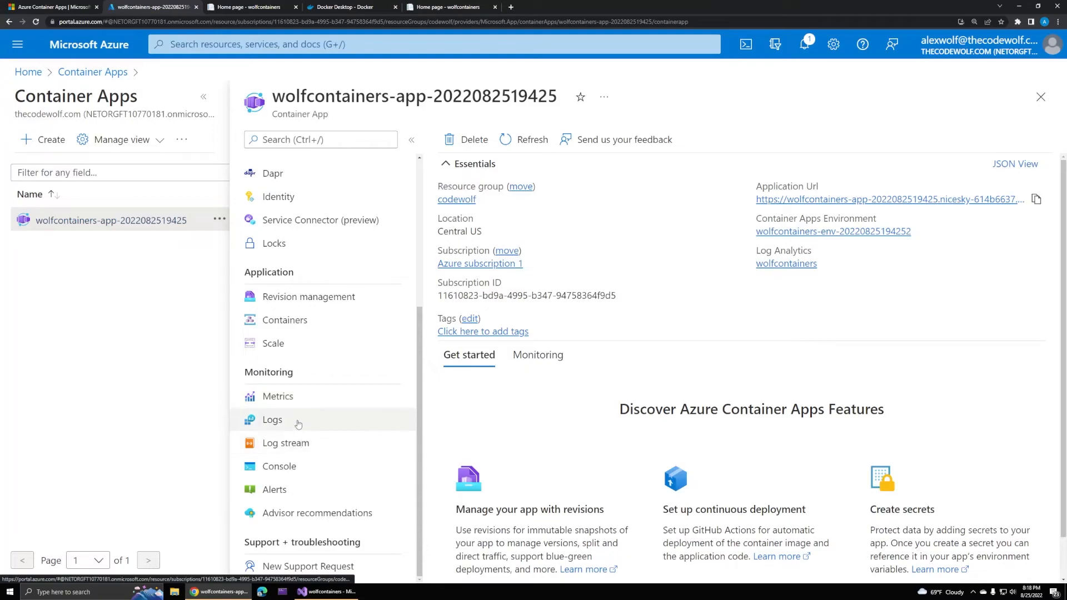
mouse_move(319, 464)
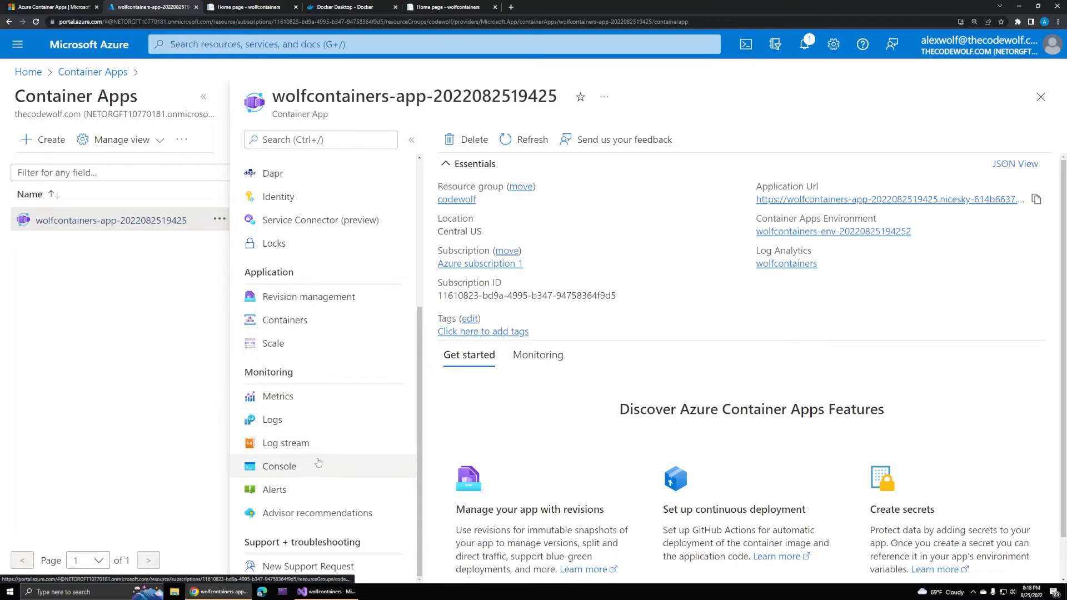
mouse_move(325, 426)
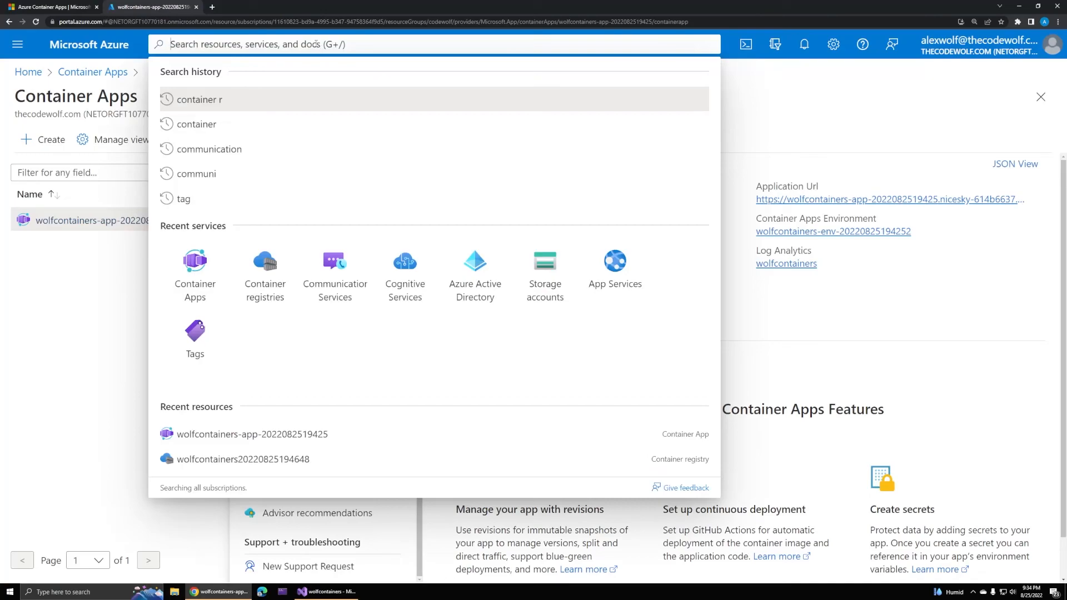
mouse_move(265, 276)
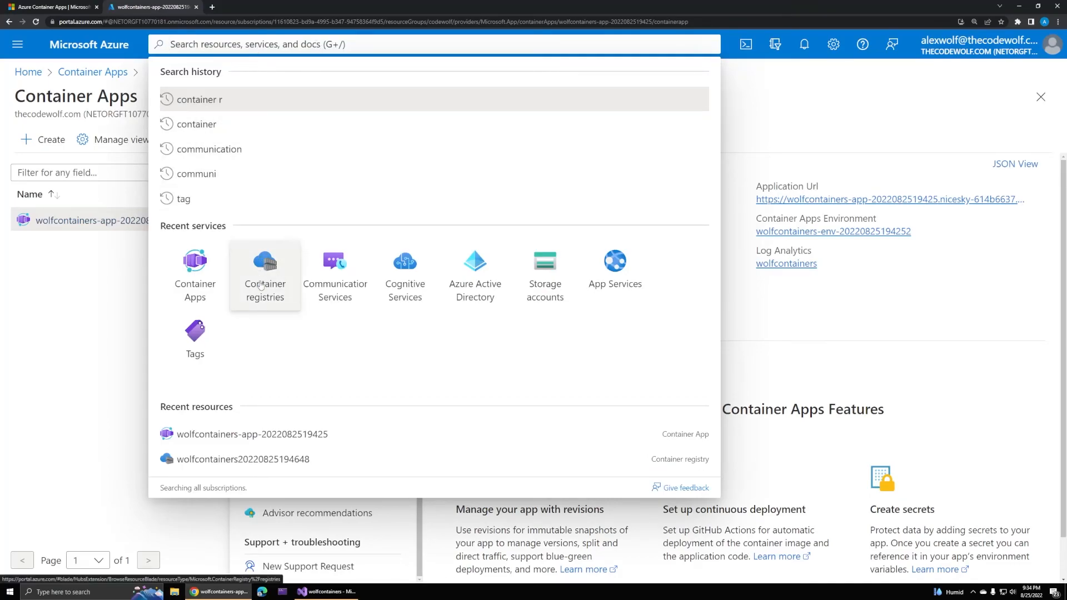
click(264, 276)
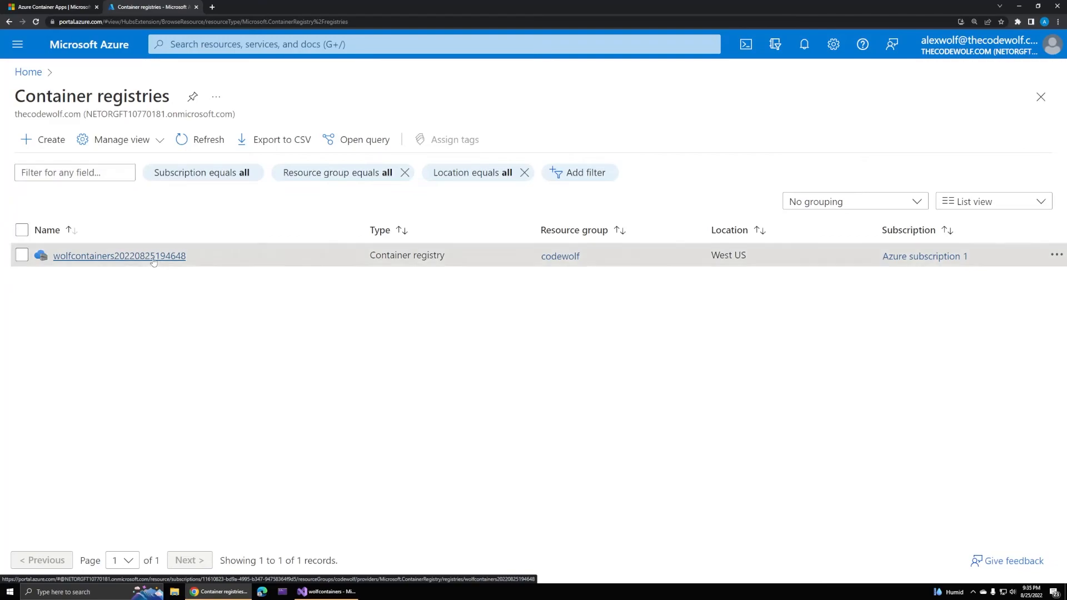
click(119, 256)
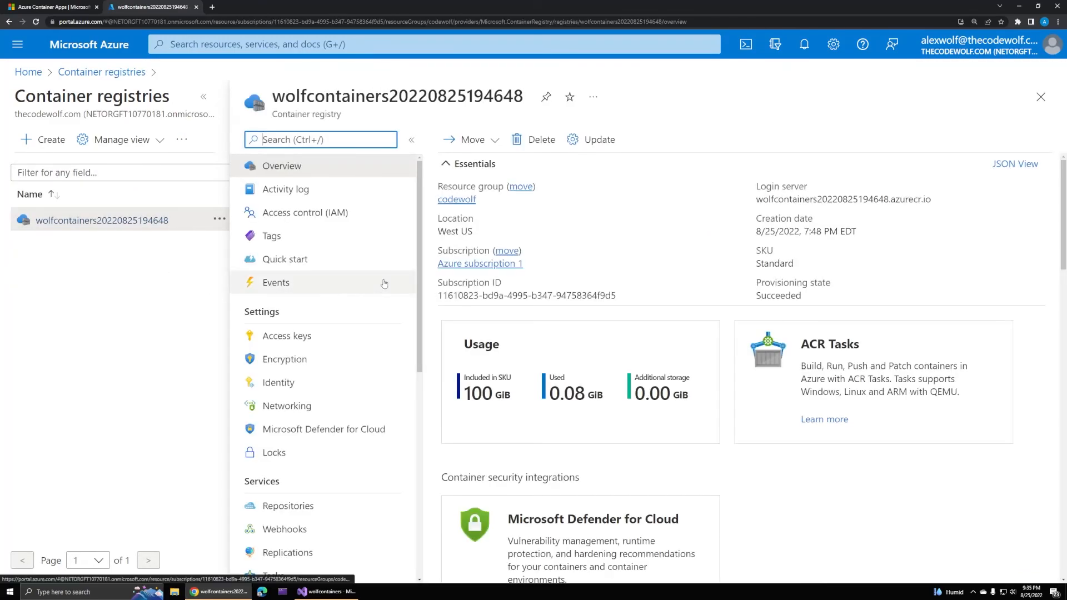
scroll(down, 3)
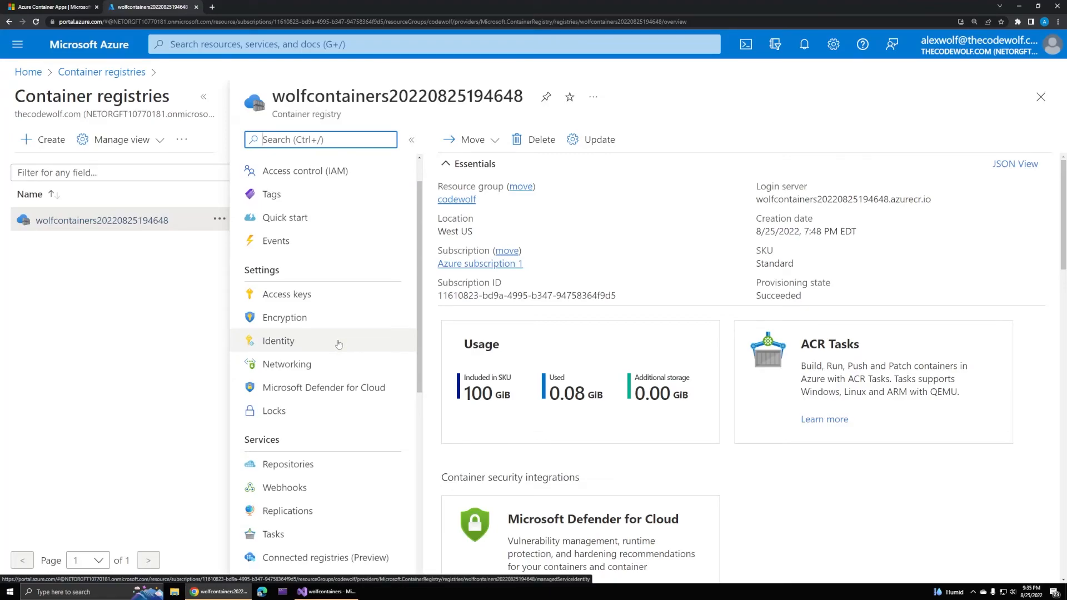
scroll(down, 3)
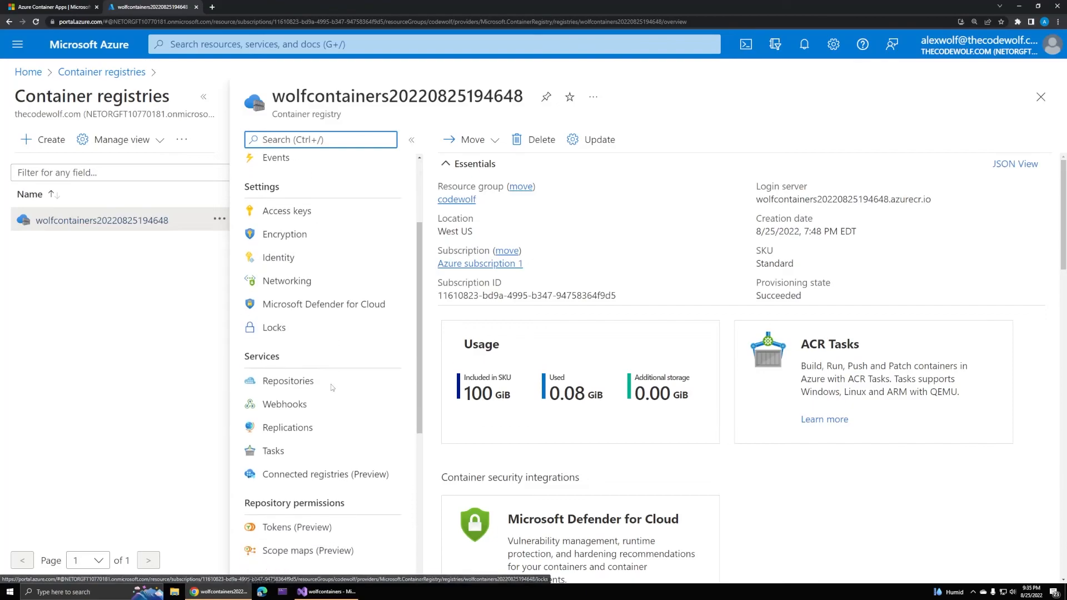
click(288, 380)
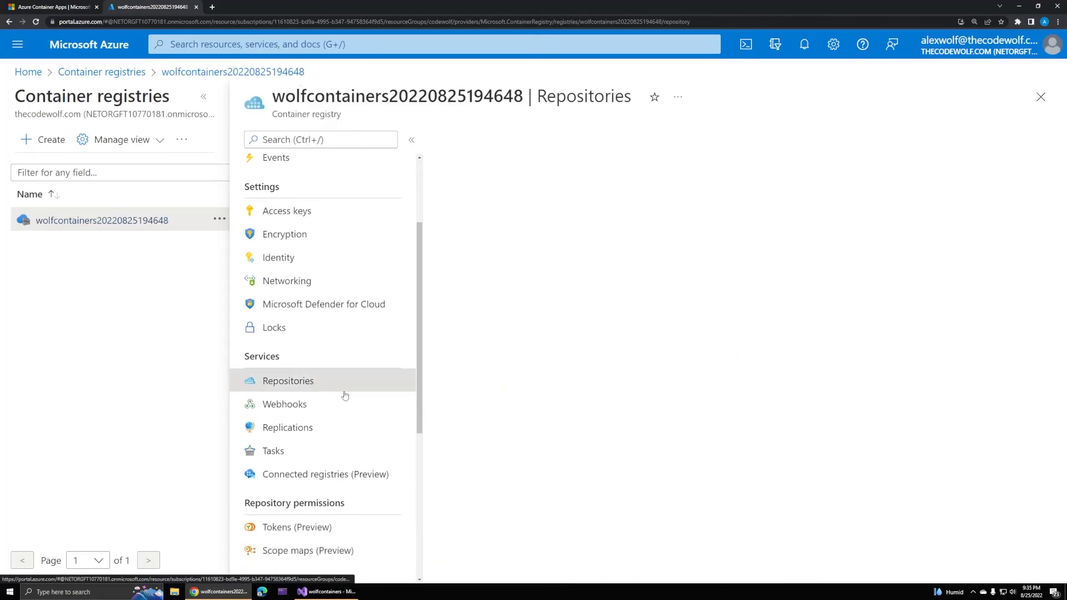
click(288, 380)
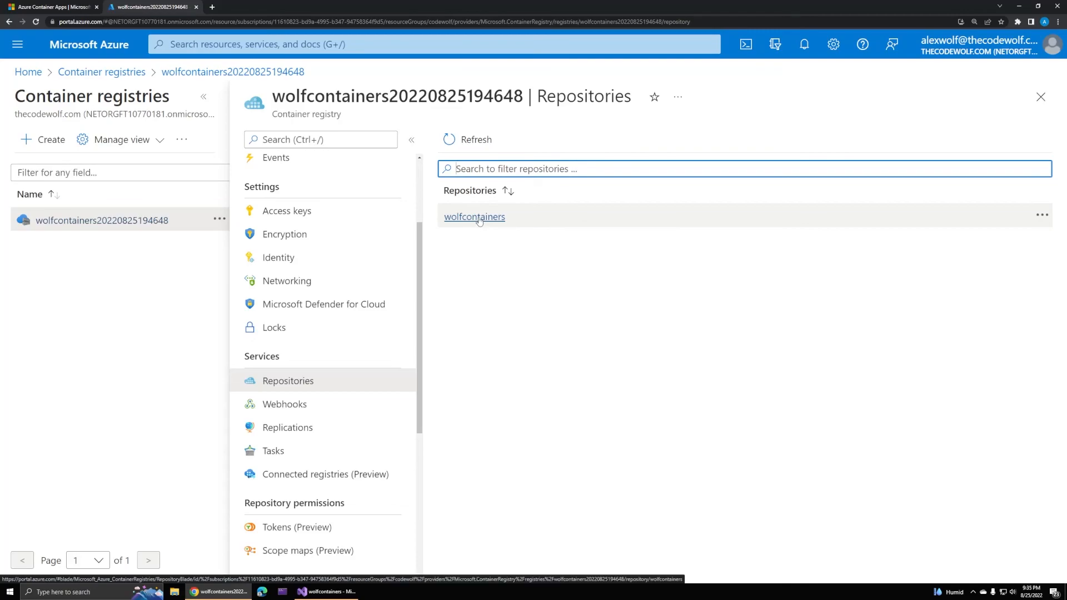
click(475, 216)
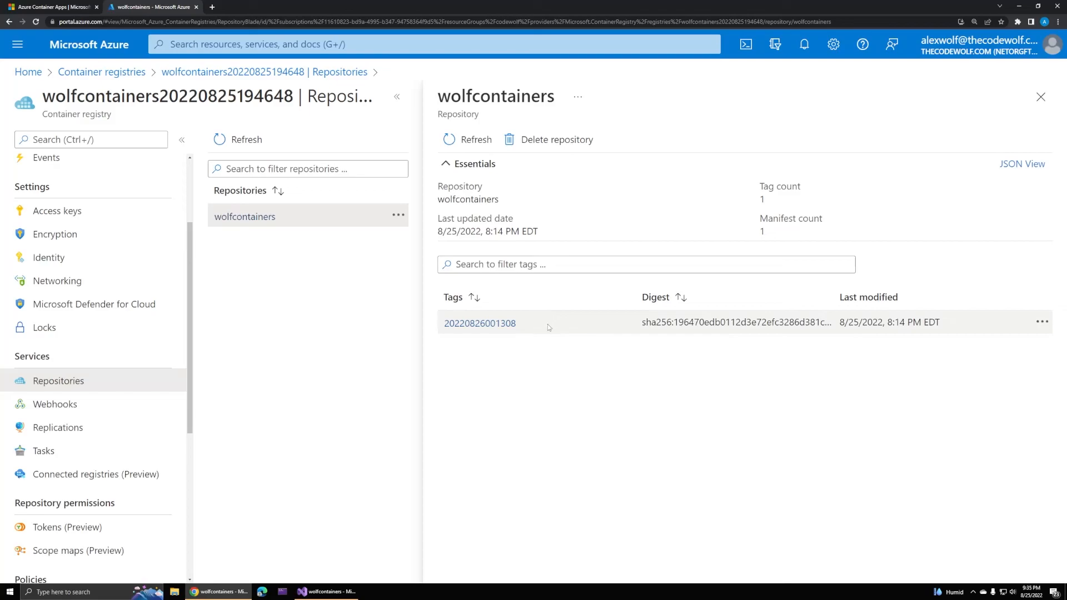
mouse_move(582, 335)
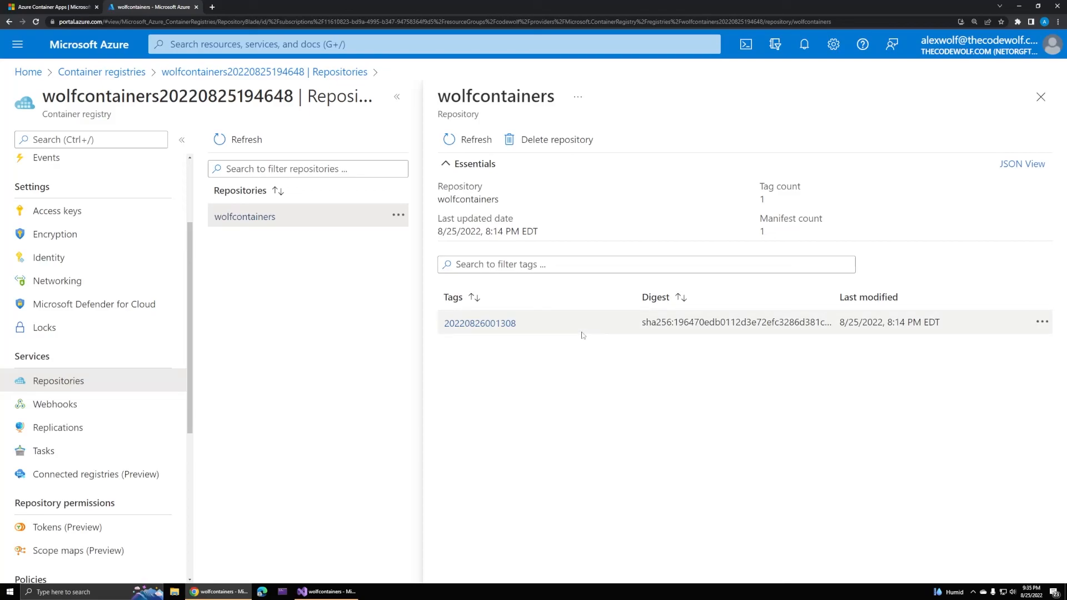